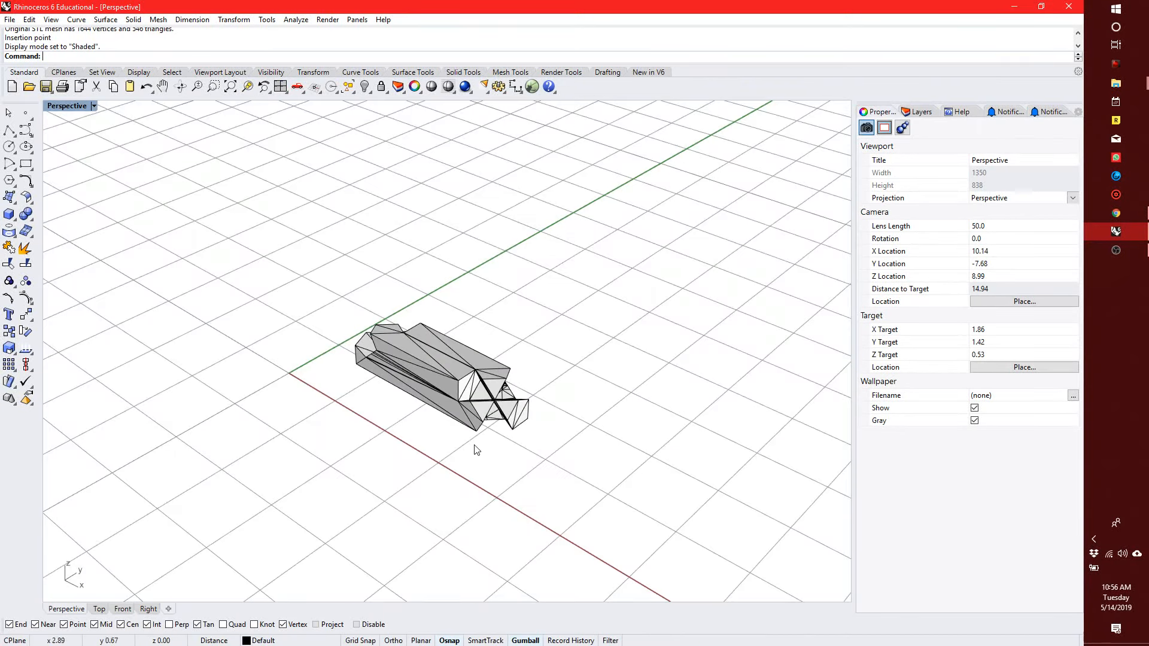
# - Launch the Grasshopper editor after orbiting the view around the mesh joint
pyautogui.moveTo(476, 450); pyautogui.dragTo(556, 400)
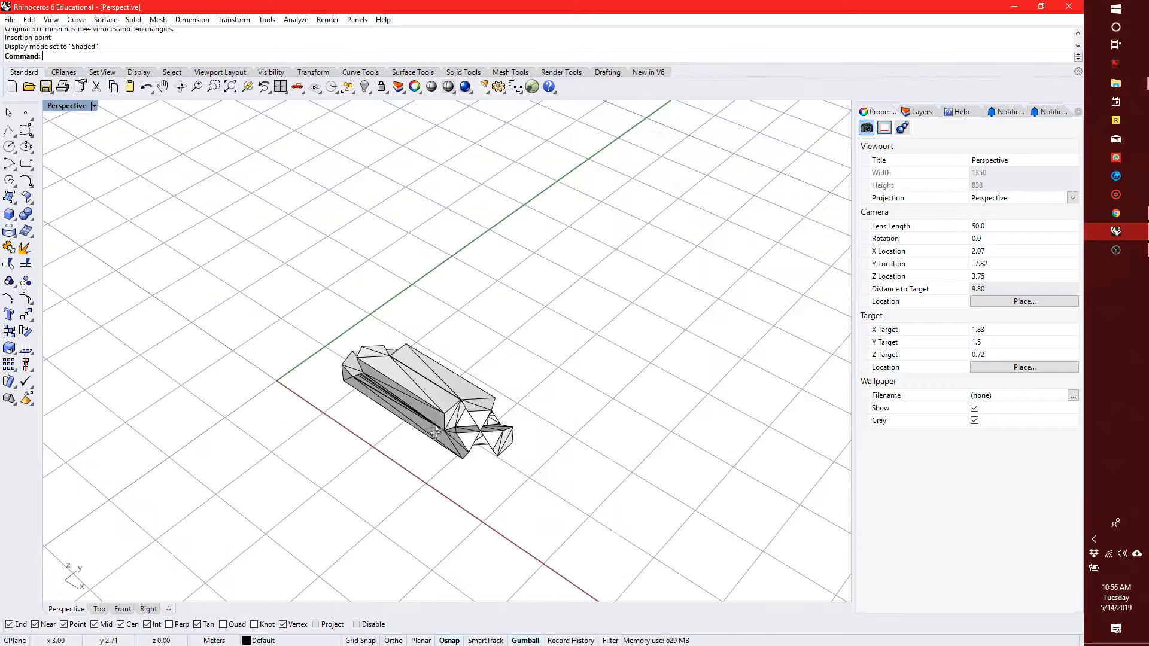
pyautogui.click(411, 403)
pyautogui.write('Grasshopper')
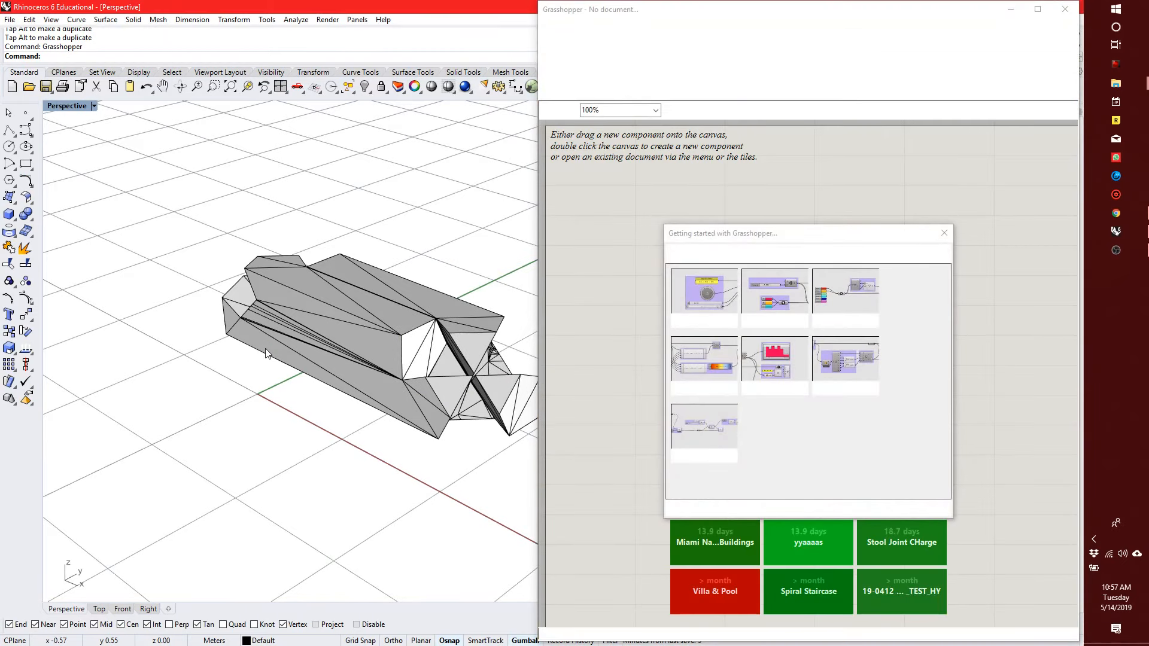
# - Place a Mesh parameter and choose Set one Mesh to reference the joint
pyautogui.click(945, 233)
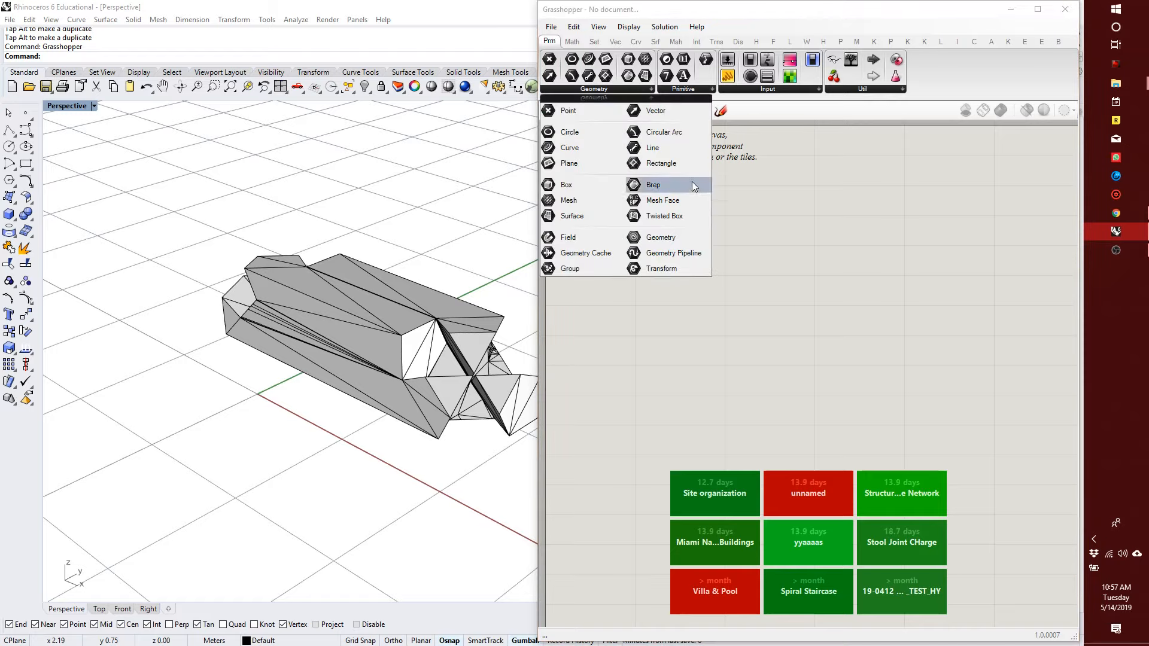
pyautogui.moveTo(592, 302)
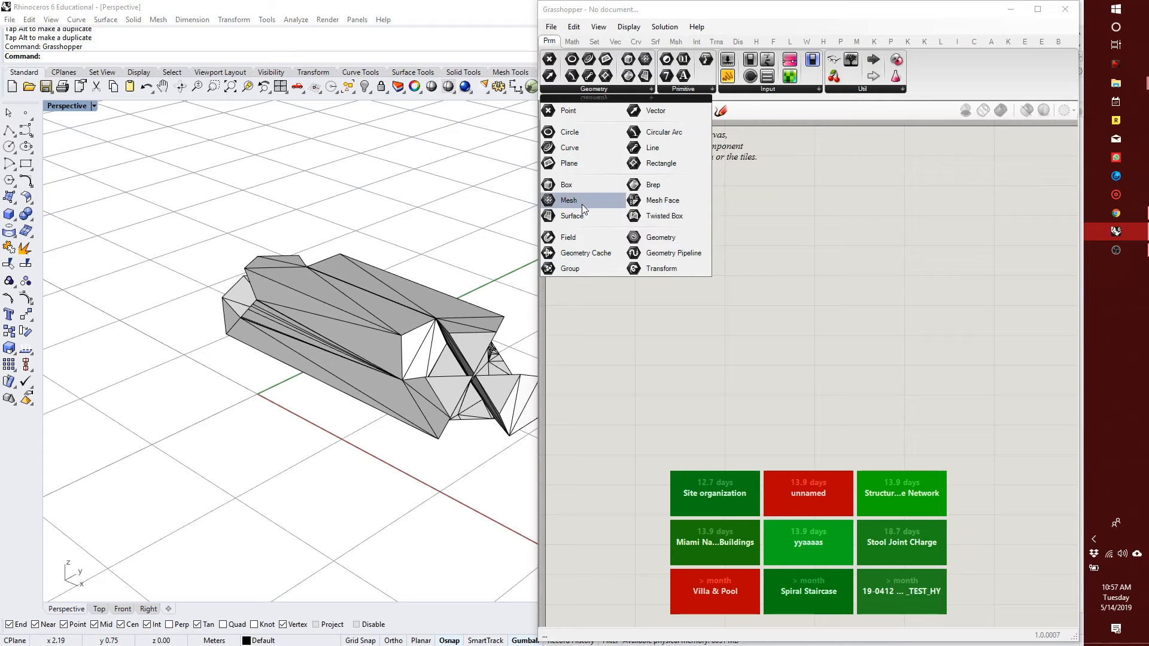
pyautogui.click(569, 200)
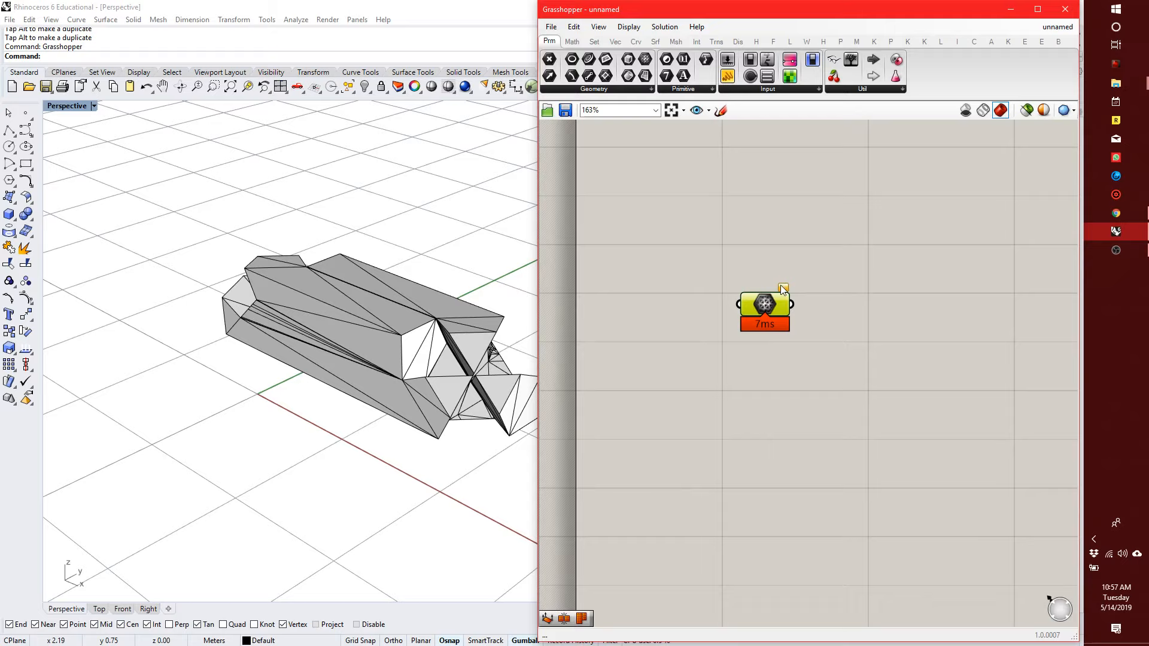
pyautogui.moveTo(783, 289)
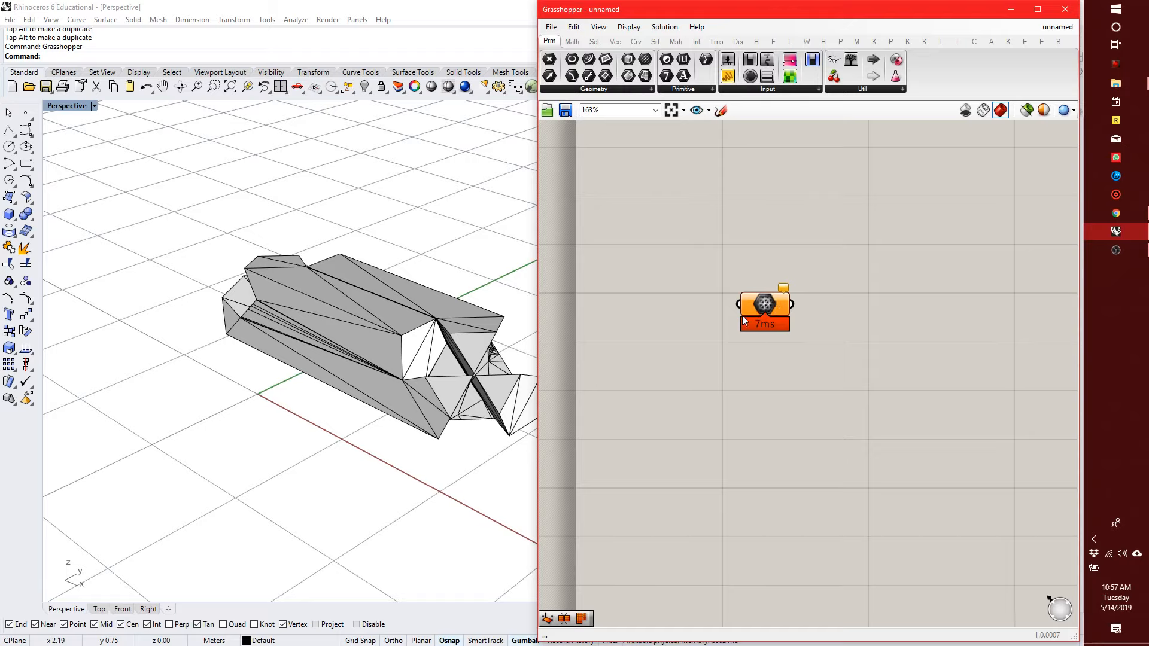
pyautogui.rightClick(764, 302)
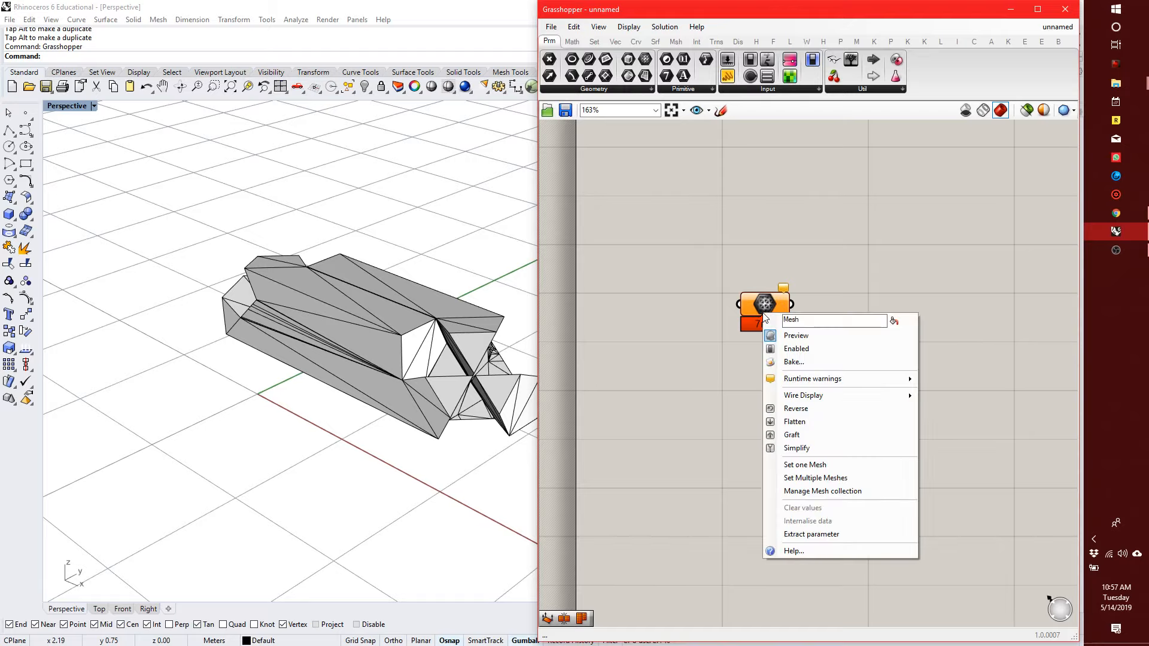
pyautogui.moveTo(806, 465)
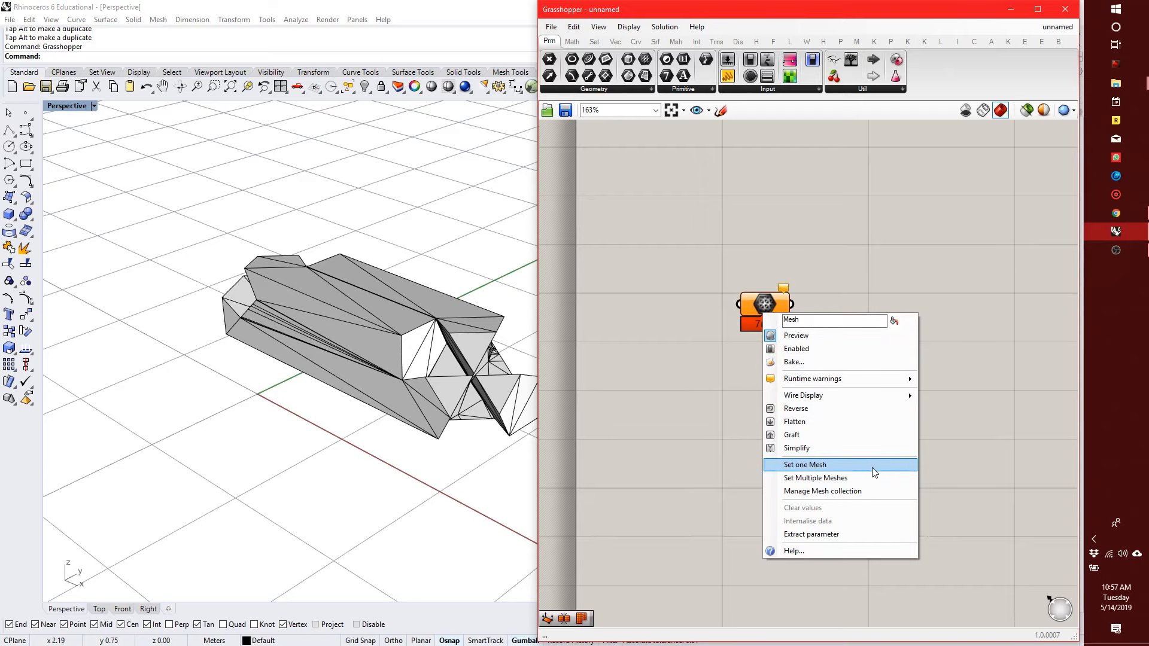
pyautogui.click(804, 464)
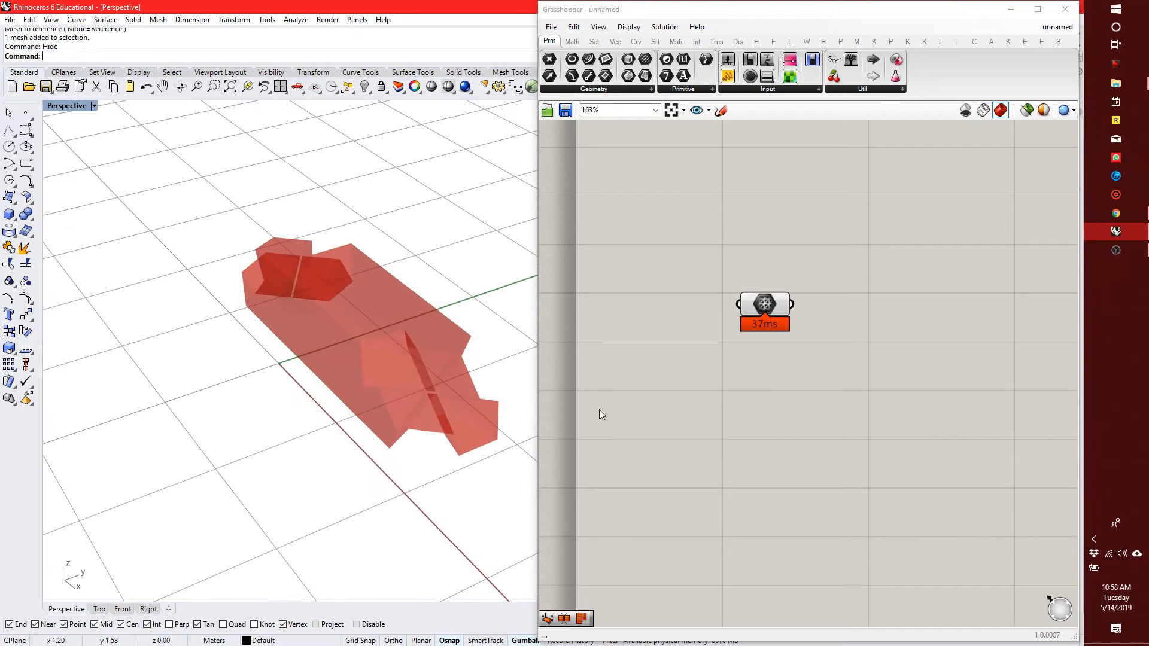
# - Pick the joint as the referenced mesh and rotate it to a new orientation
pyautogui.click(765, 304)
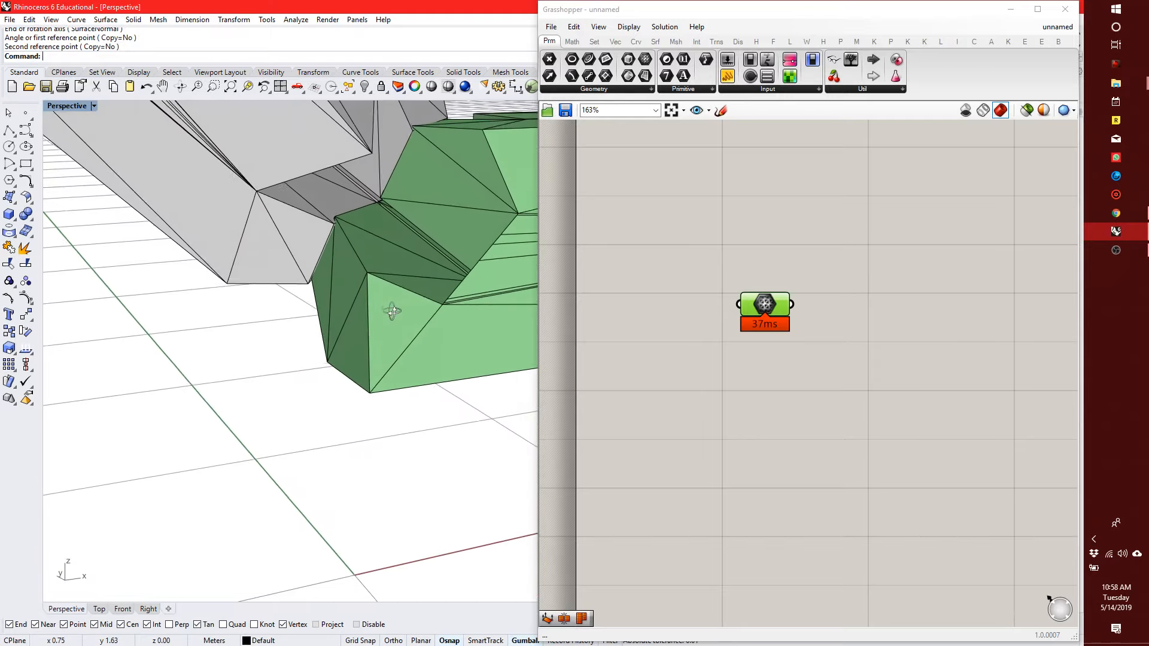
pyautogui.moveTo(392, 311); pyautogui.dragTo(381, 343)
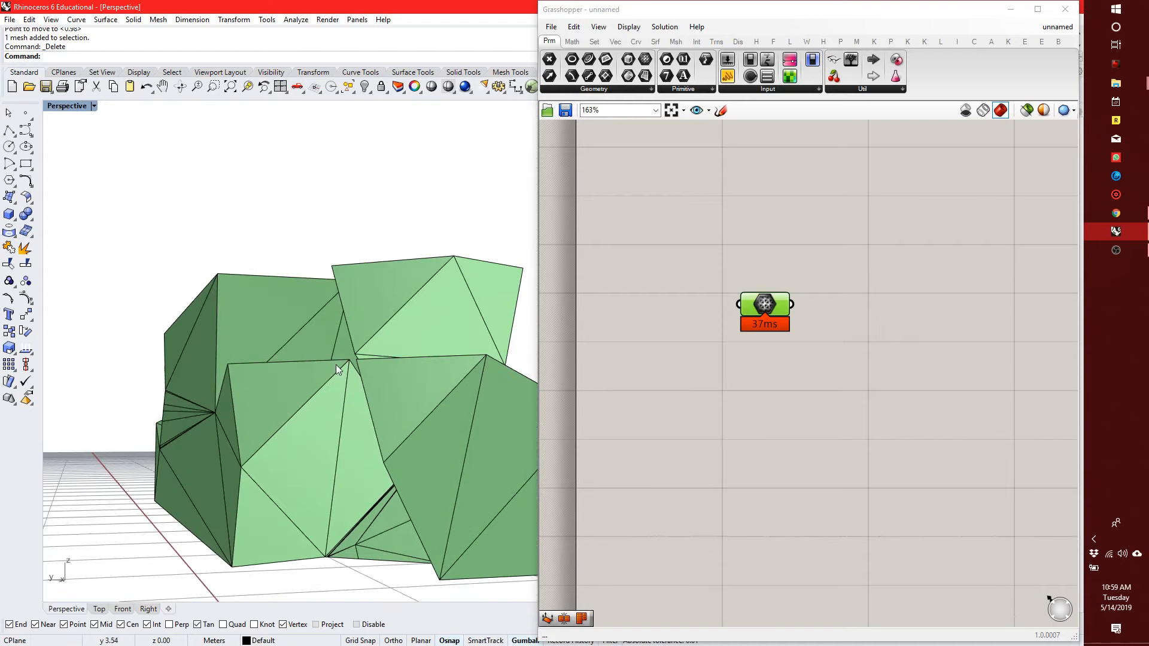
pyautogui.moveTo(352, 364)
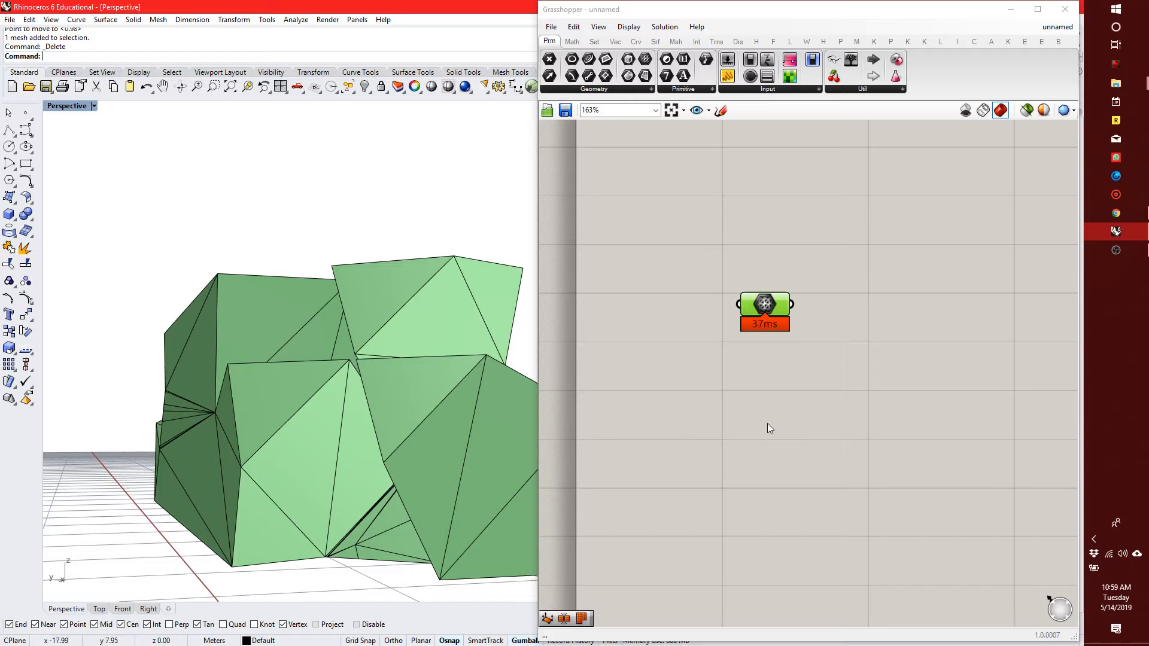
# - Add a Point parameter via search and start a polyline on the joint's vertex
pyautogui.write('POIN')
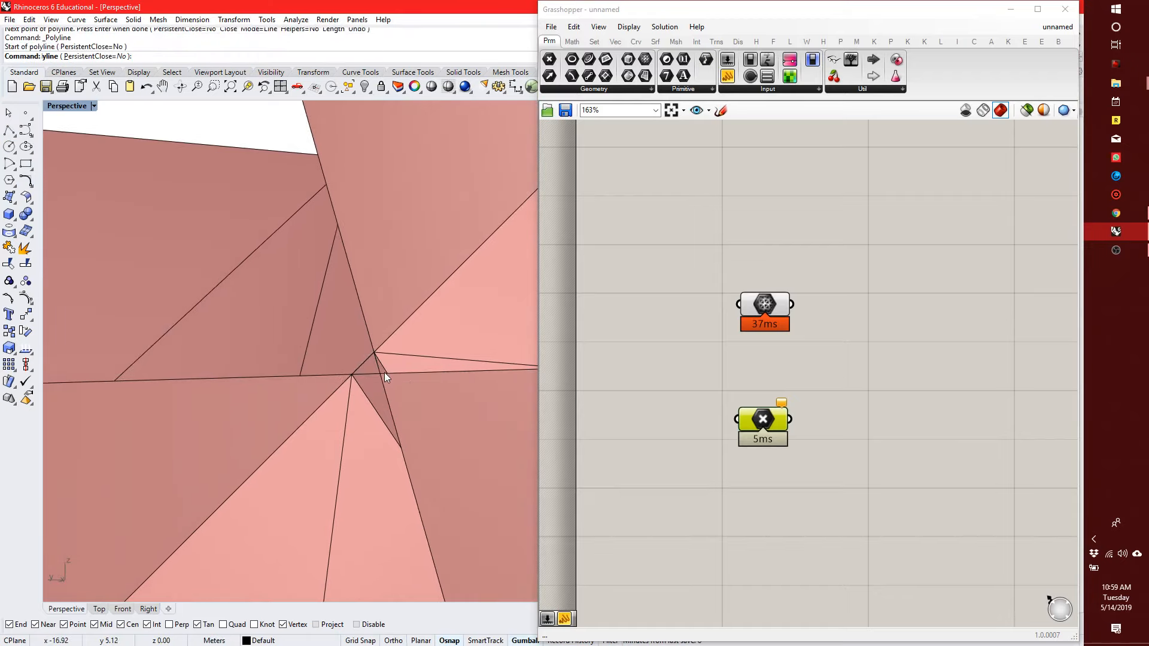
pyautogui.click(354, 379)
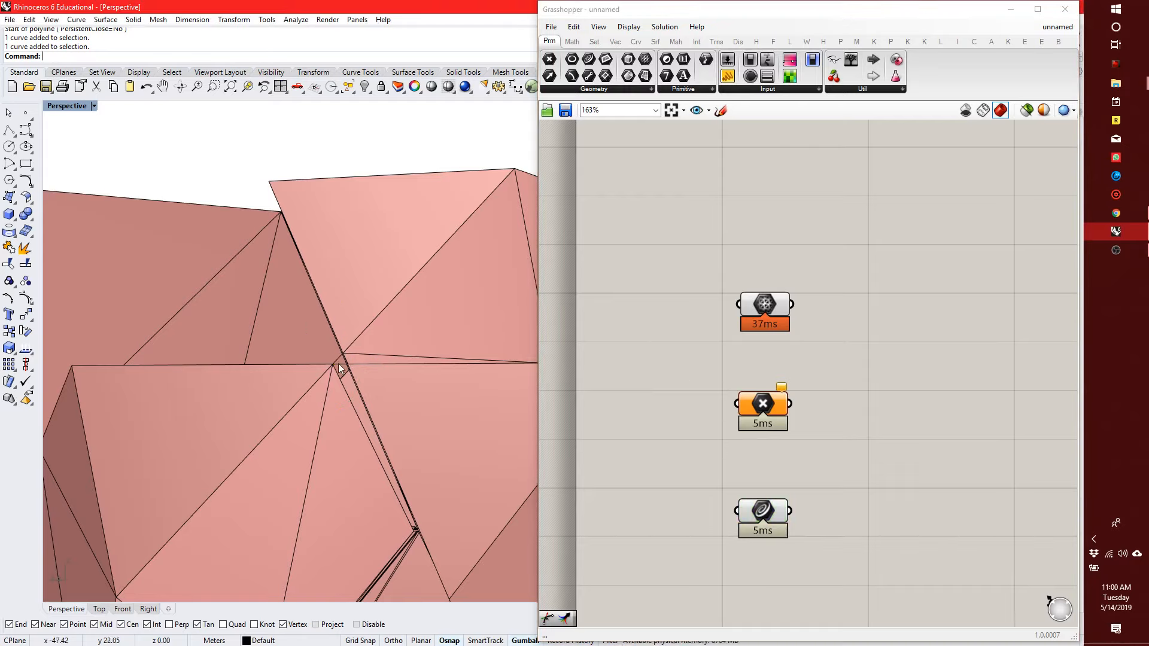
# - Set the Curve parameter to reference the polyline drawn on the joint
pyautogui.click(339, 366)
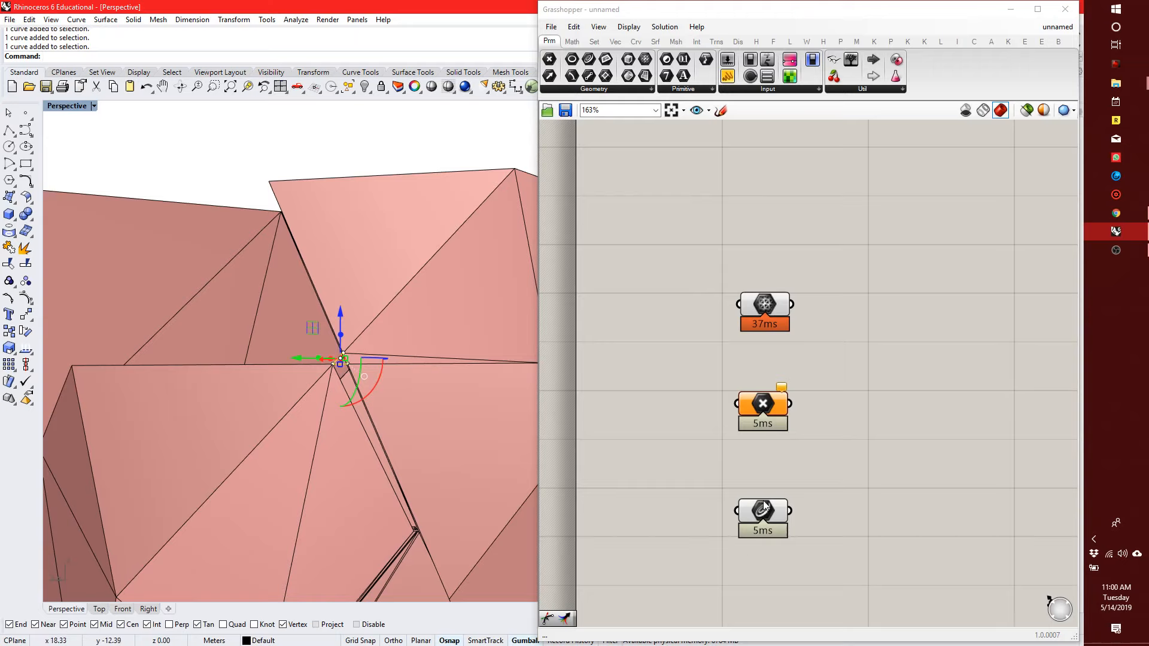
pyautogui.rightClick(762, 404)
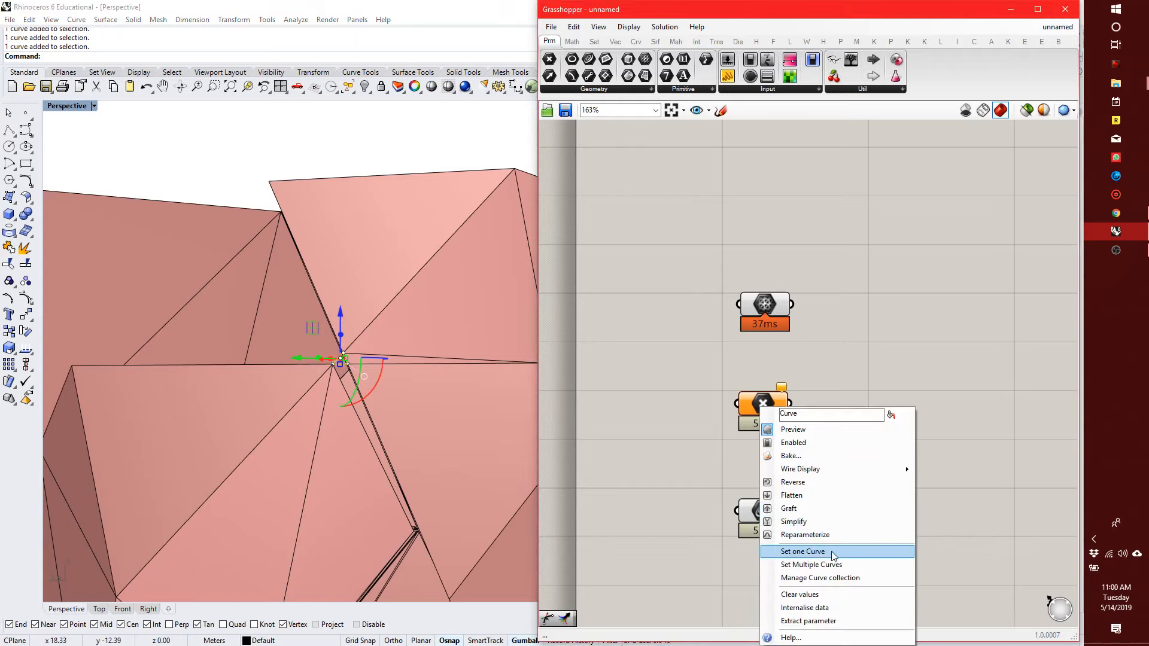
pyautogui.click(801, 550)
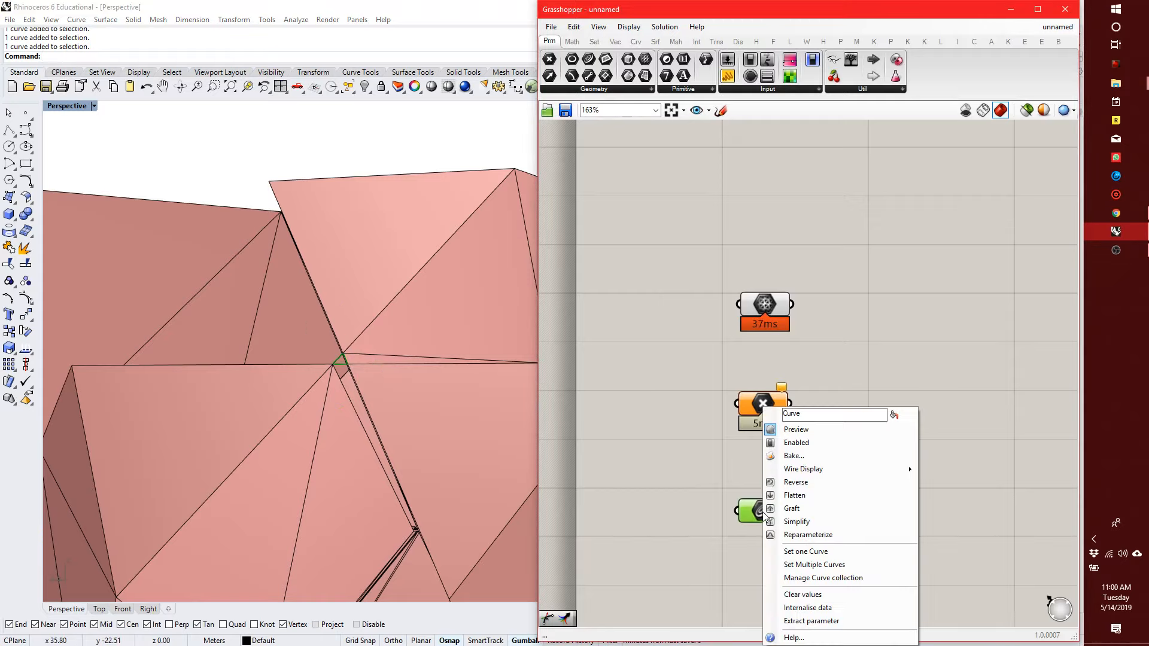
pyautogui.moveTo(828, 550)
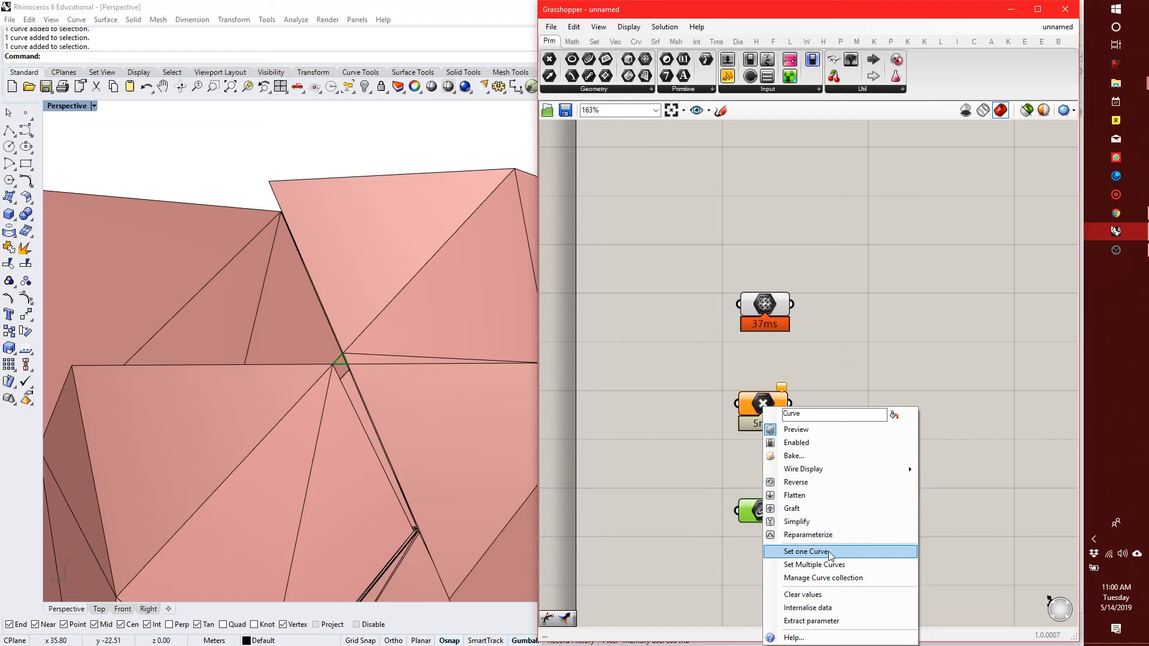
pyautogui.click(804, 550)
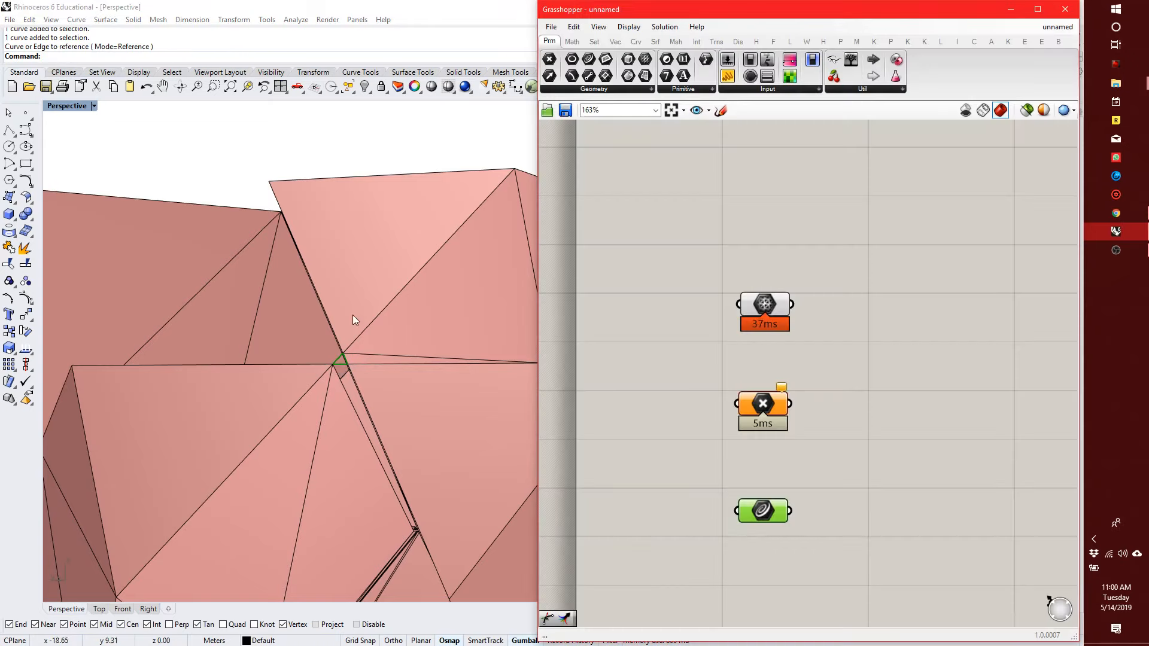
pyautogui.moveTo(366, 368)
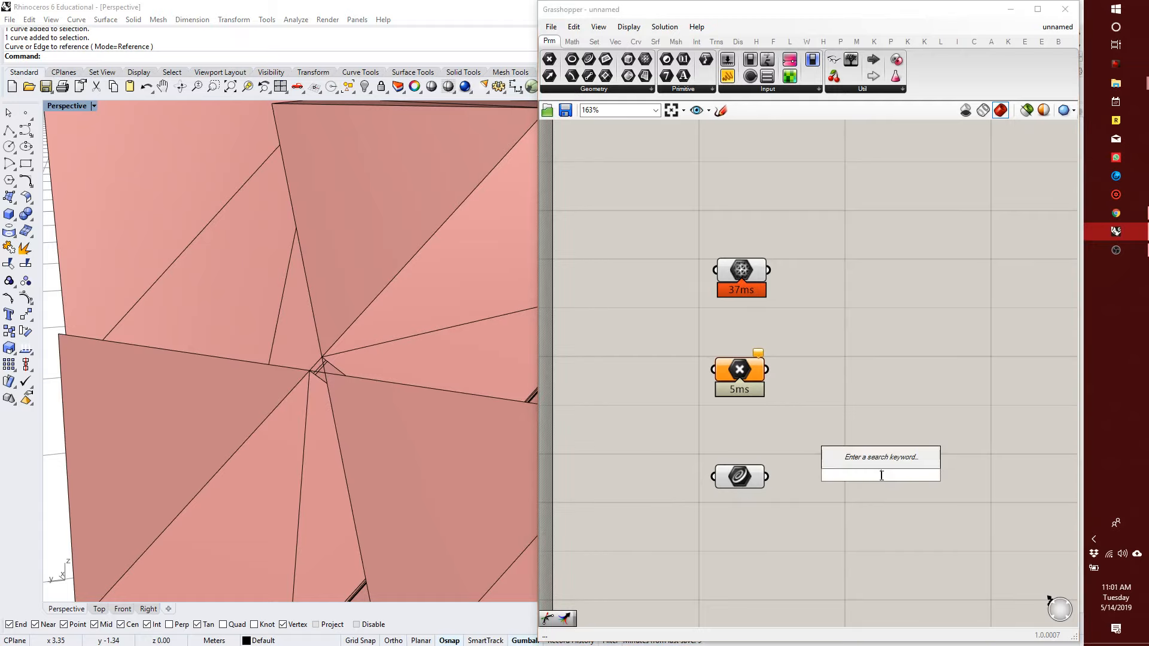
# - Add a Center component from search to mark the point at the joint's vertex
pyautogui.write('CENTER')
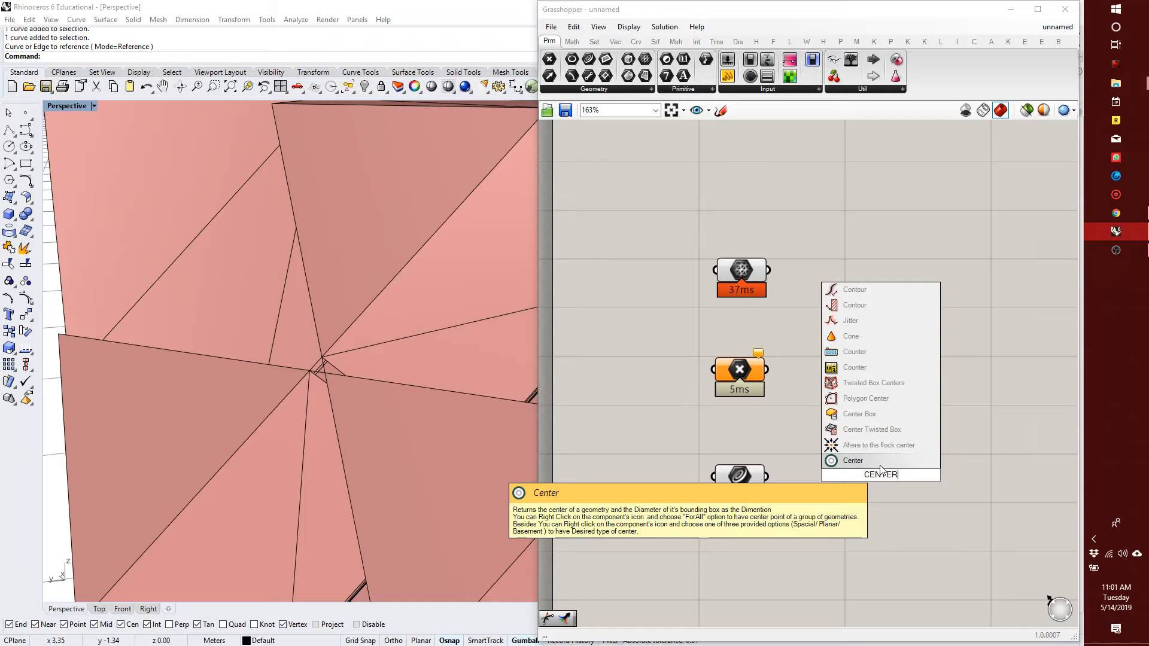
pyautogui.click(852, 460)
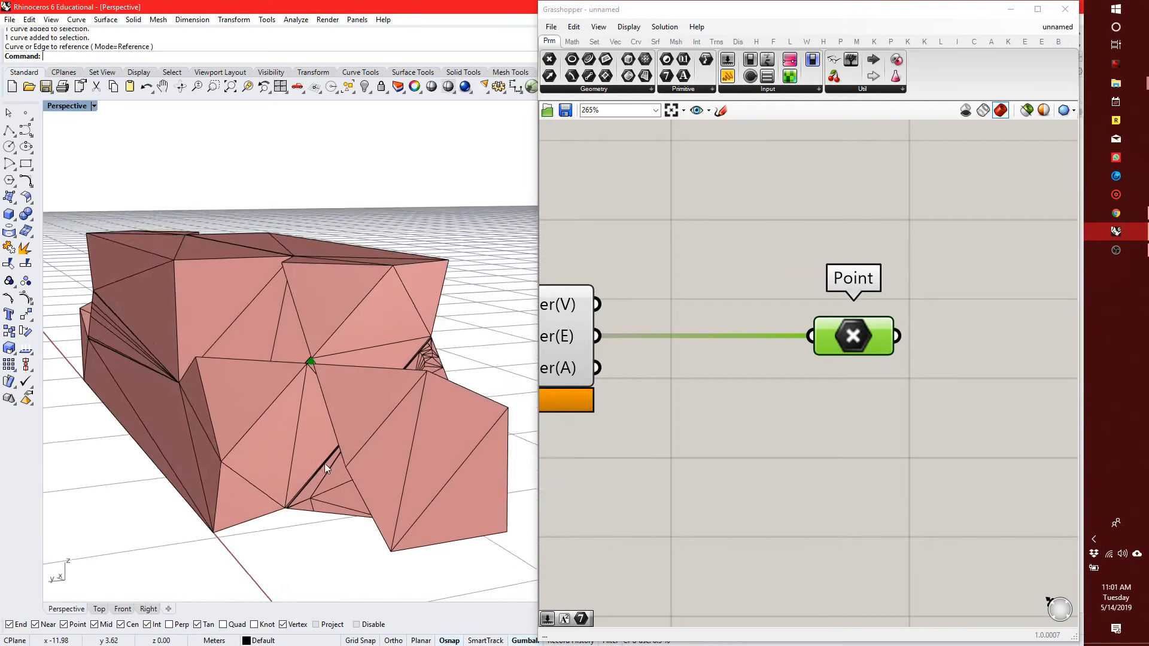
pyautogui.moveTo(322, 469); pyautogui.dragTo(300, 455)
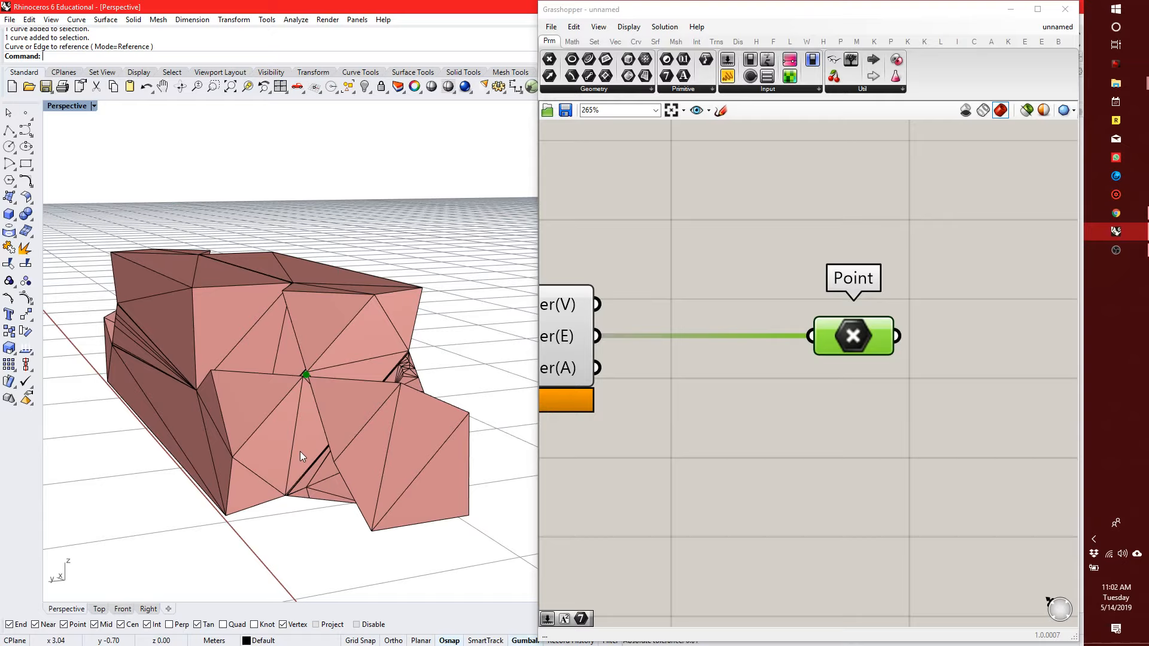
pyautogui.scroll(-3)
pyautogui.write('orient')
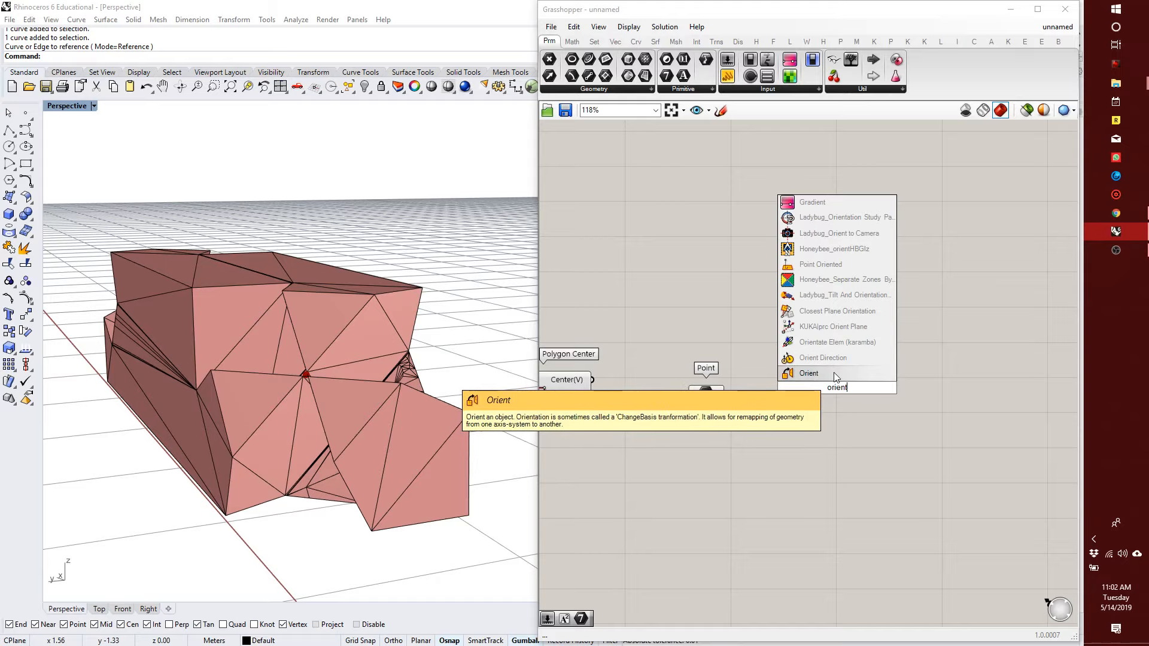
# - Place an Orient component taking the mesh, then search 'xy' without adding it
pyautogui.click(809, 373)
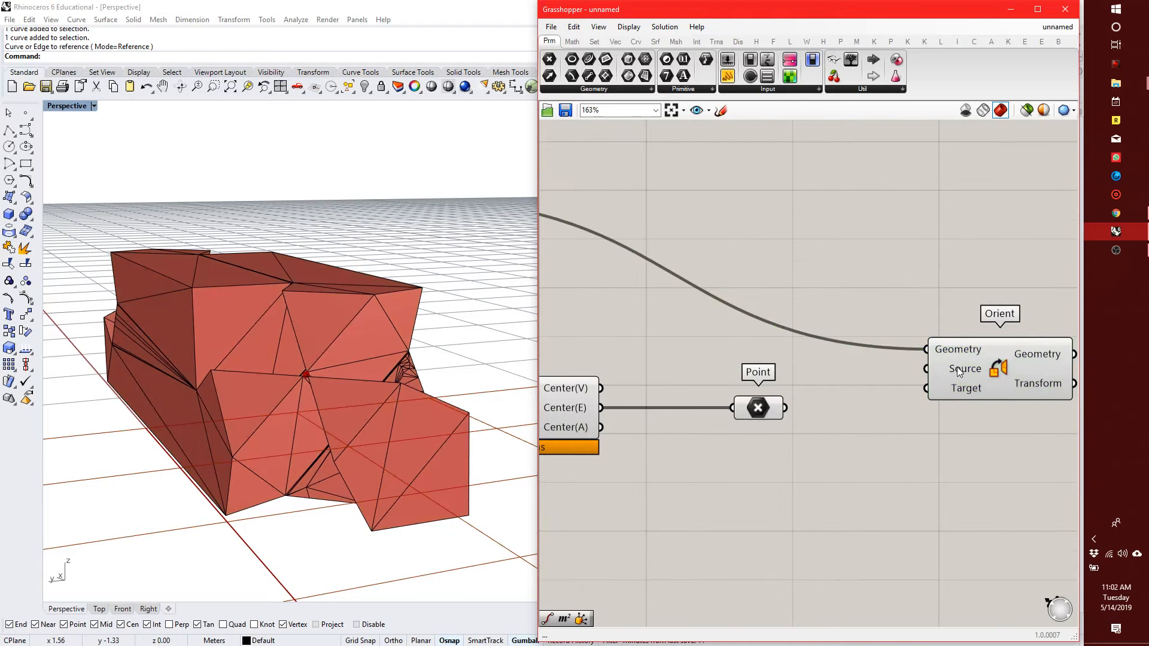
pyautogui.moveTo(964, 369)
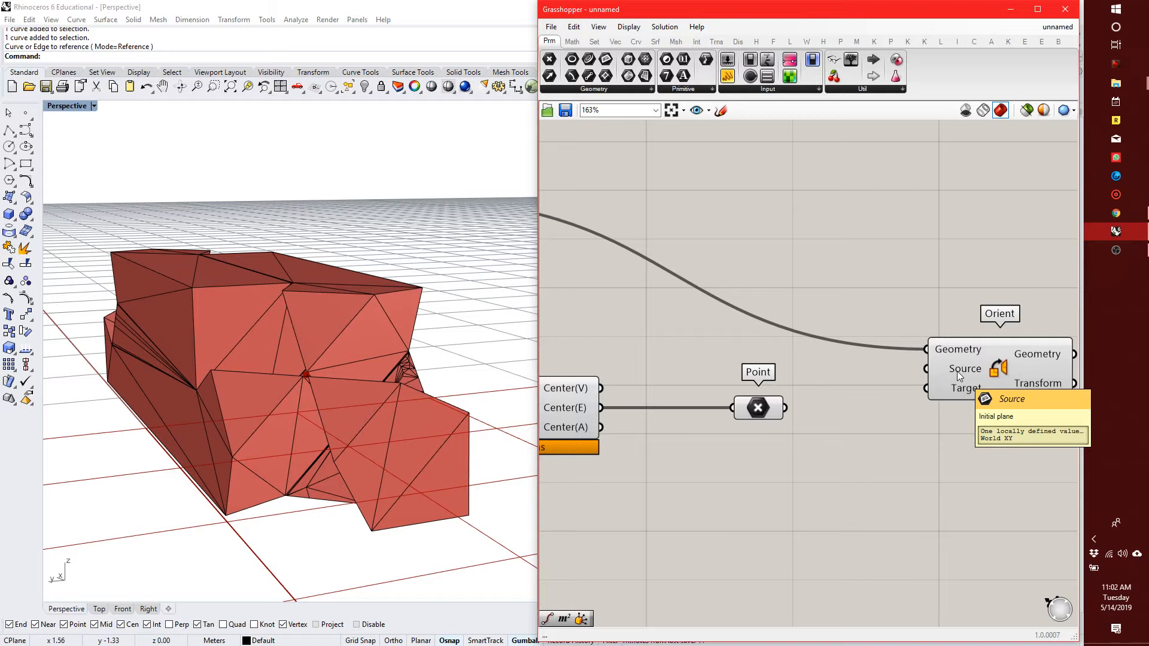
pyautogui.moveTo(790, 423)
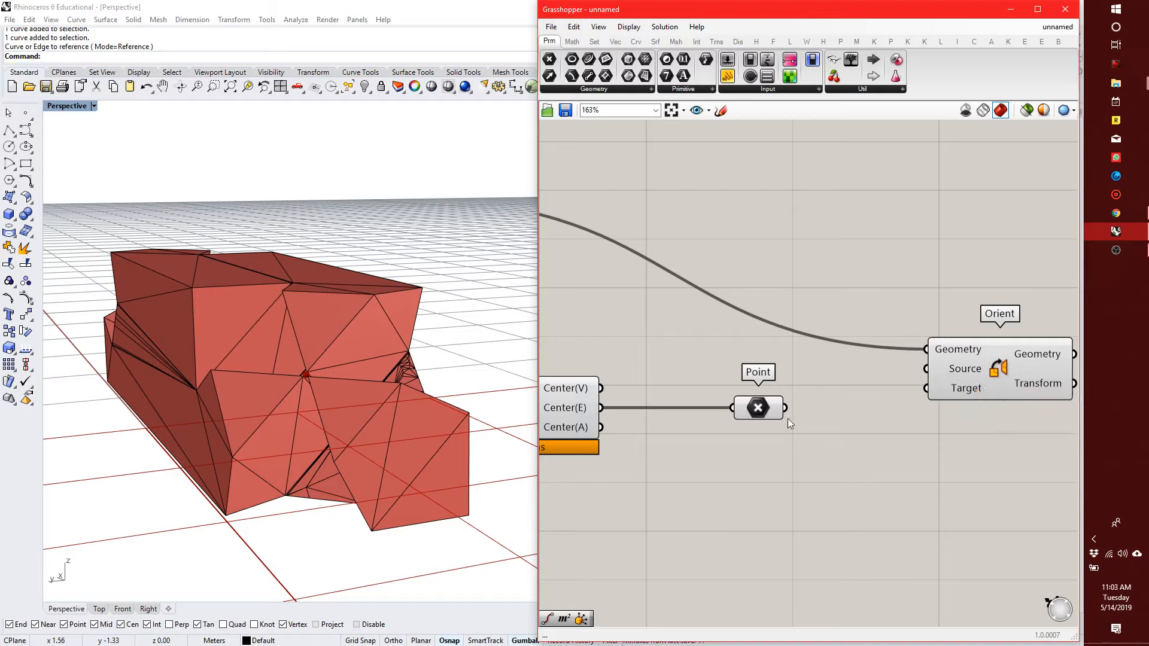
pyautogui.click(758, 408)
pyautogui.write('xy')
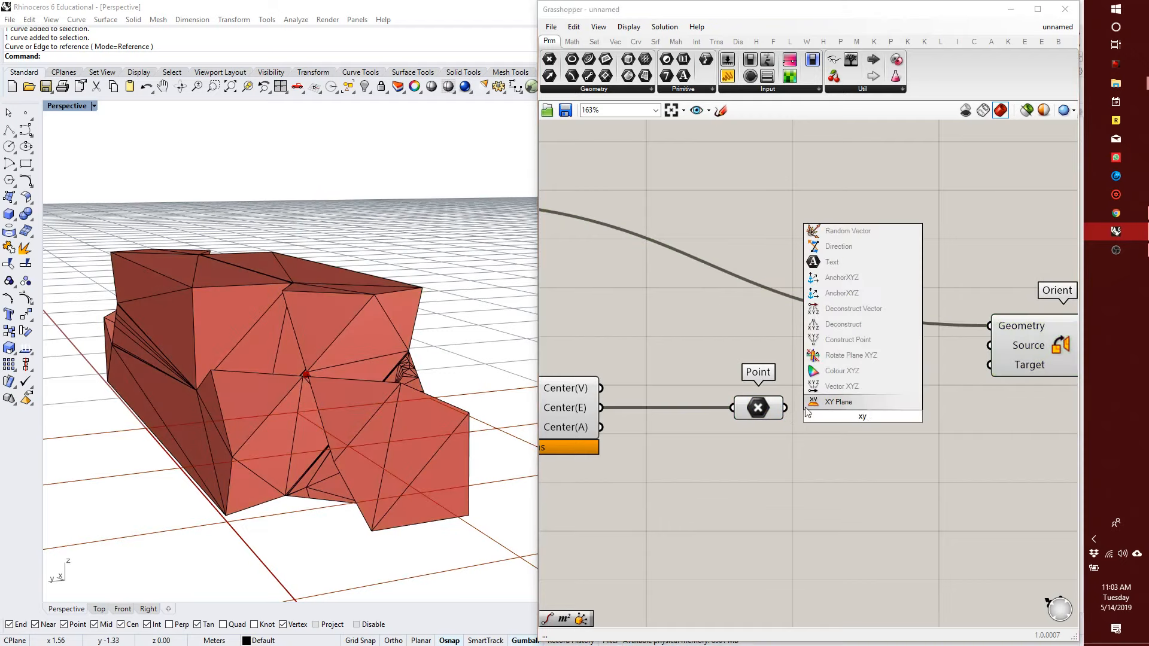
pyautogui.click(837, 402)
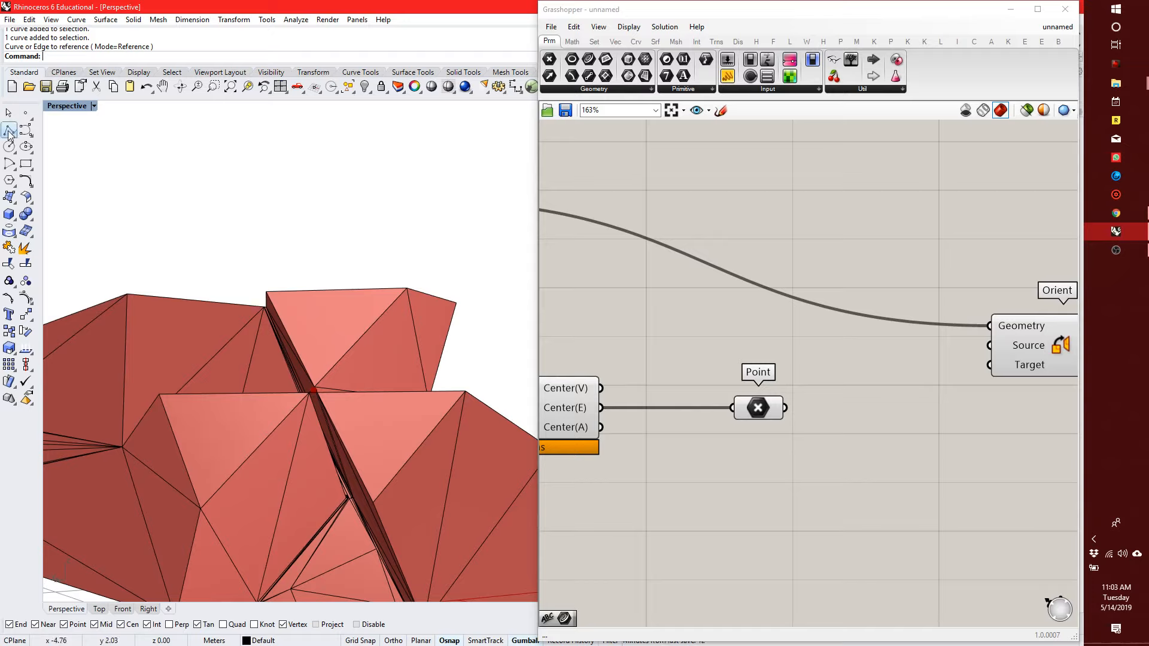
# - Trace a triangle polyline over a top face and turn it into a PlanarSrf surface
pyautogui.click(11, 129)
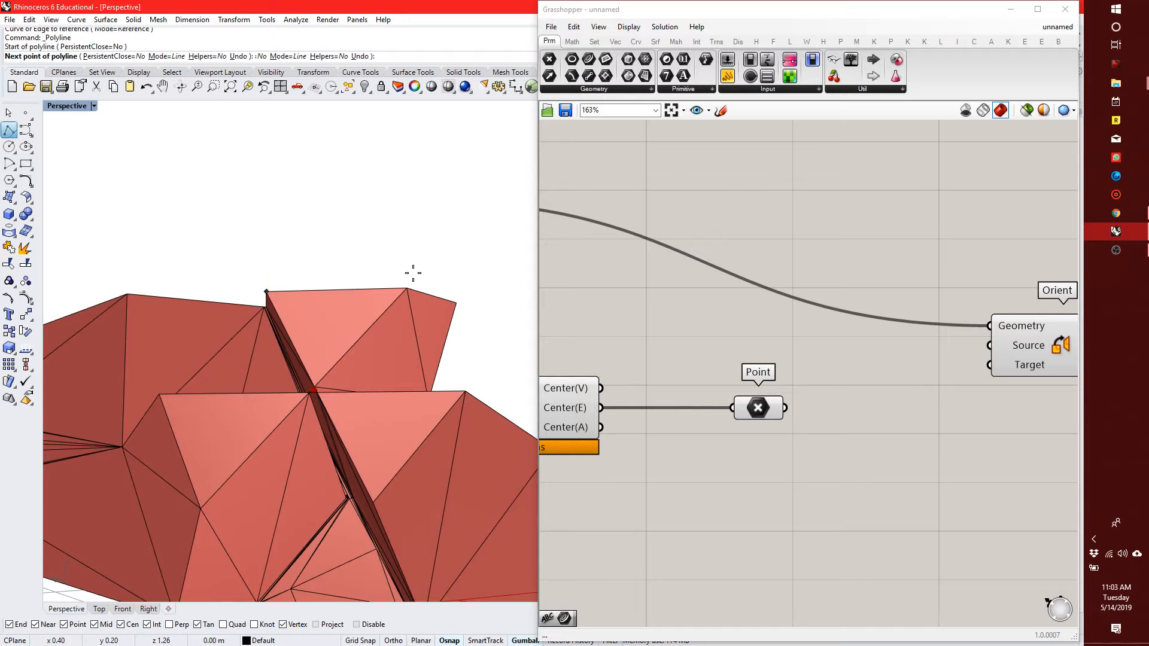
pyautogui.click(407, 288)
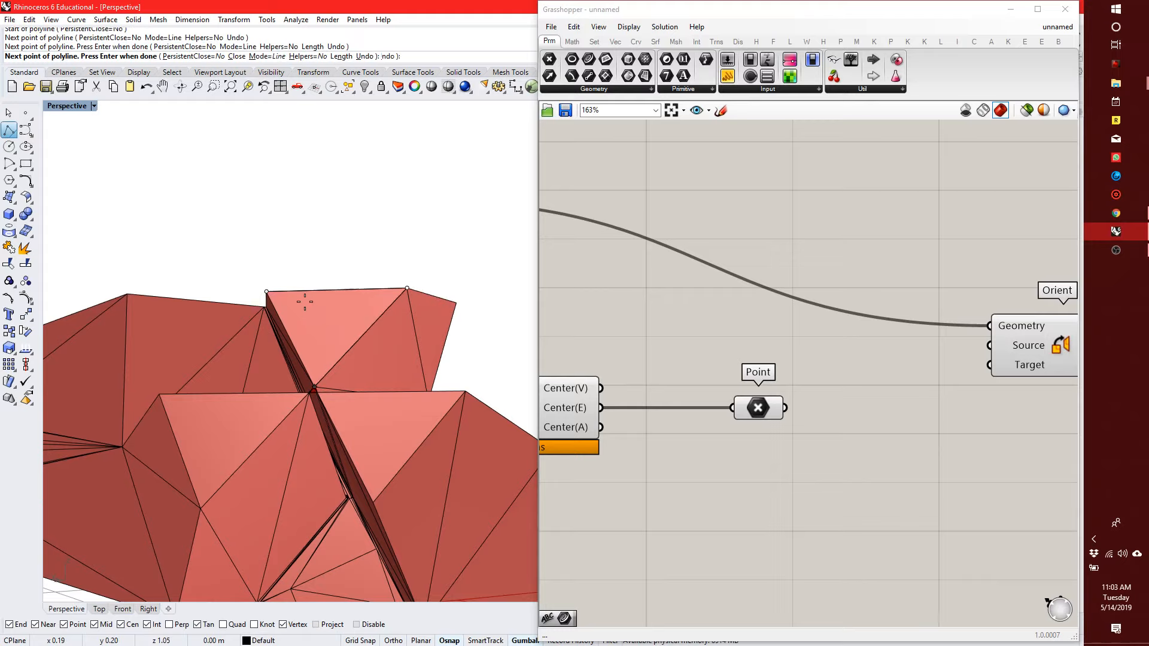
pyautogui.click(308, 300)
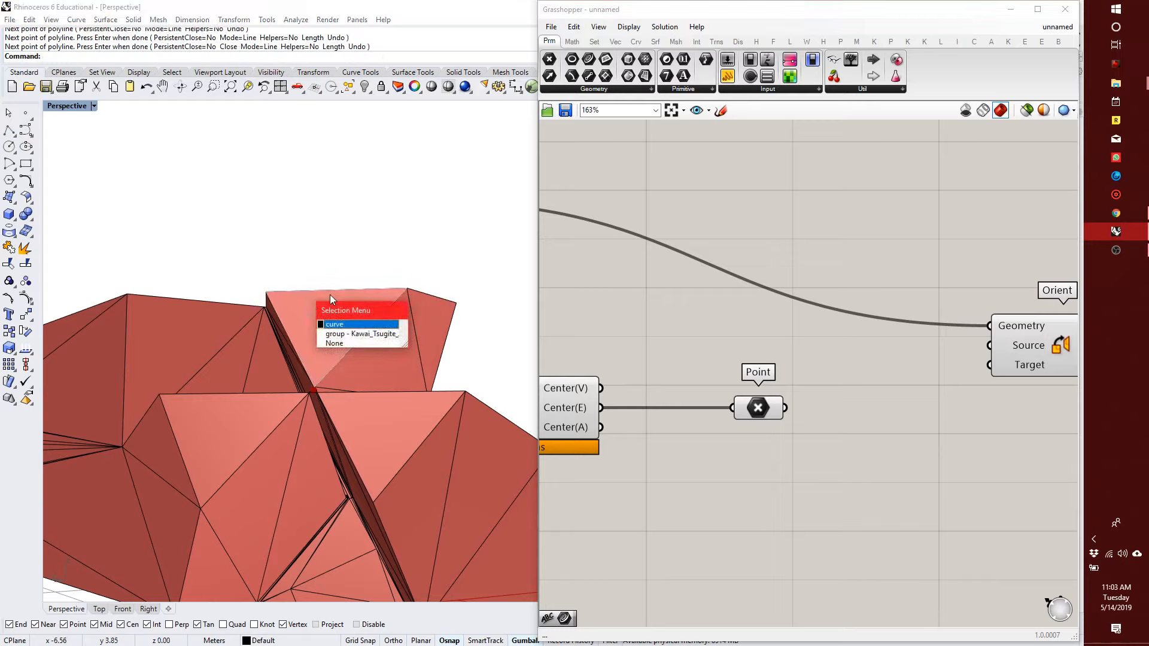
pyautogui.click(334, 324)
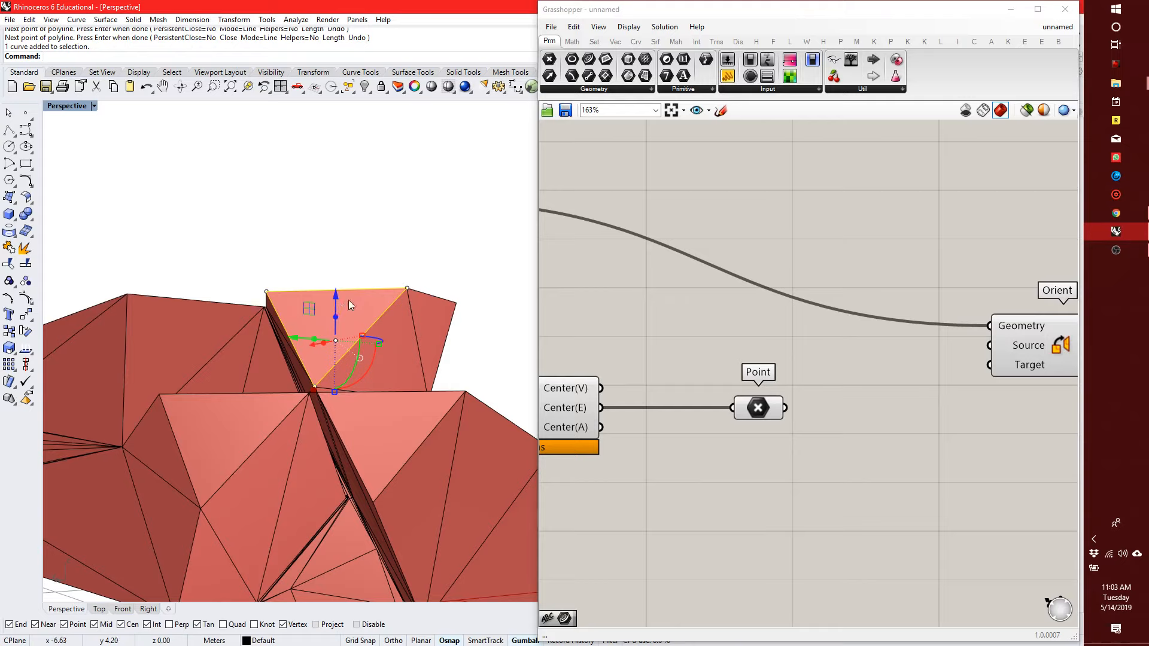
pyautogui.write('PlanarSrf')
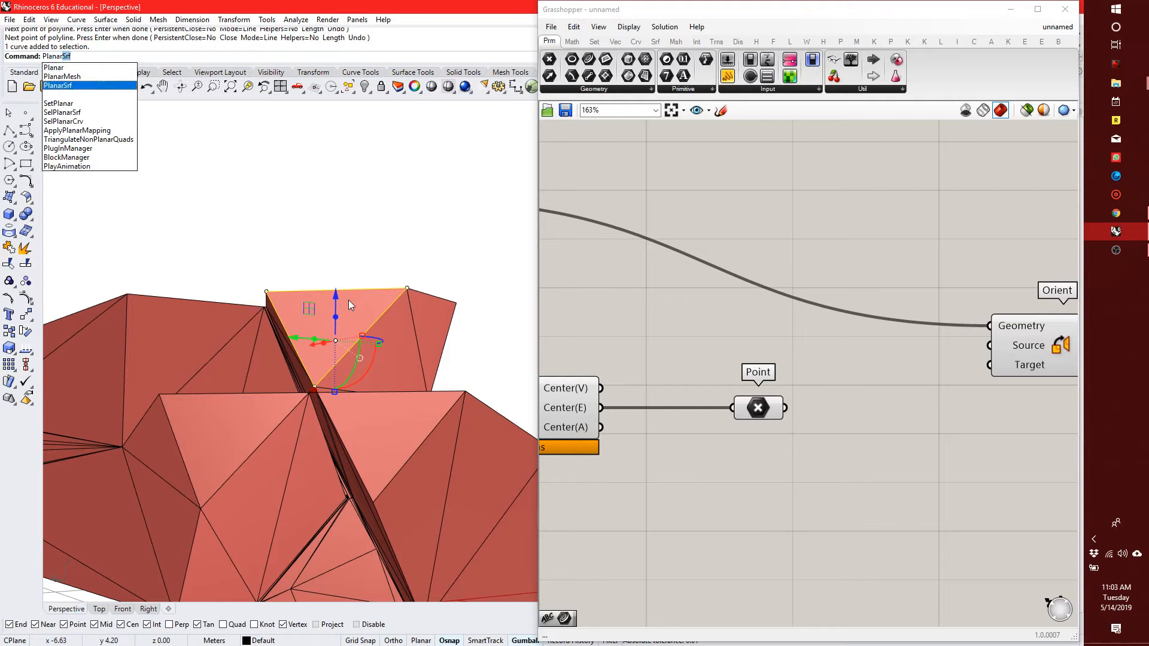
pyautogui.click(58, 85)
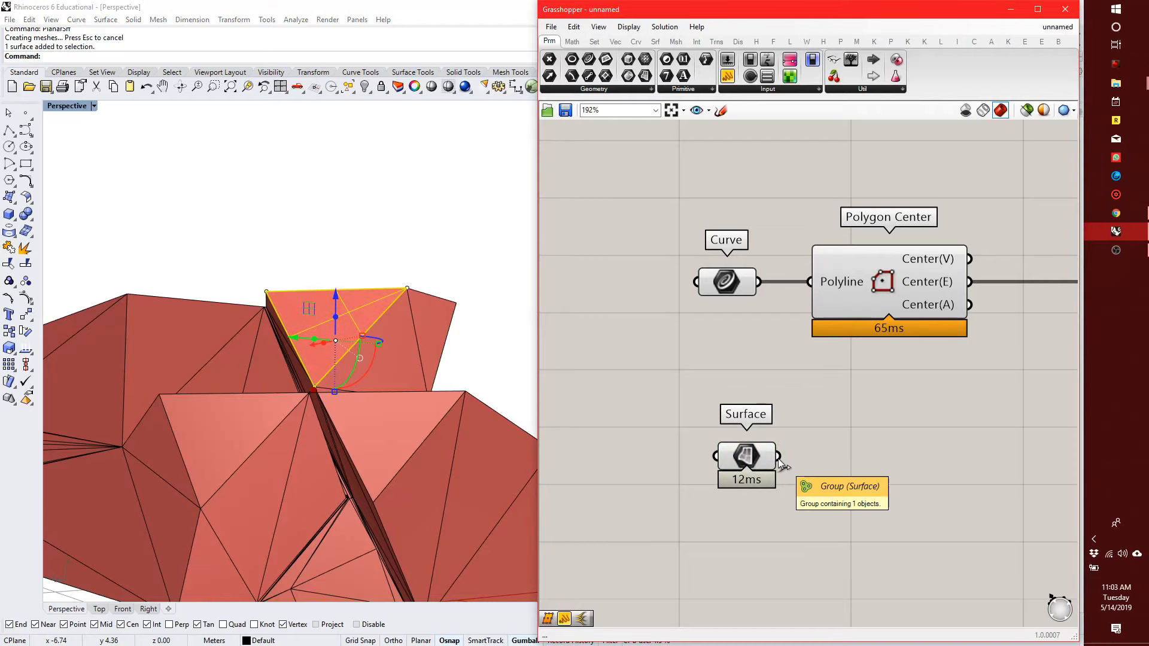
pyautogui.moveTo(781, 466)
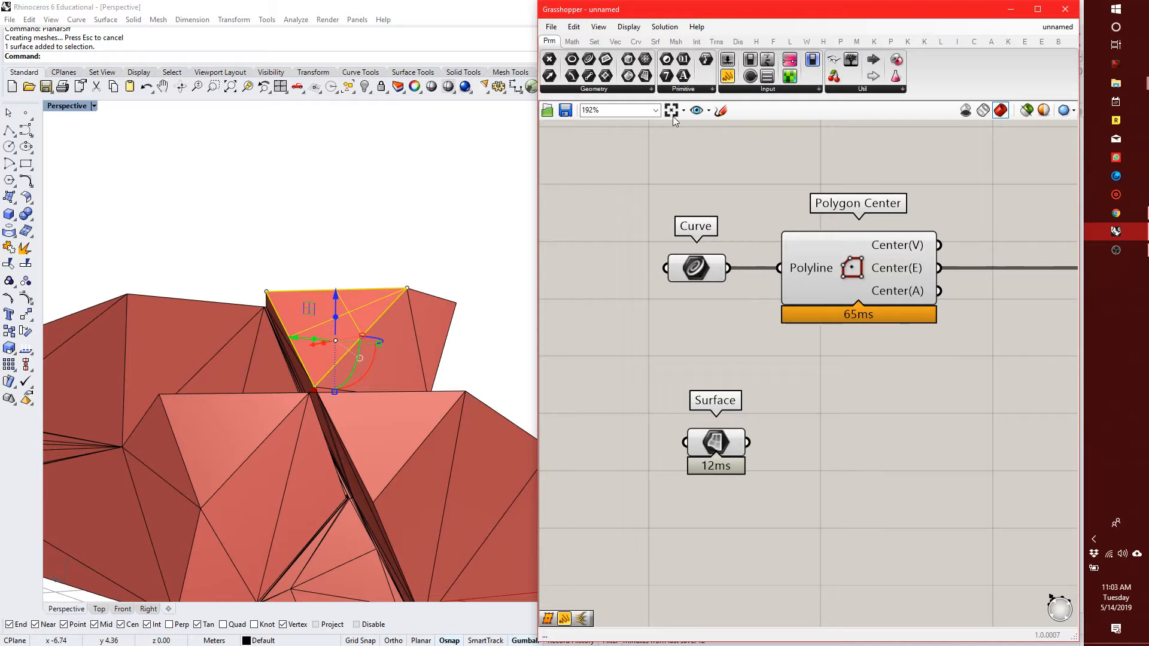
# - Browse the Surface Primitive and Analysis menus for the Evaluate Surface component
pyautogui.click(655, 42)
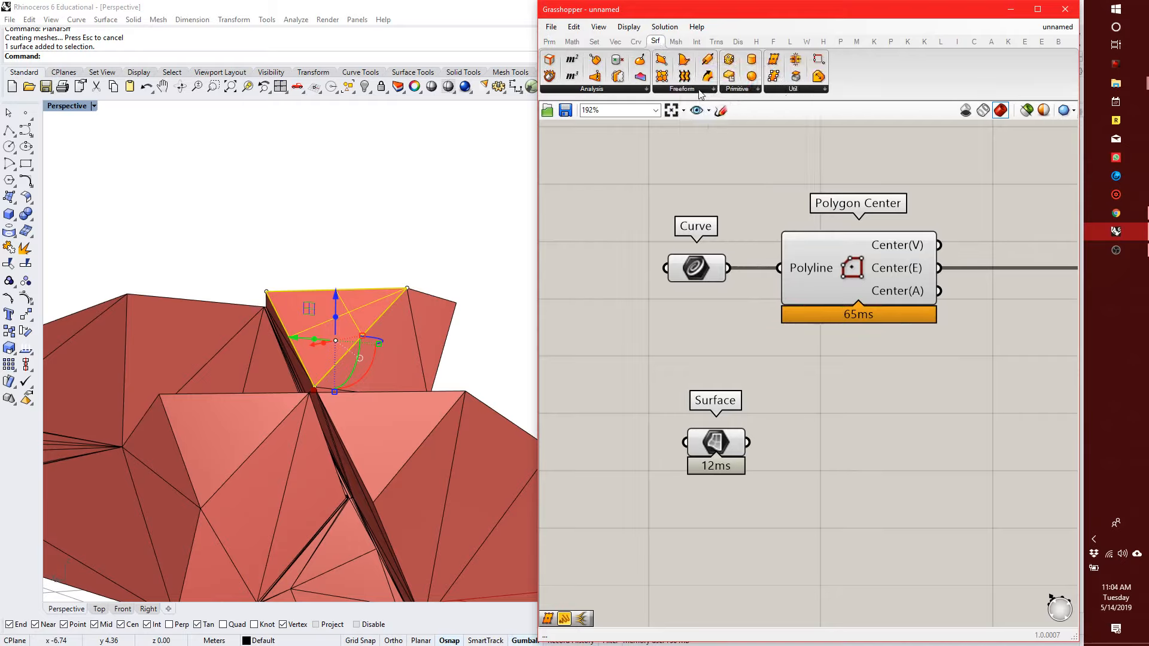
pyautogui.click(681, 87)
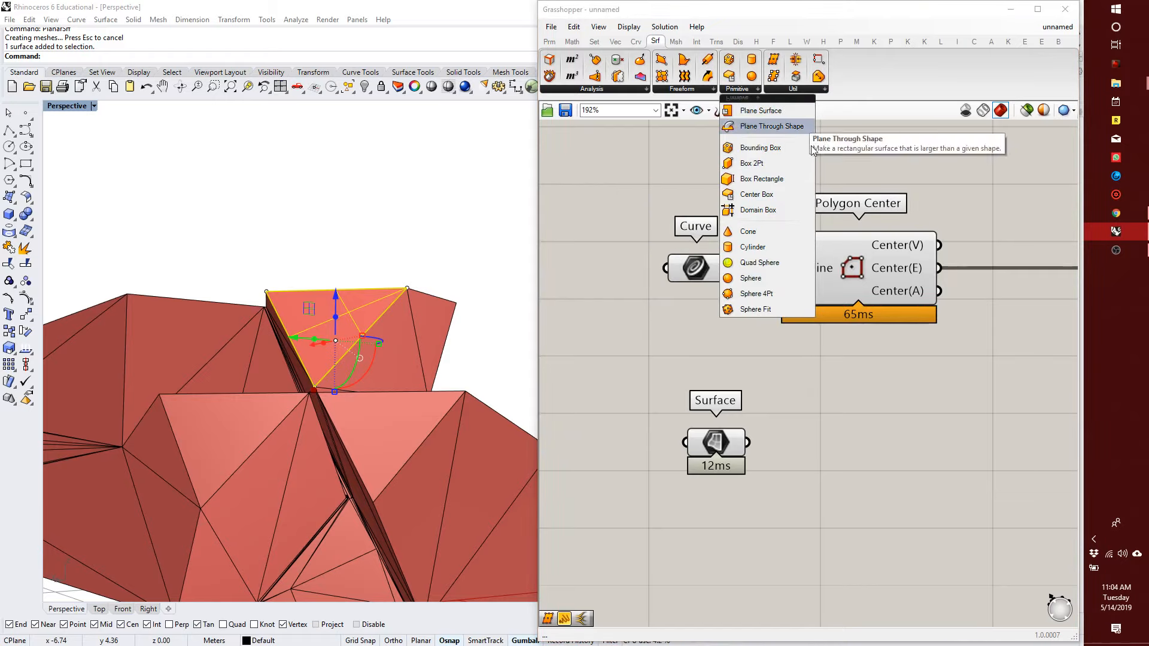
pyautogui.moveTo(802, 94)
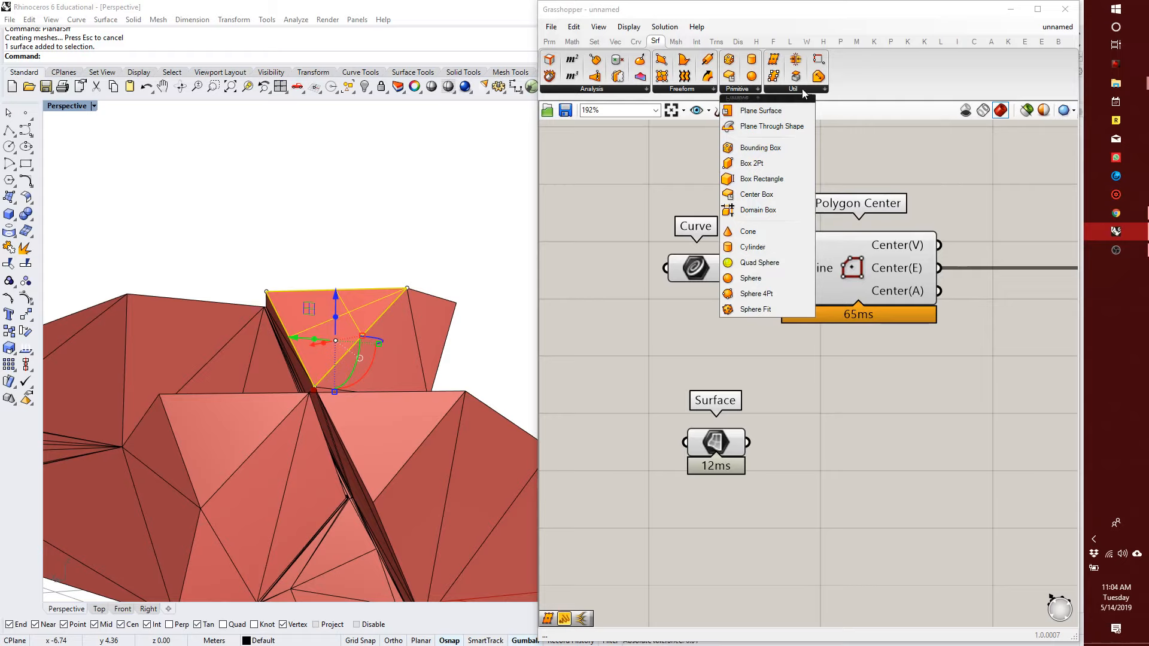
pyautogui.moveTo(621, 93)
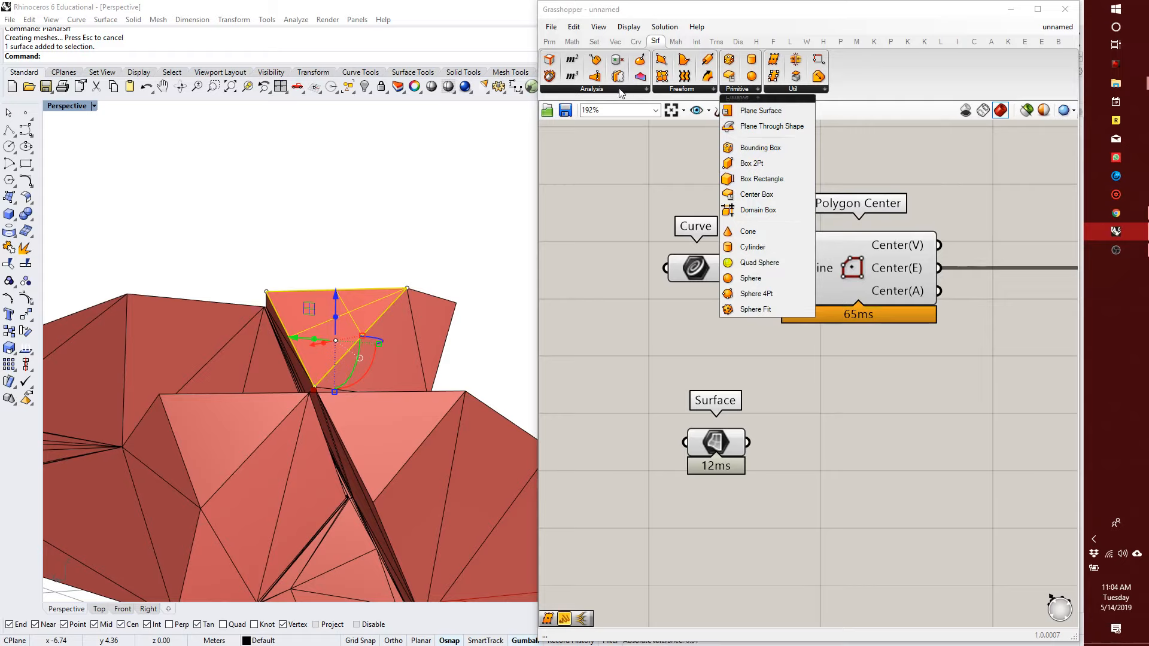
pyautogui.click(590, 87)
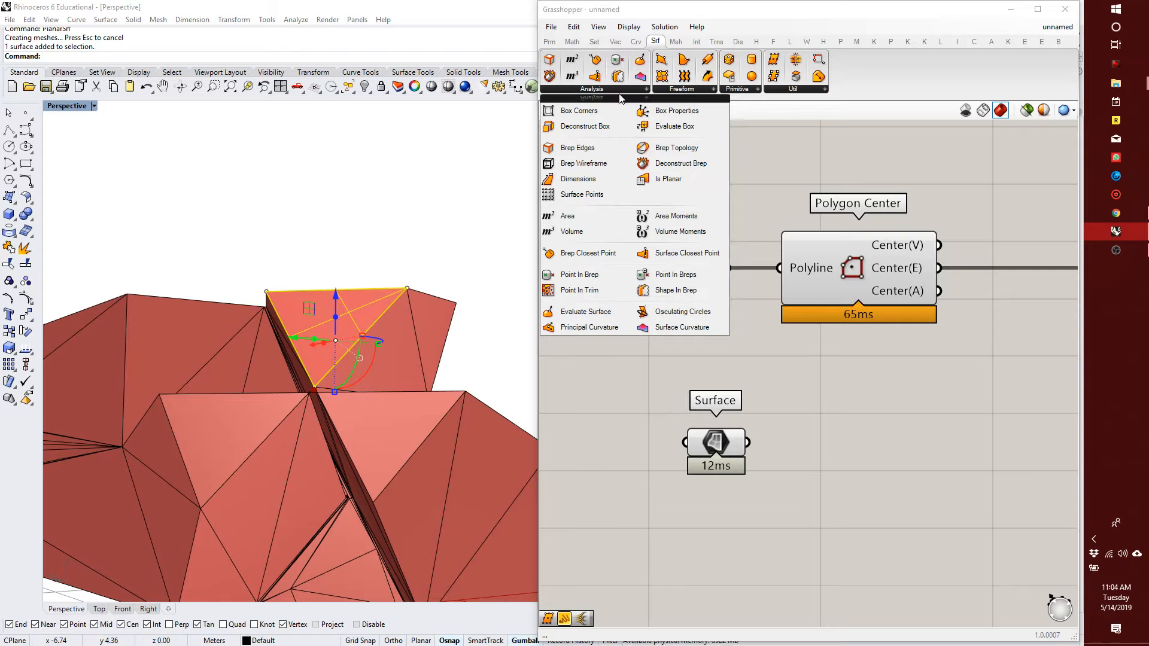
pyautogui.moveTo(587, 328)
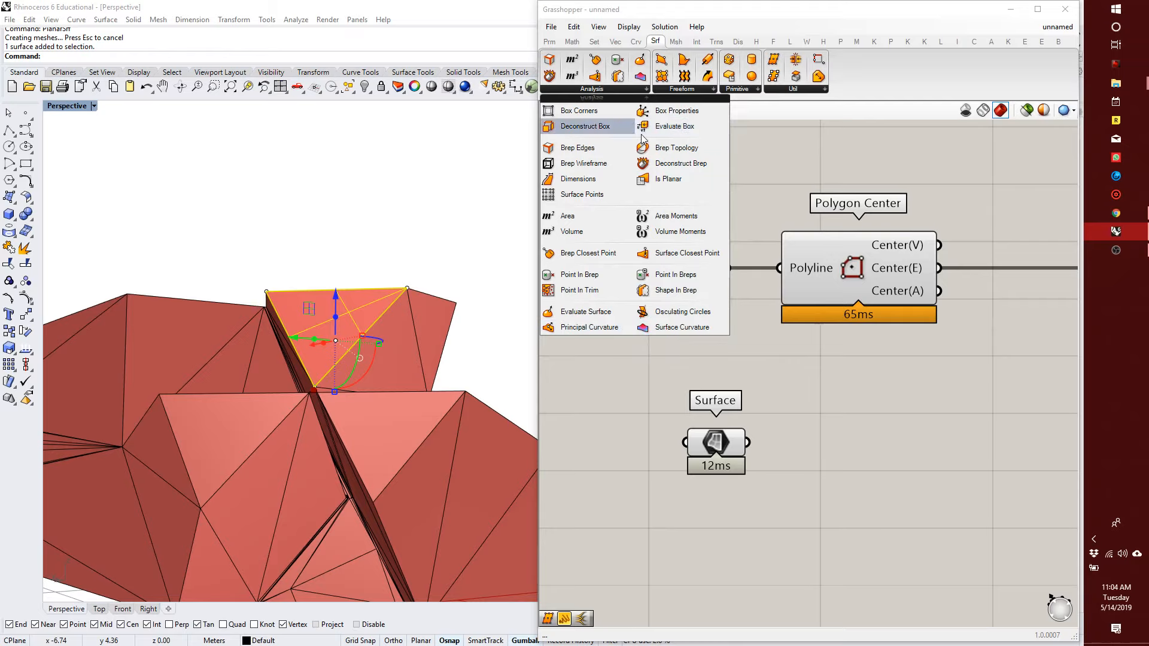
pyautogui.moveTo(585, 311)
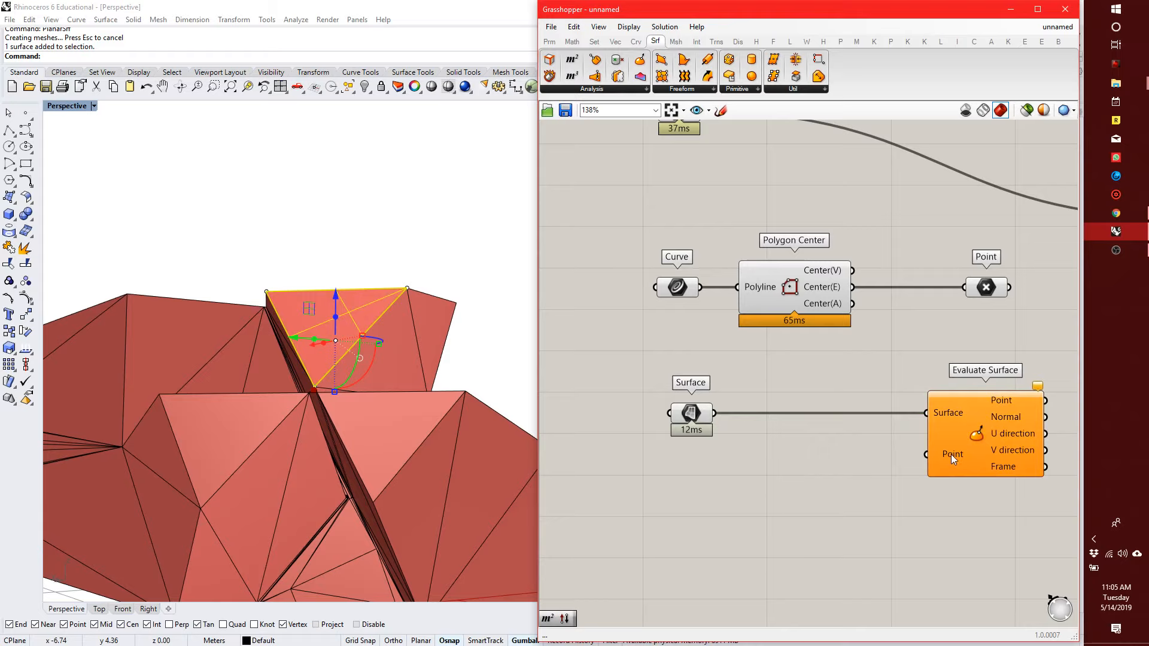
# - Add an Area component whose centroid feeds Evaluate Surface, showing a frame at the face centre
pyautogui.write('ar')
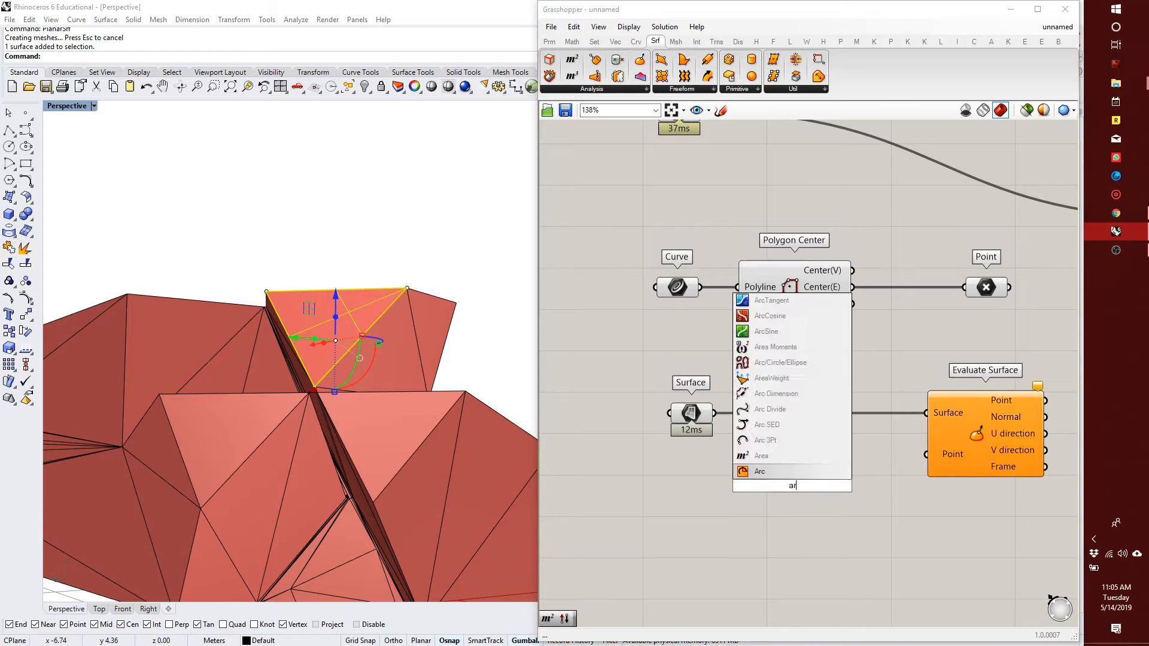
pyautogui.click(762, 455)
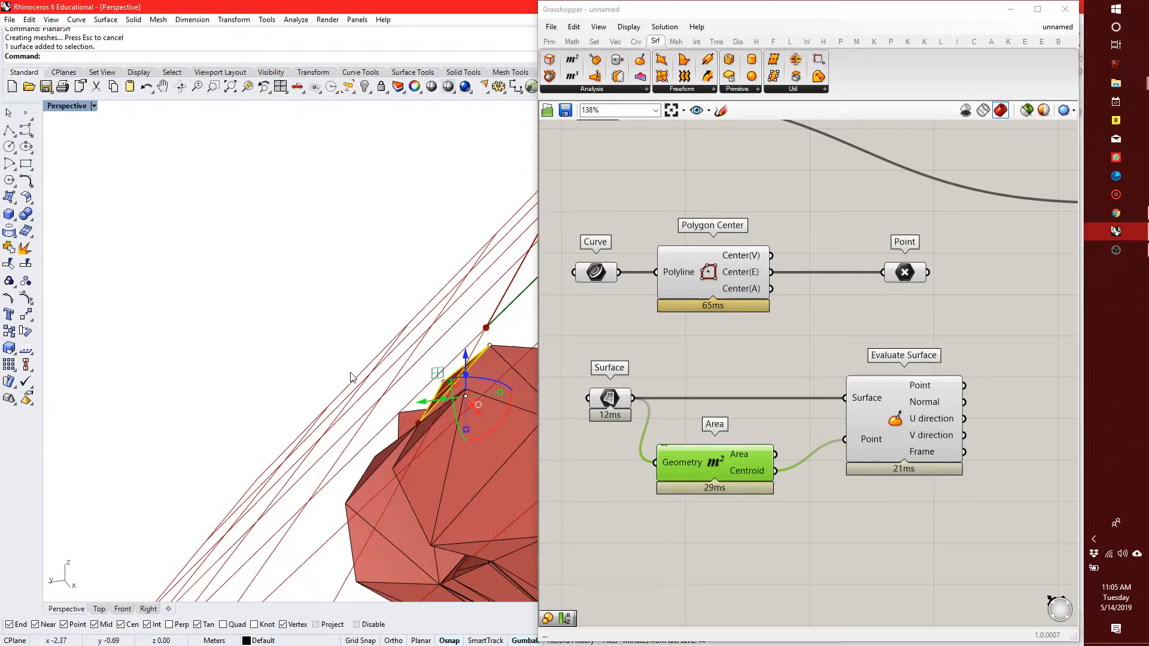
pyautogui.moveTo(352, 377); pyautogui.dragTo(374, 429)
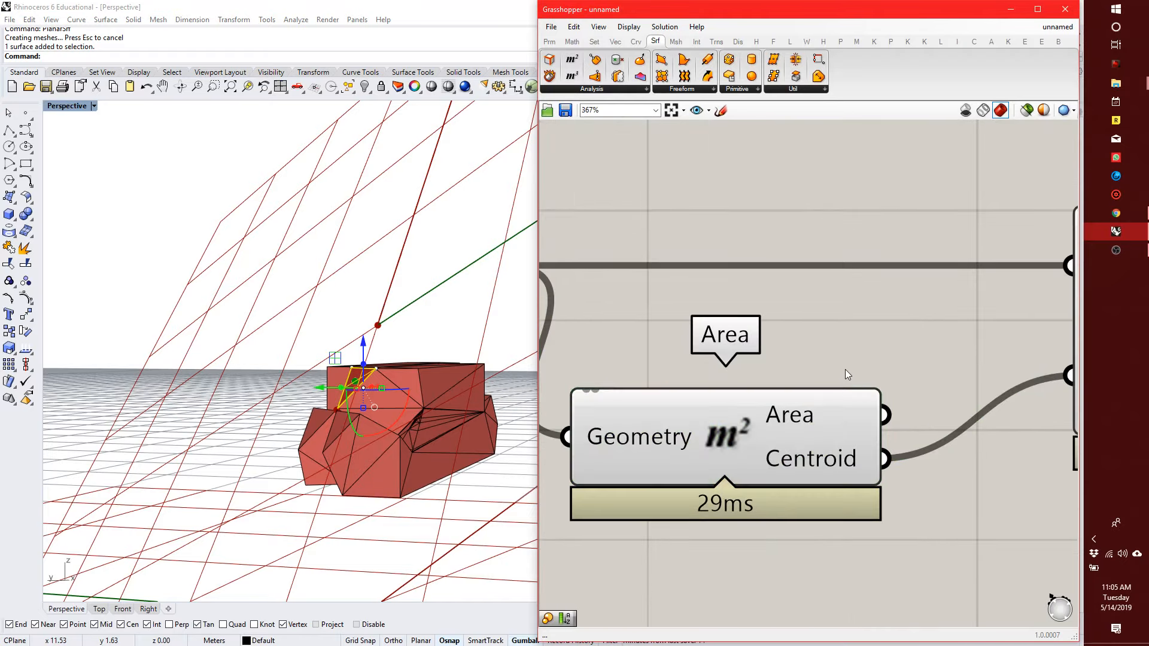
pyautogui.moveTo(840, 415)
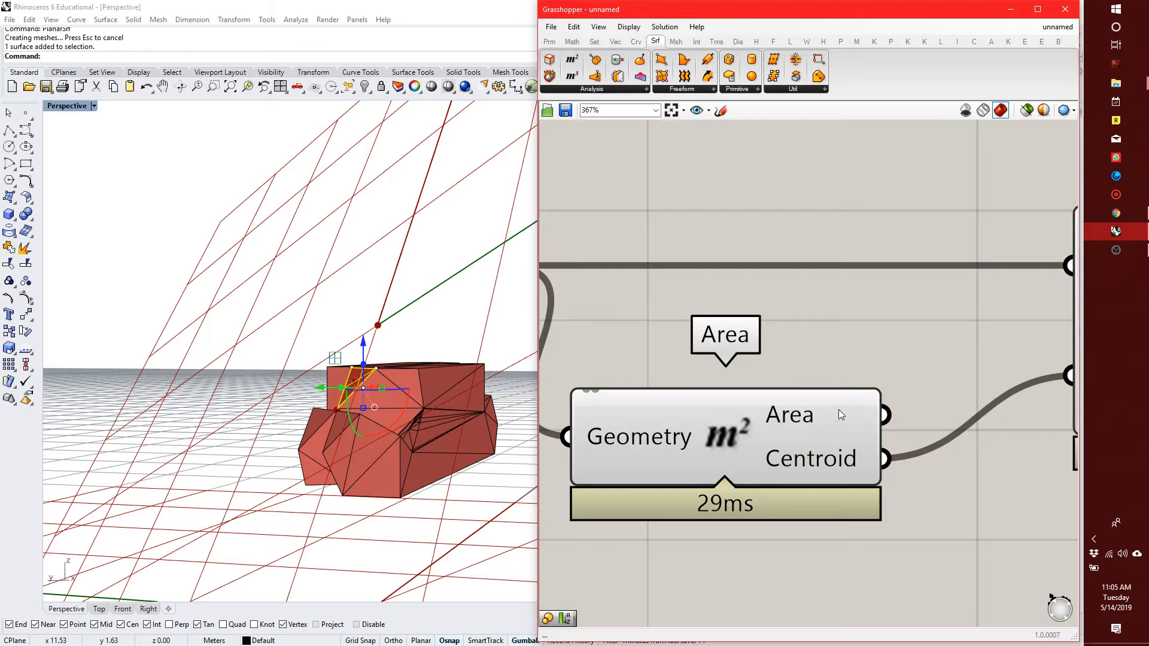
pyautogui.moveTo(789, 416)
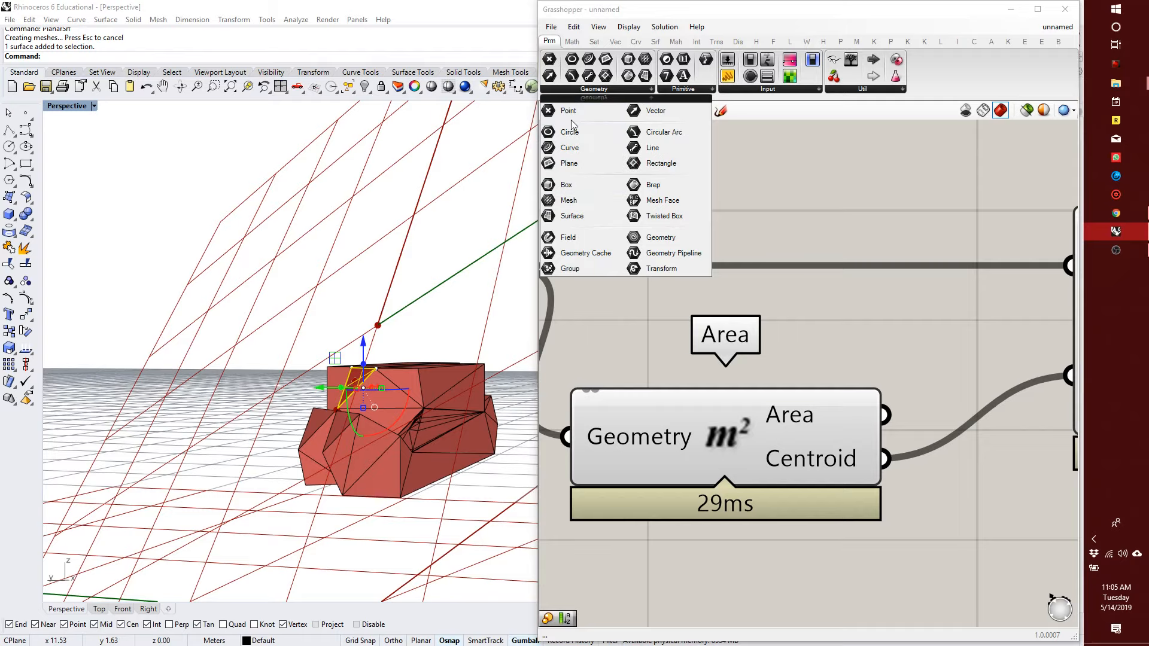
pyautogui.moveTo(568, 110)
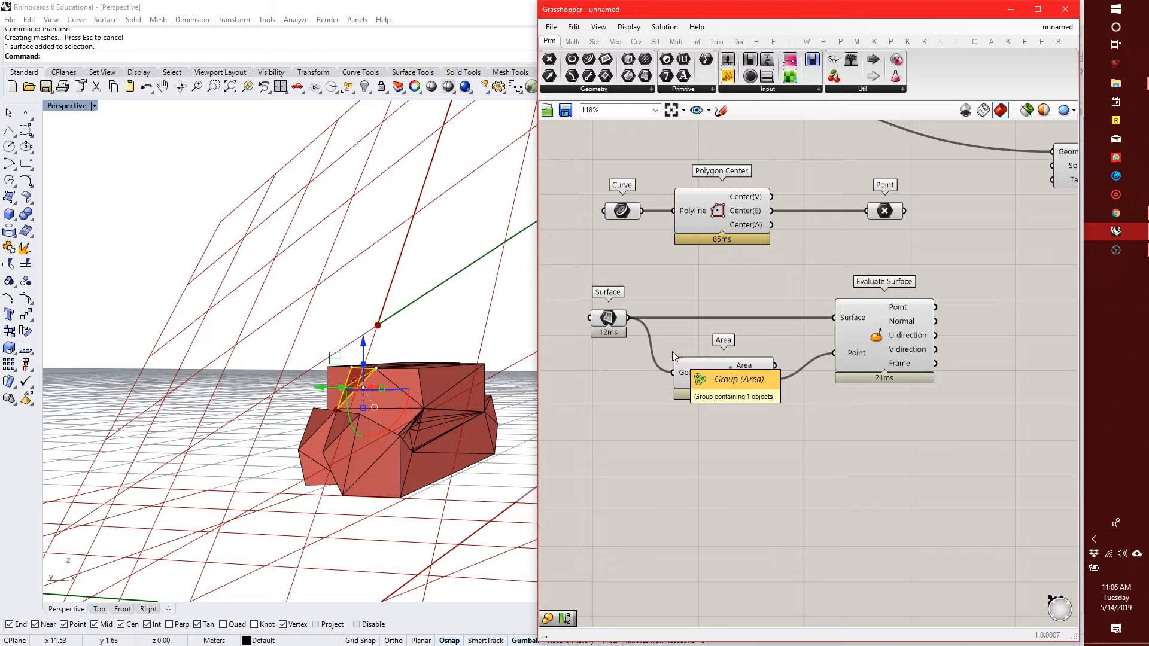
pyautogui.moveTo(735, 273)
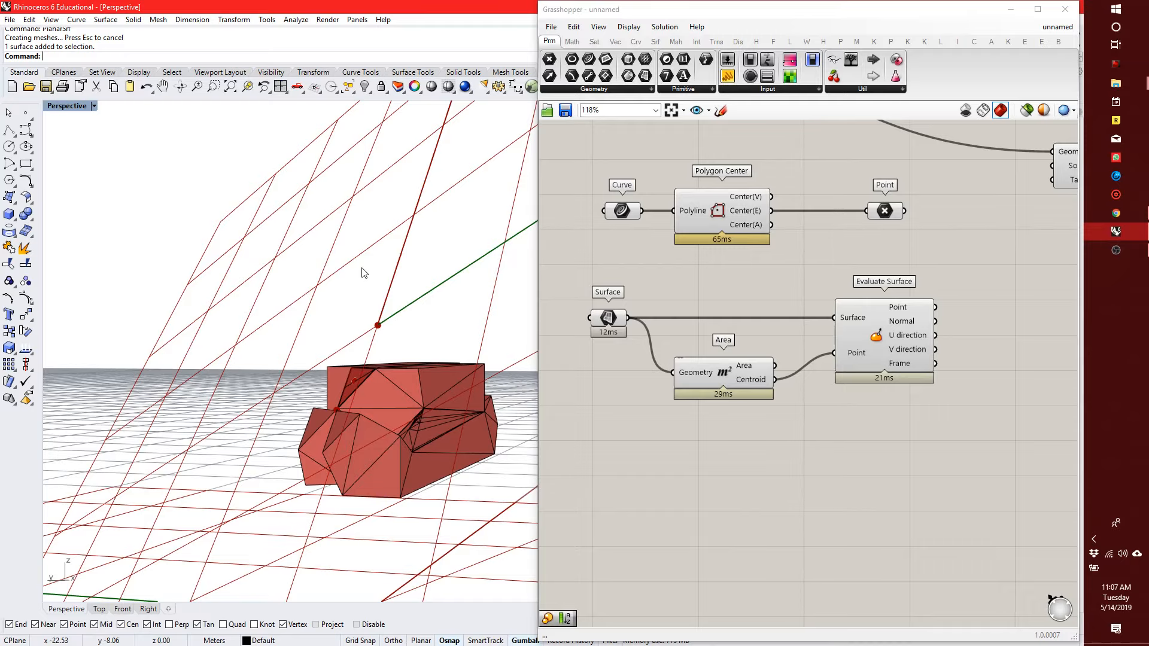
pyautogui.moveTo(359, 272); pyautogui.dragTo(384, 424)
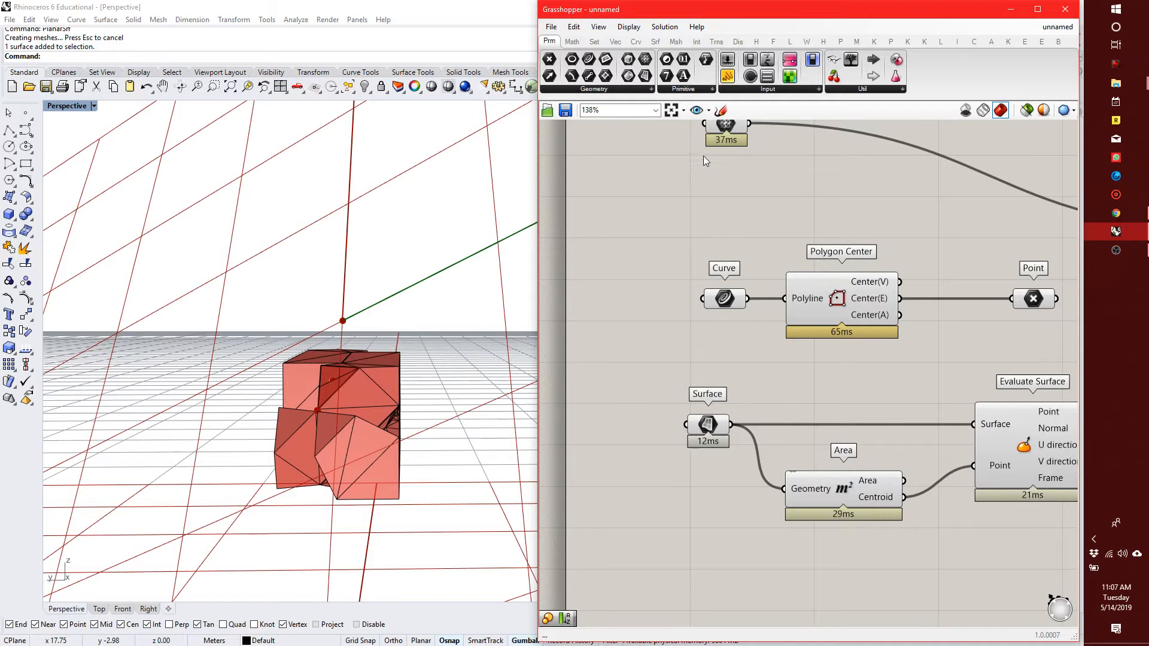
pyautogui.moveTo(691, 382)
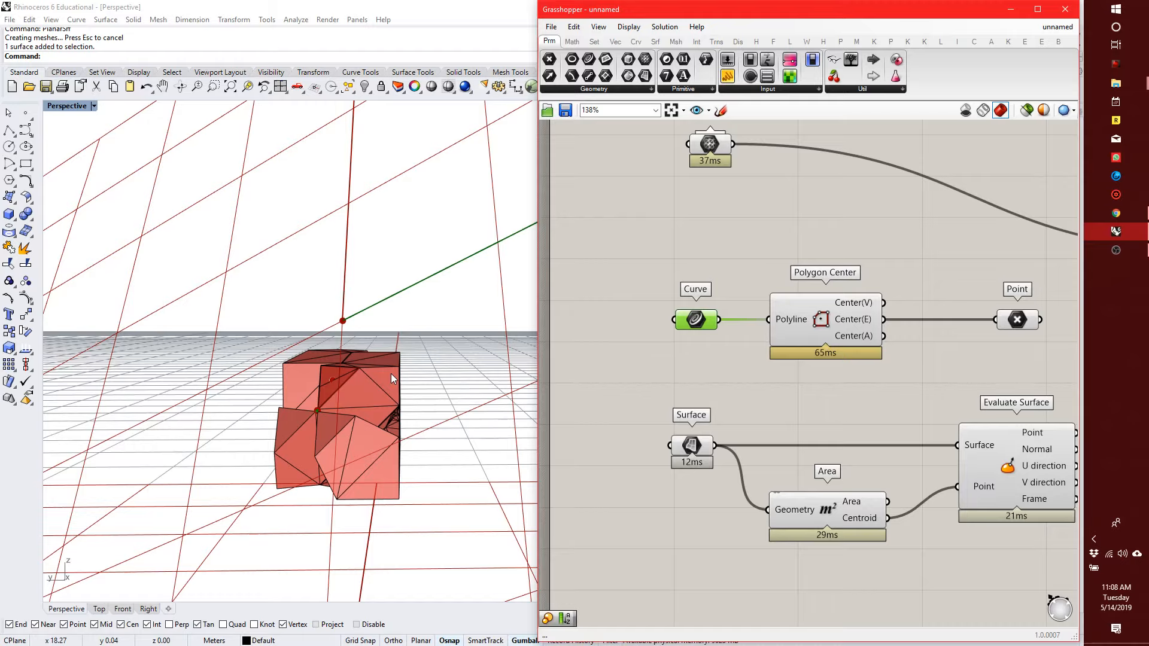
pyautogui.scroll(-3)
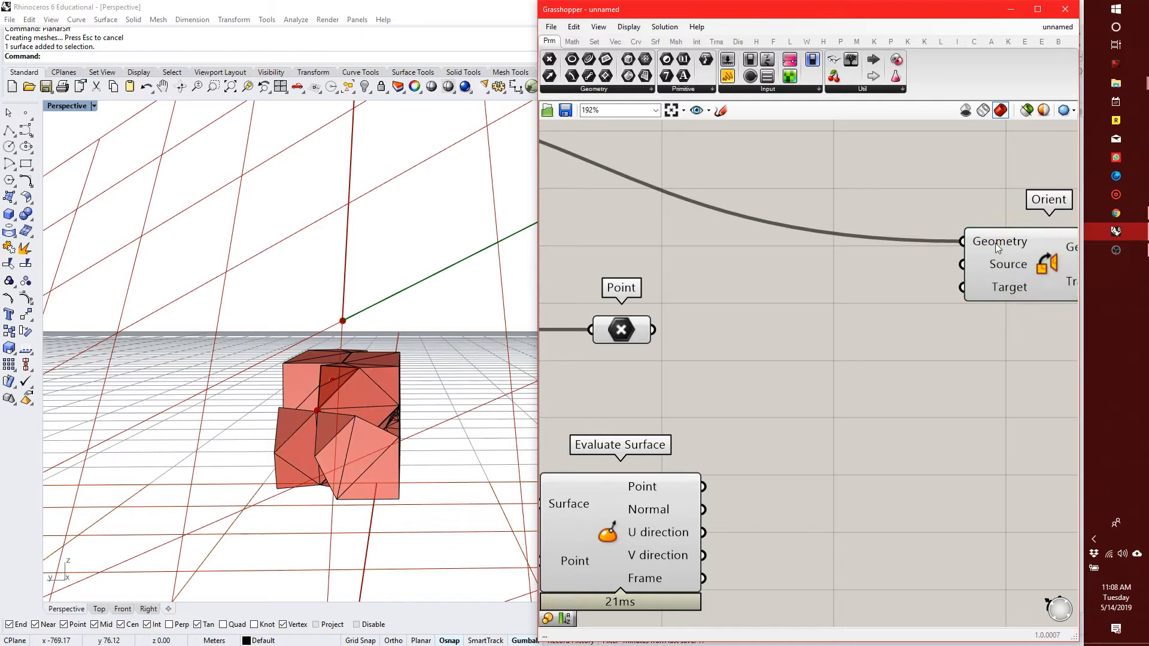
pyautogui.moveTo(998, 241)
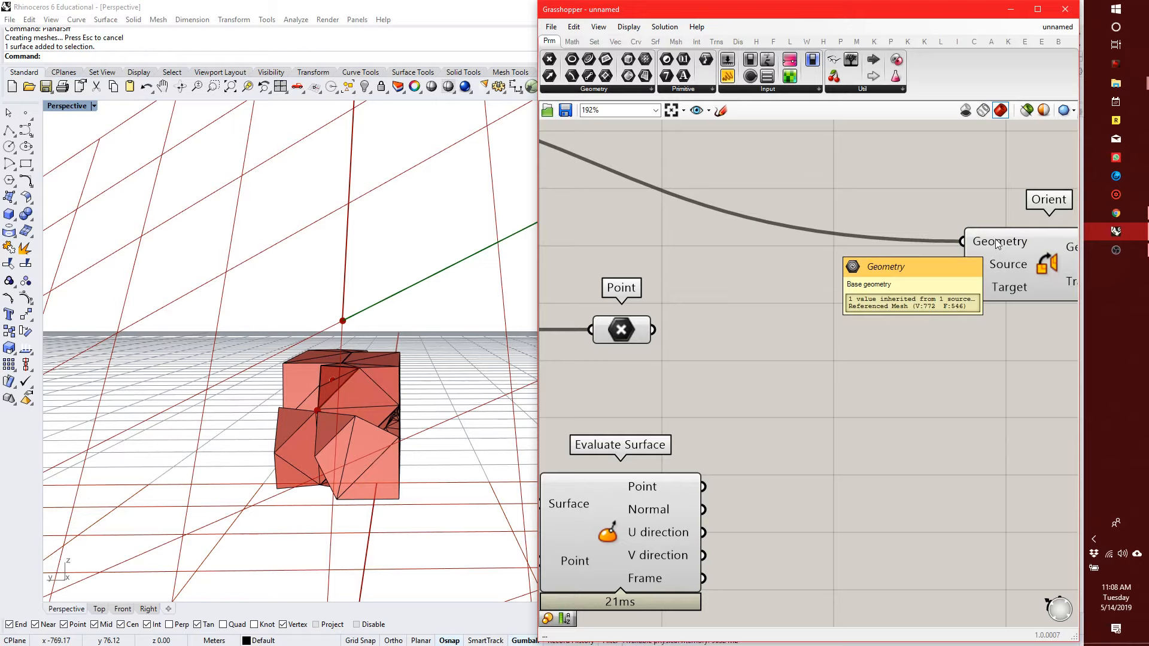
pyautogui.scroll(-3)
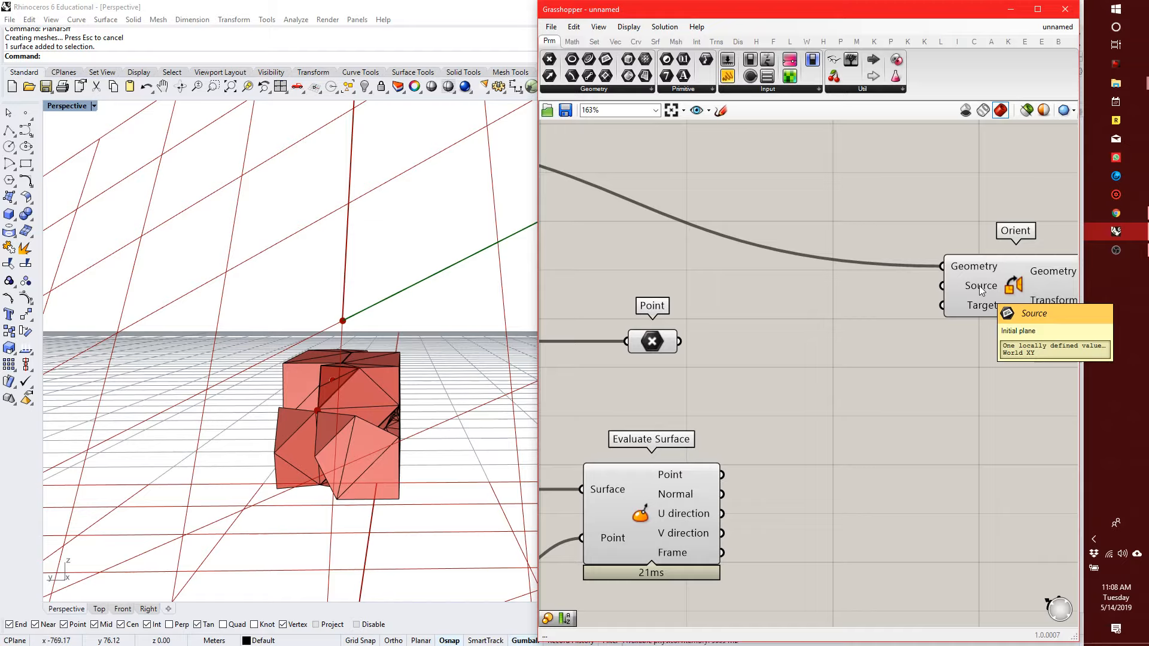
pyautogui.moveTo(935, 327)
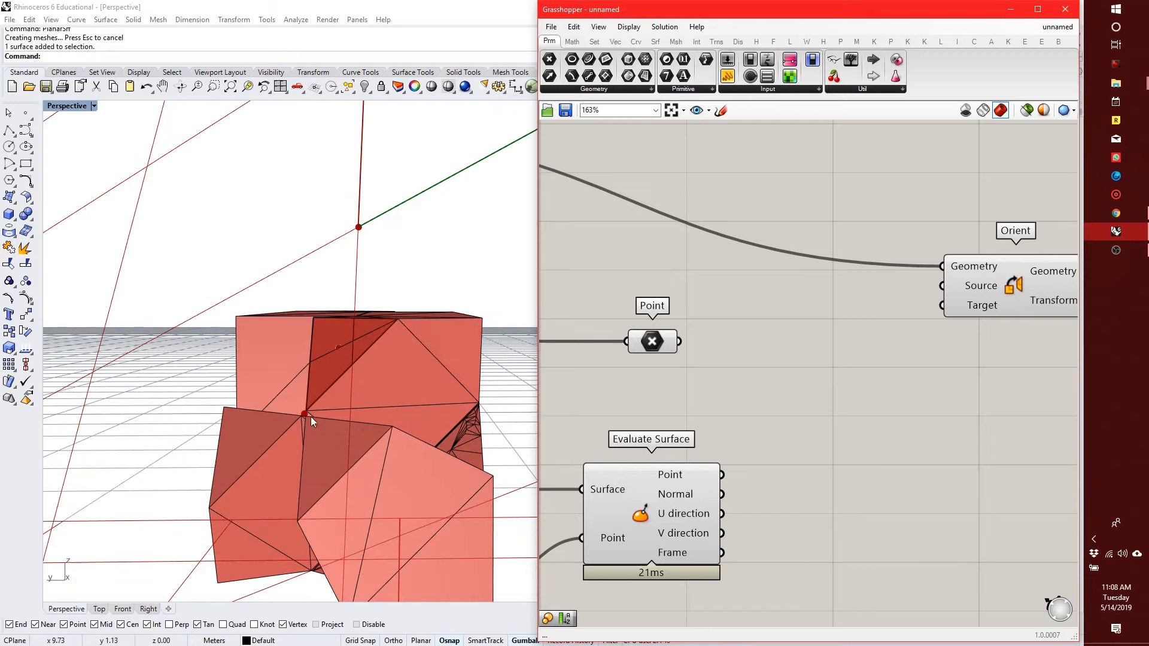
pyautogui.moveTo(311, 438)
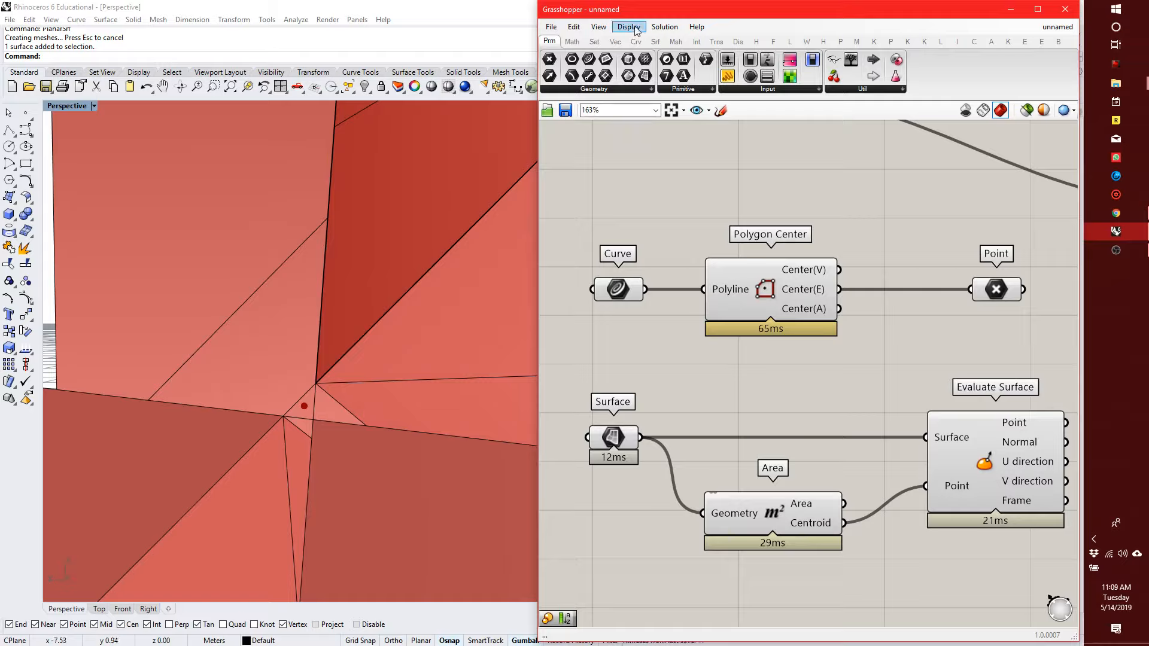
# - Show Grasshopper's Curve component tab while the viewport stays on the marked joint vertex
pyautogui.click(635, 40)
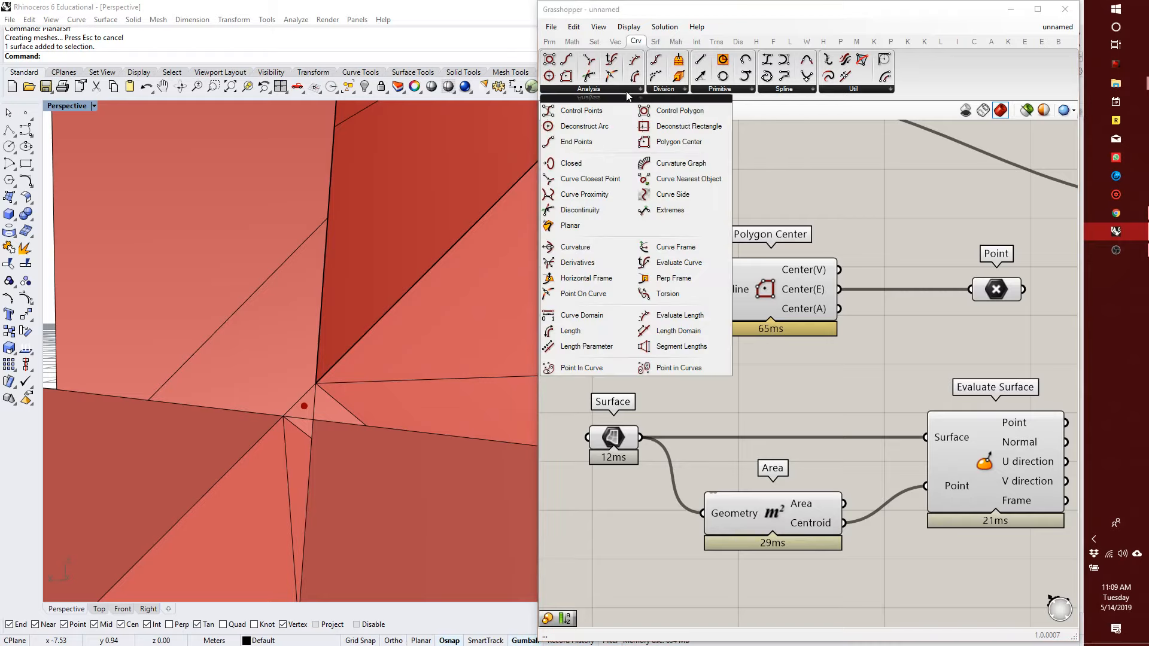
pyautogui.moveTo(587, 162)
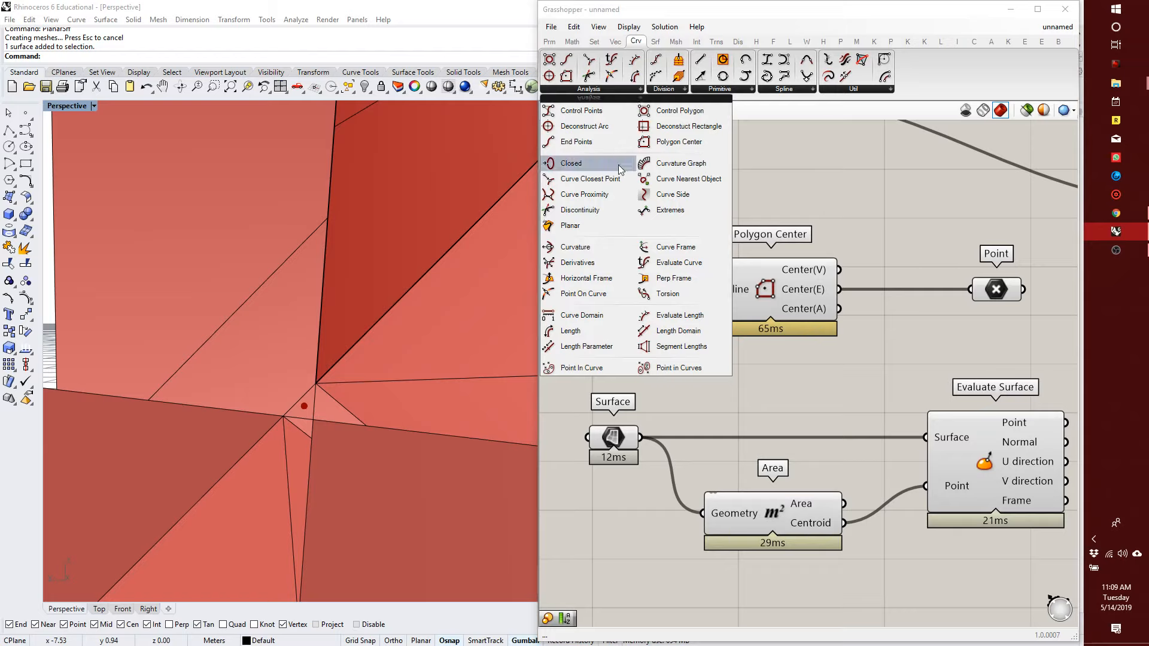
pyautogui.moveTo(572, 167)
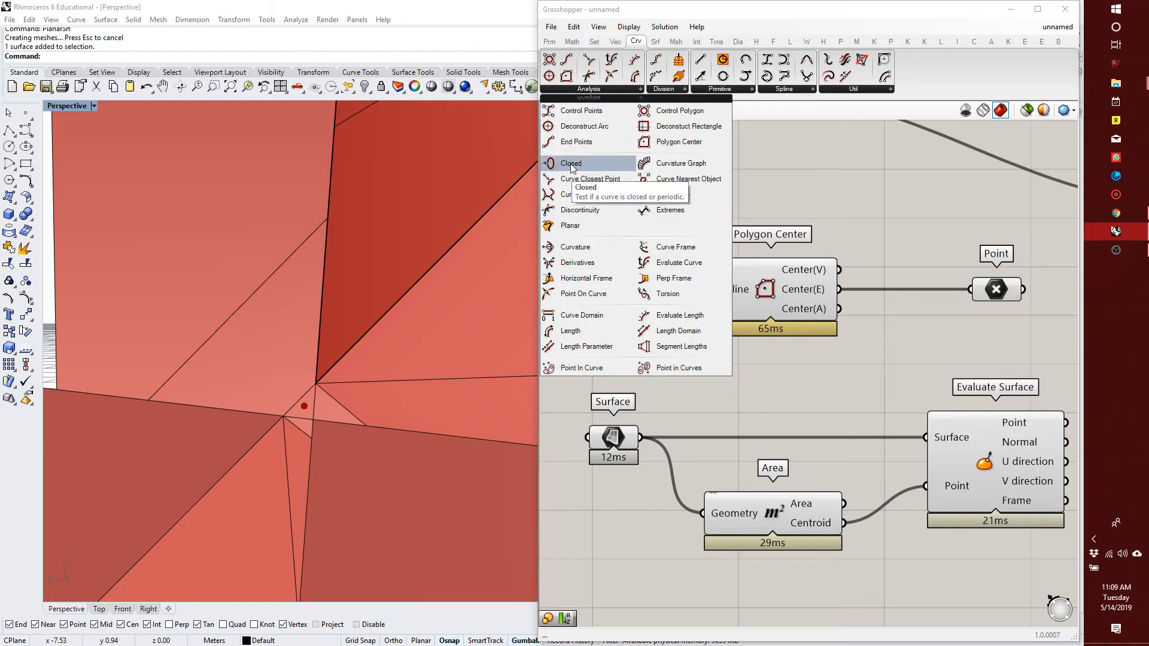
pyautogui.moveTo(595, 166)
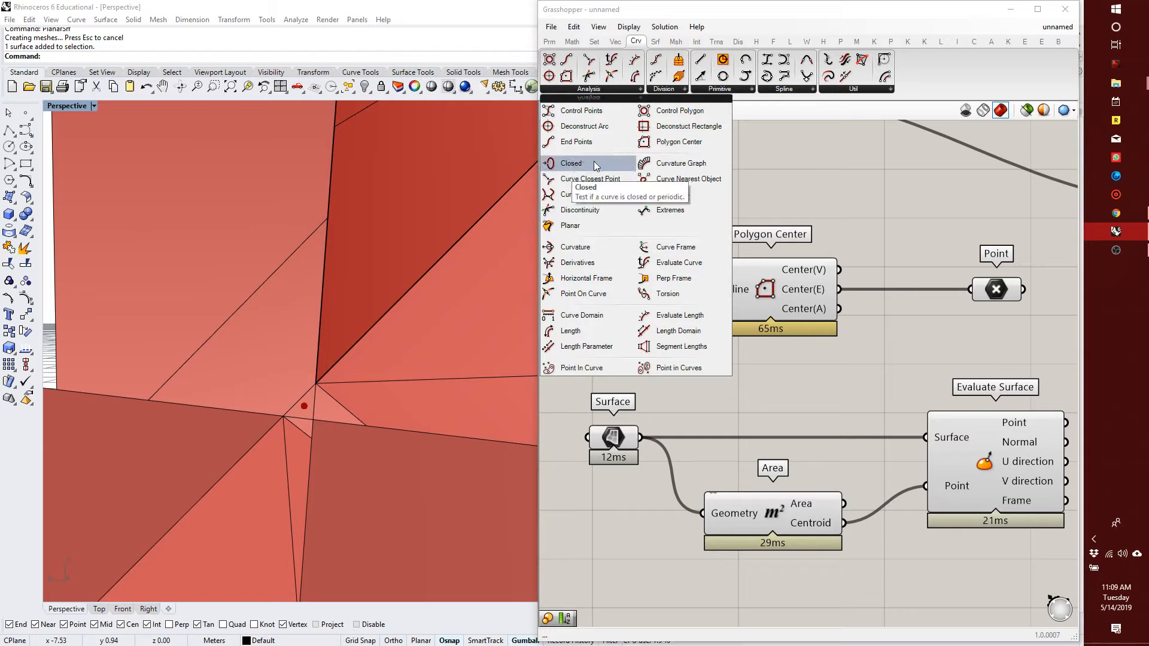
pyautogui.moveTo(678, 314)
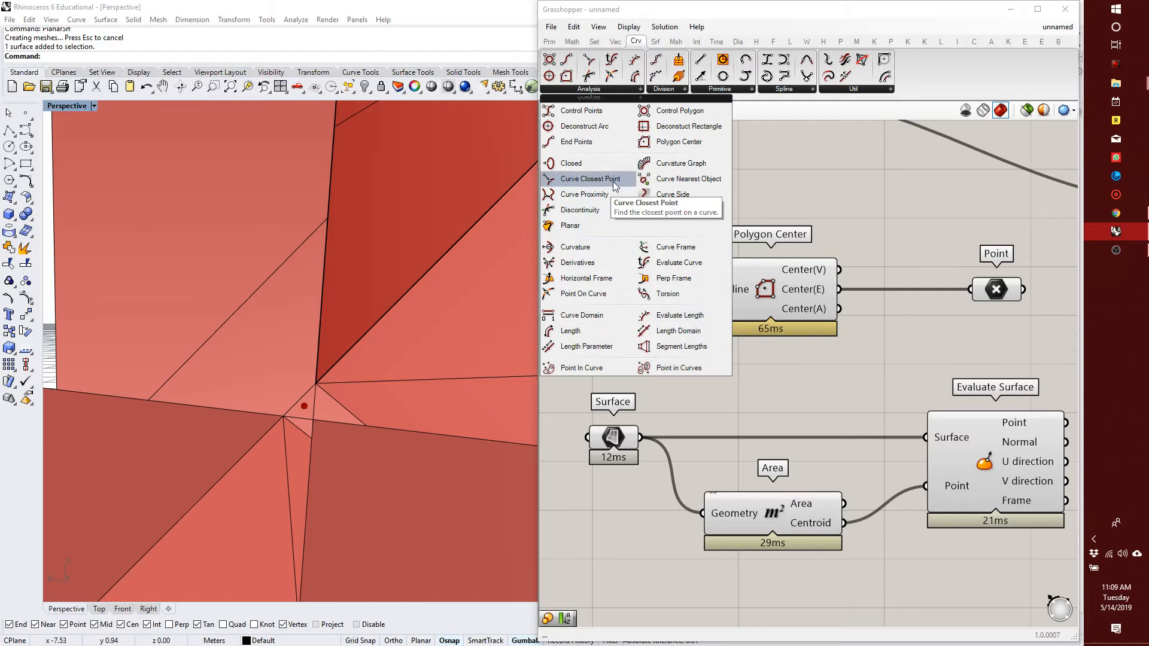
pyautogui.moveTo(585, 278)
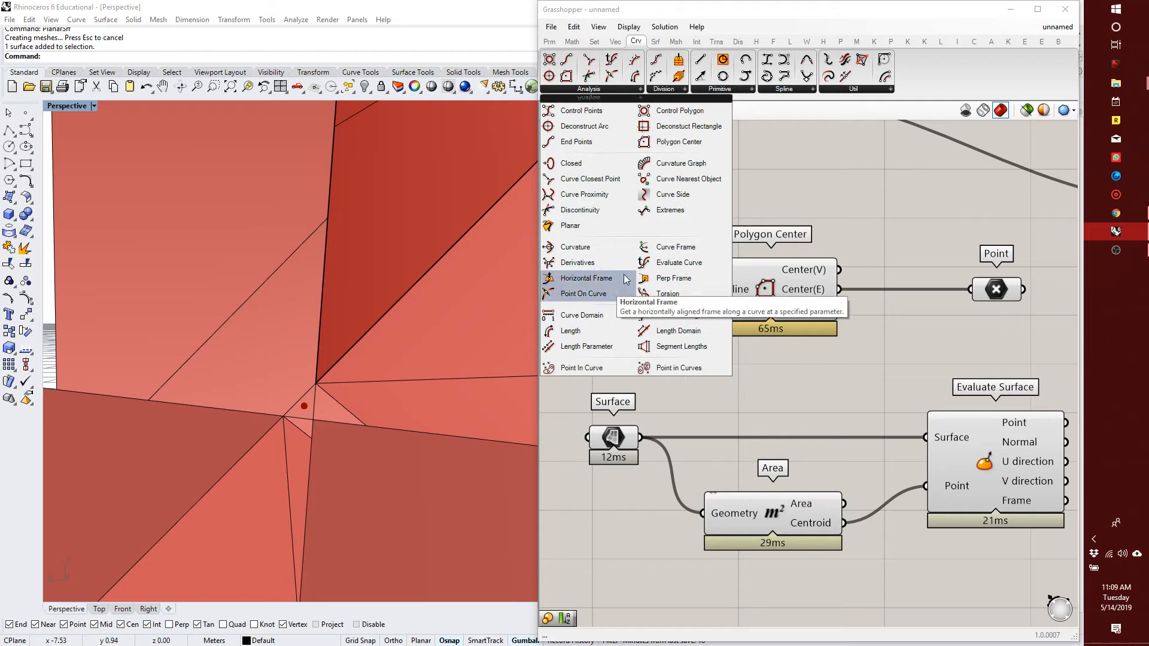
pyautogui.moveTo(678, 142)
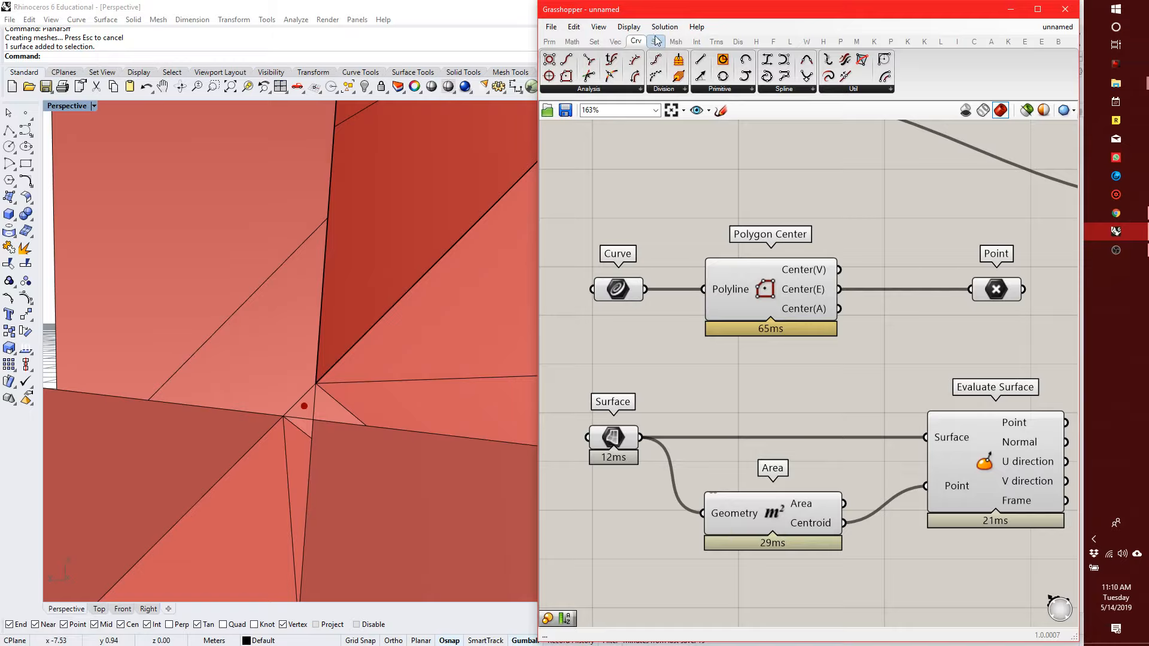
# - Show Grasshopper's Surface tab and expand its Util component list
pyautogui.click(654, 41)
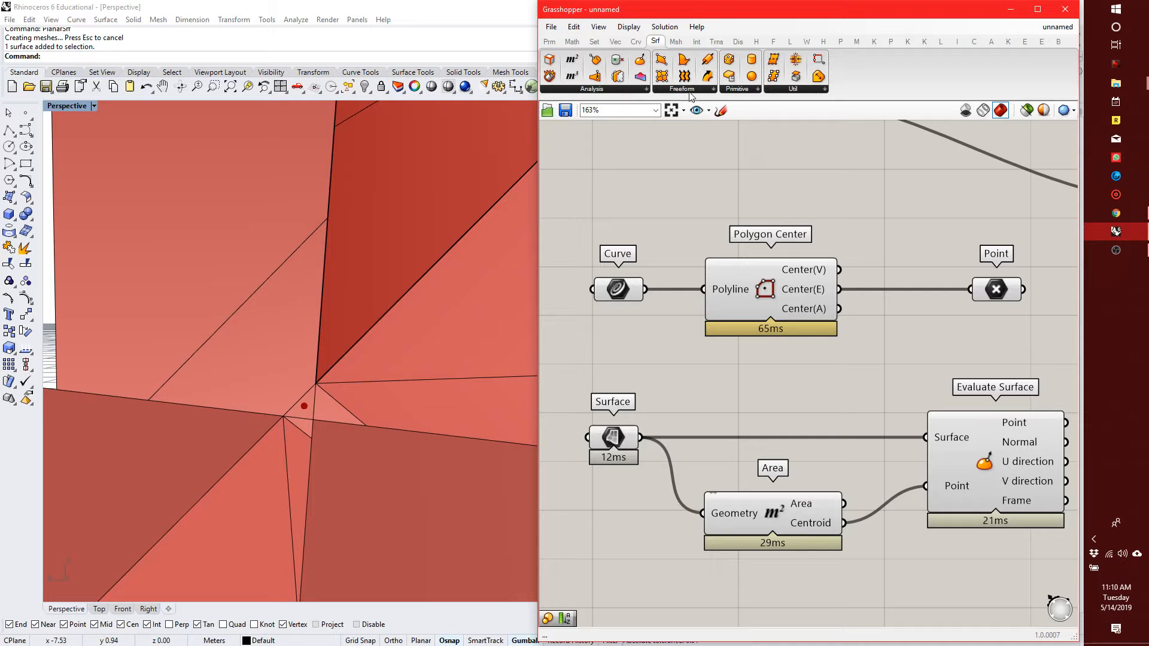
pyautogui.moveTo(759, 112)
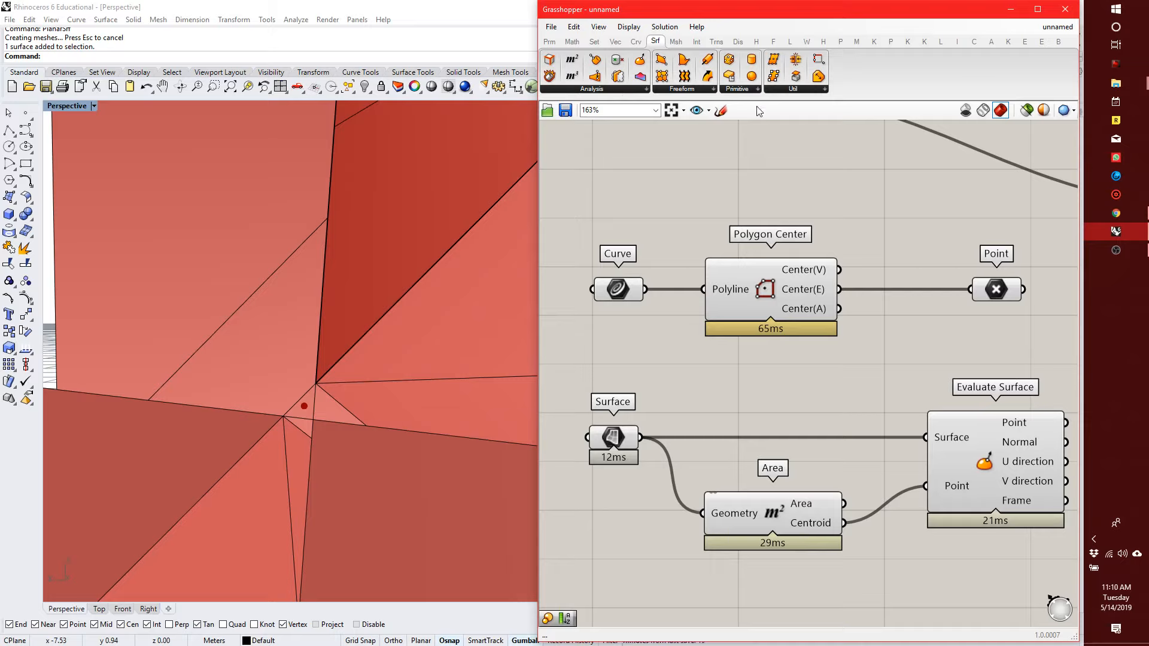
pyautogui.click(824, 89)
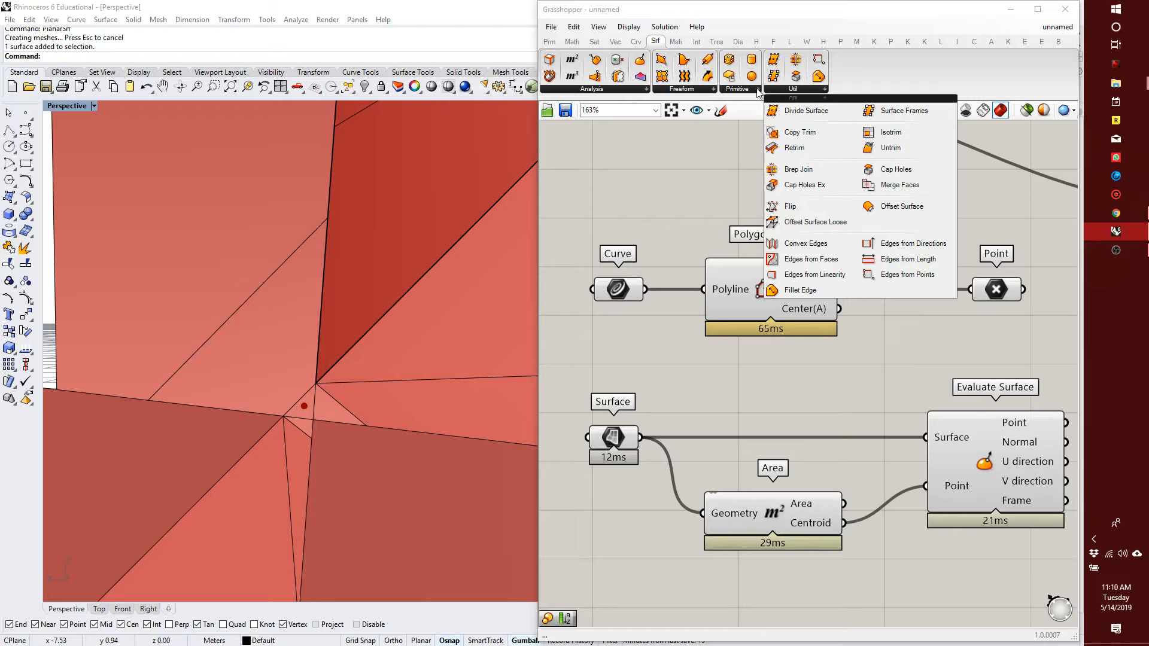
pyautogui.moveTo(772, 89)
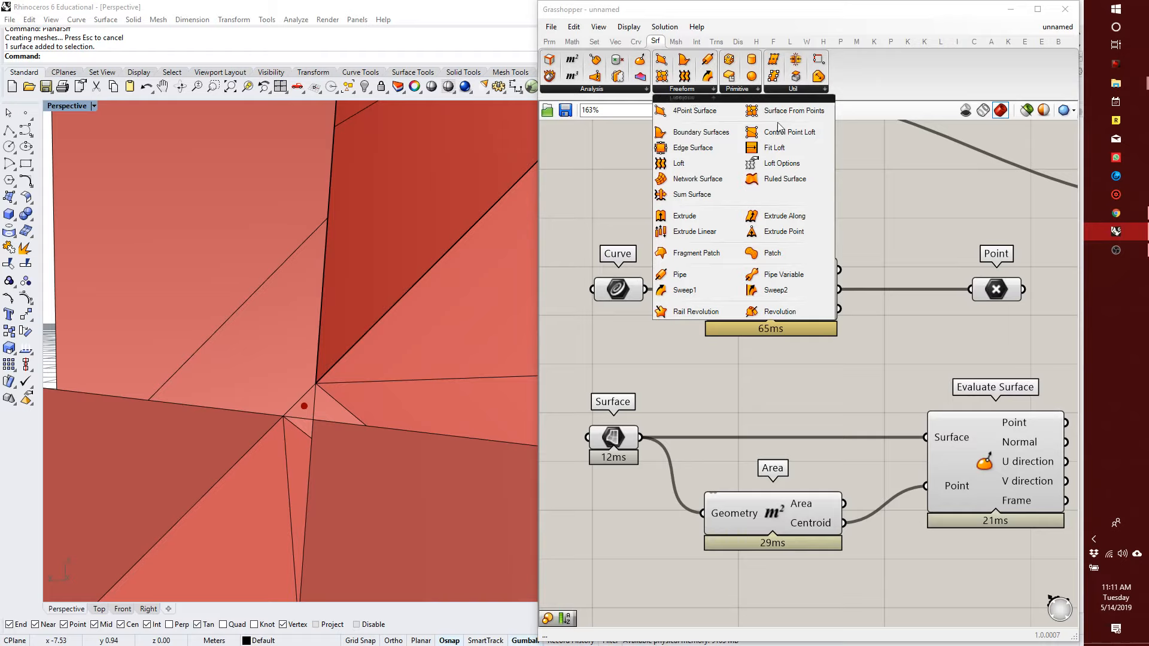
pyautogui.moveTo(692, 131)
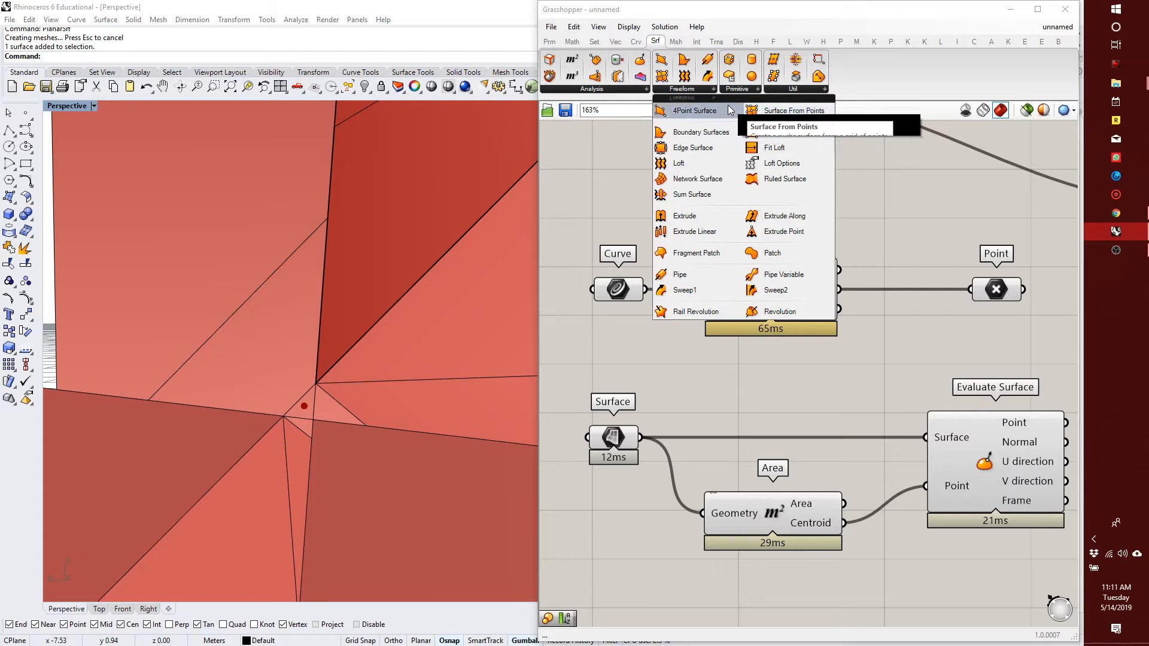
pyautogui.moveTo(760, 144)
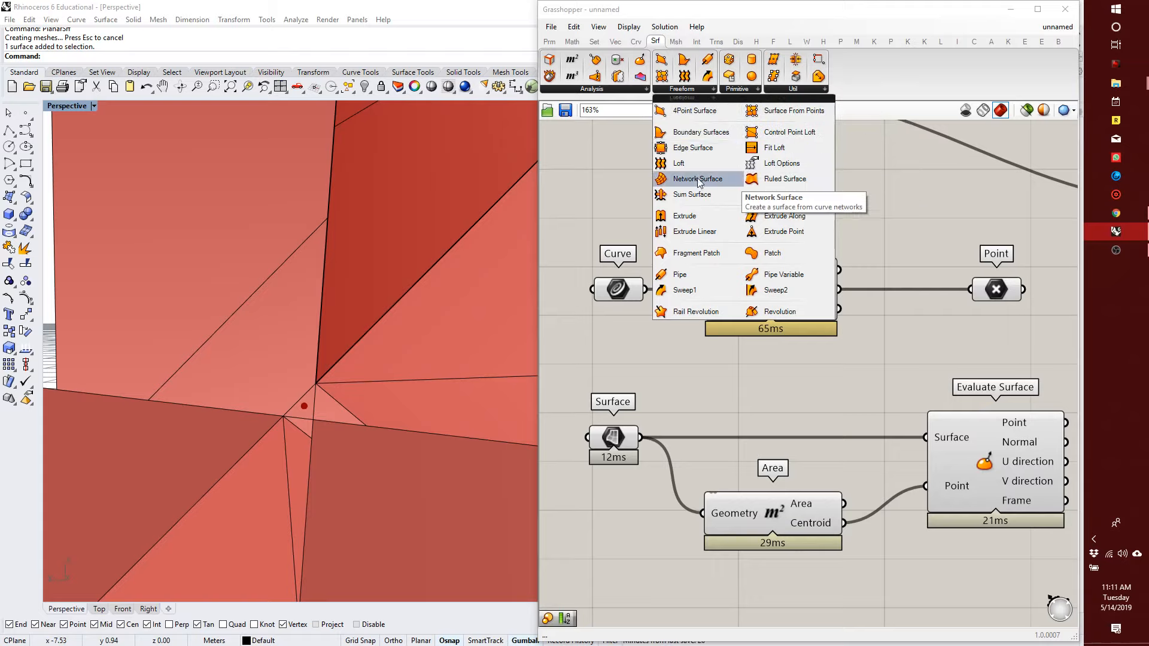
pyautogui.moveTo(772, 231)
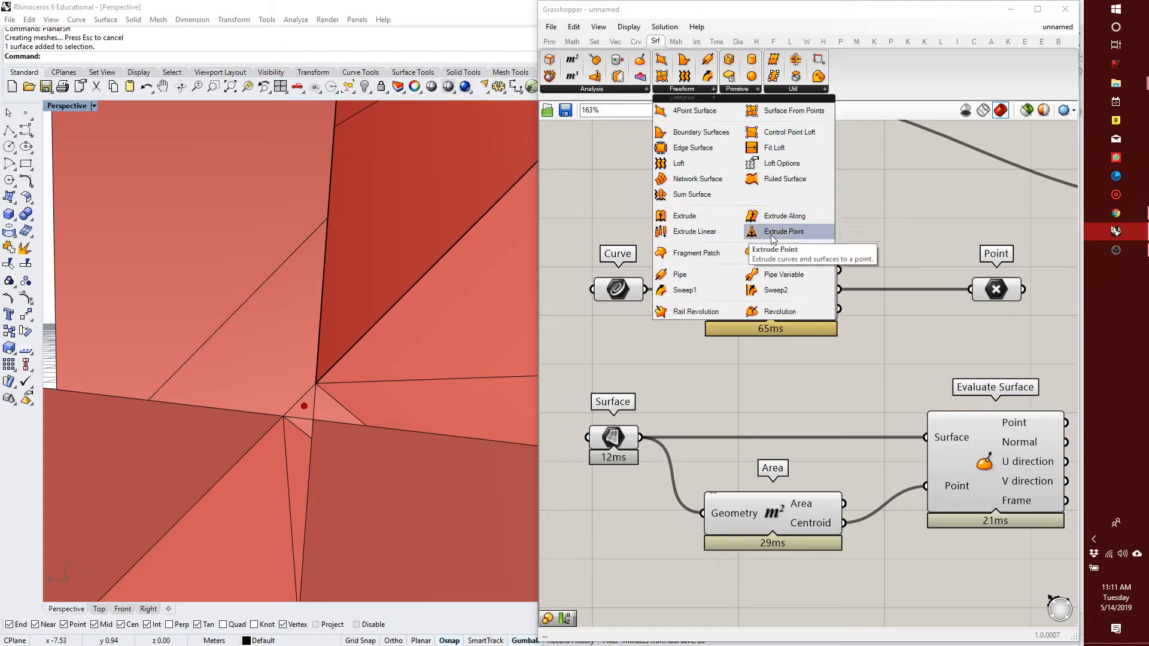
pyautogui.moveTo(783, 216)
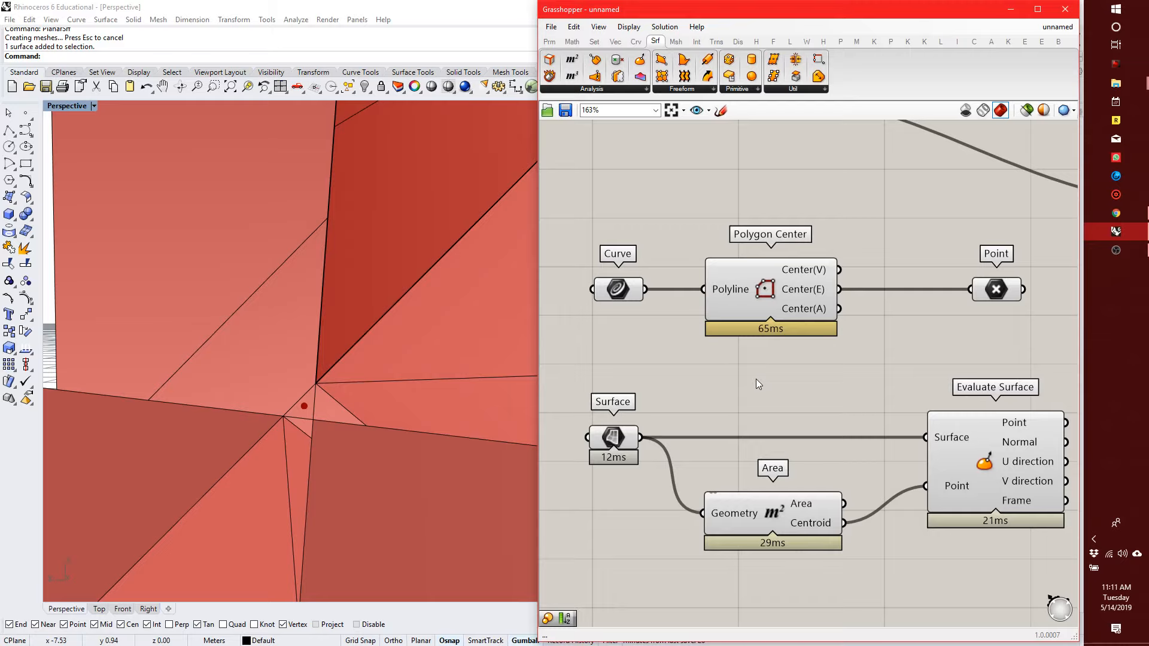
pyautogui.scroll(-3)
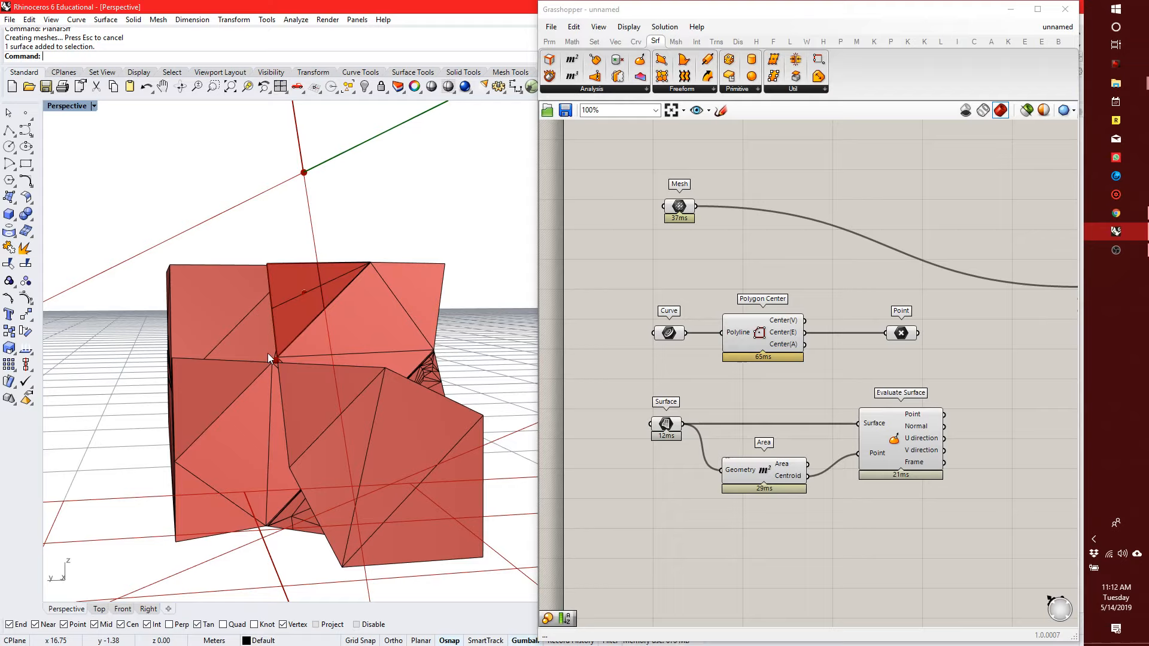
pyautogui.moveTo(690, 432)
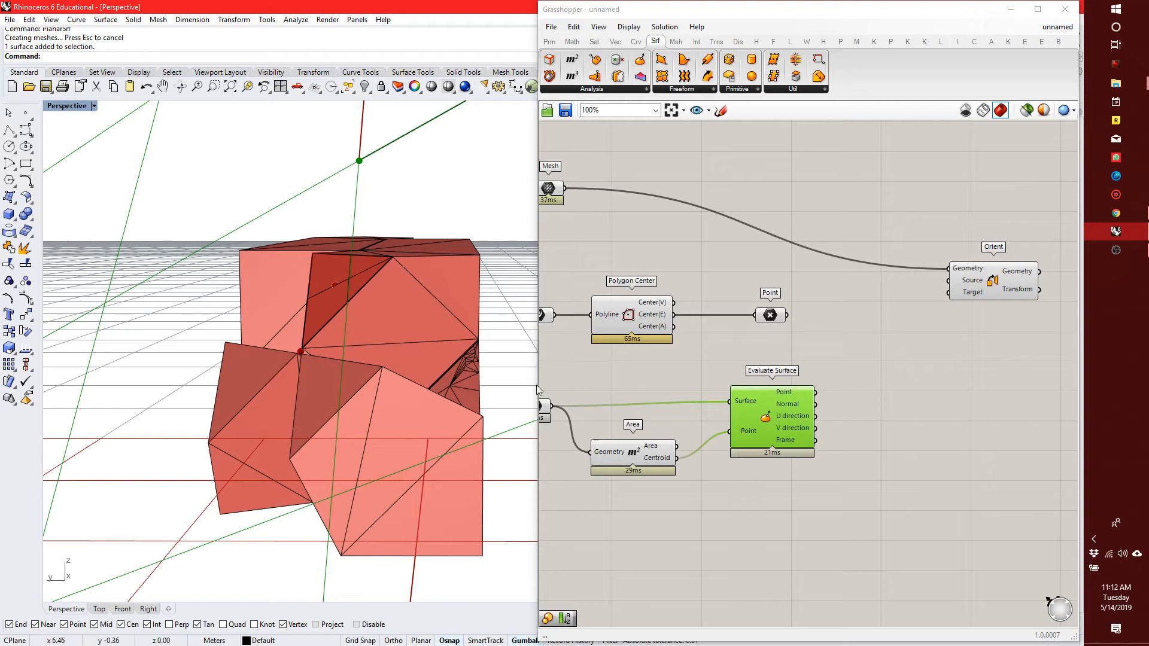
pyautogui.moveTo(773, 387)
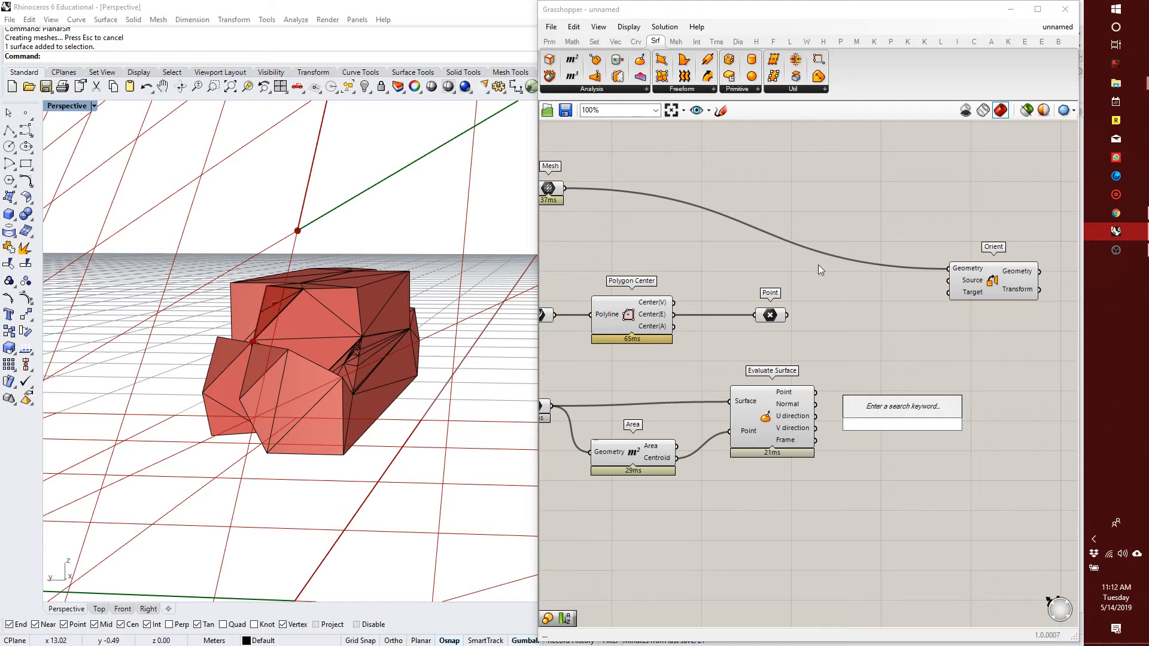
# - Show Grasshopper's Vector tab and expand its Plane component list to find Plane Origin
pyautogui.click(616, 42)
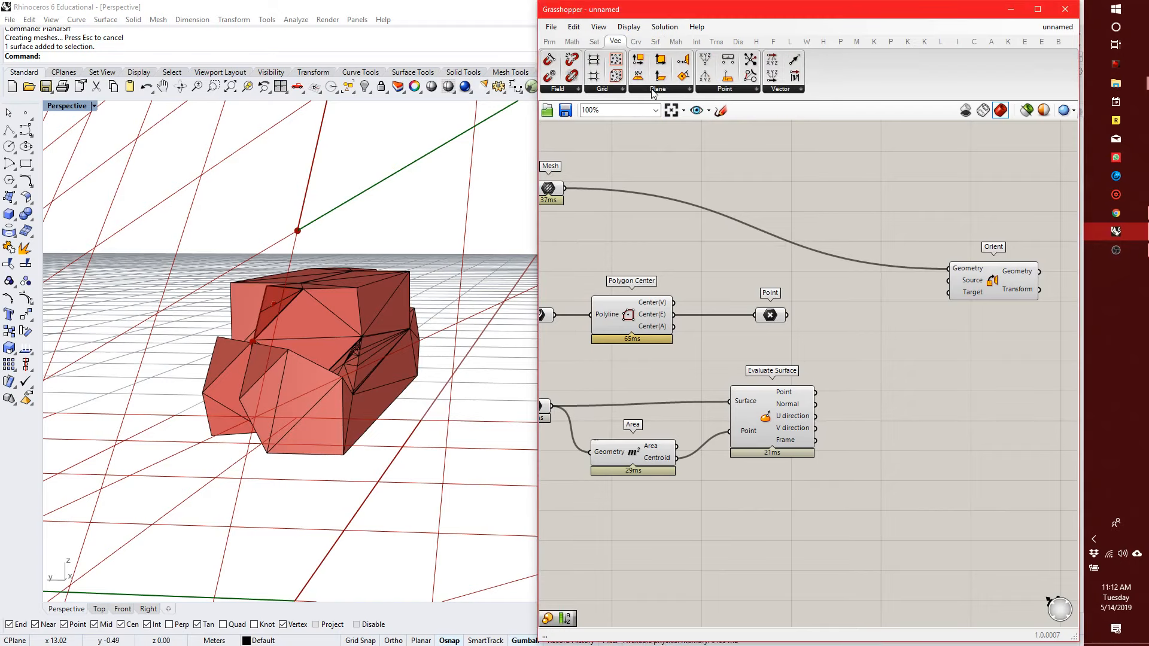
pyautogui.click(658, 89)
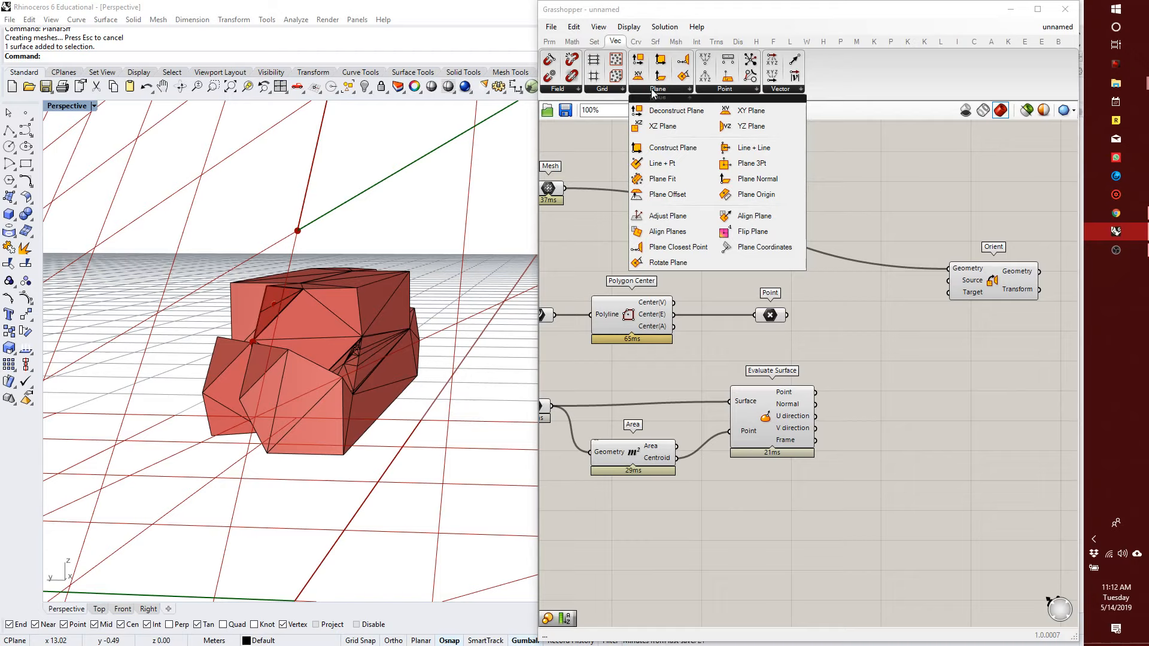
pyautogui.moveTo(675, 143)
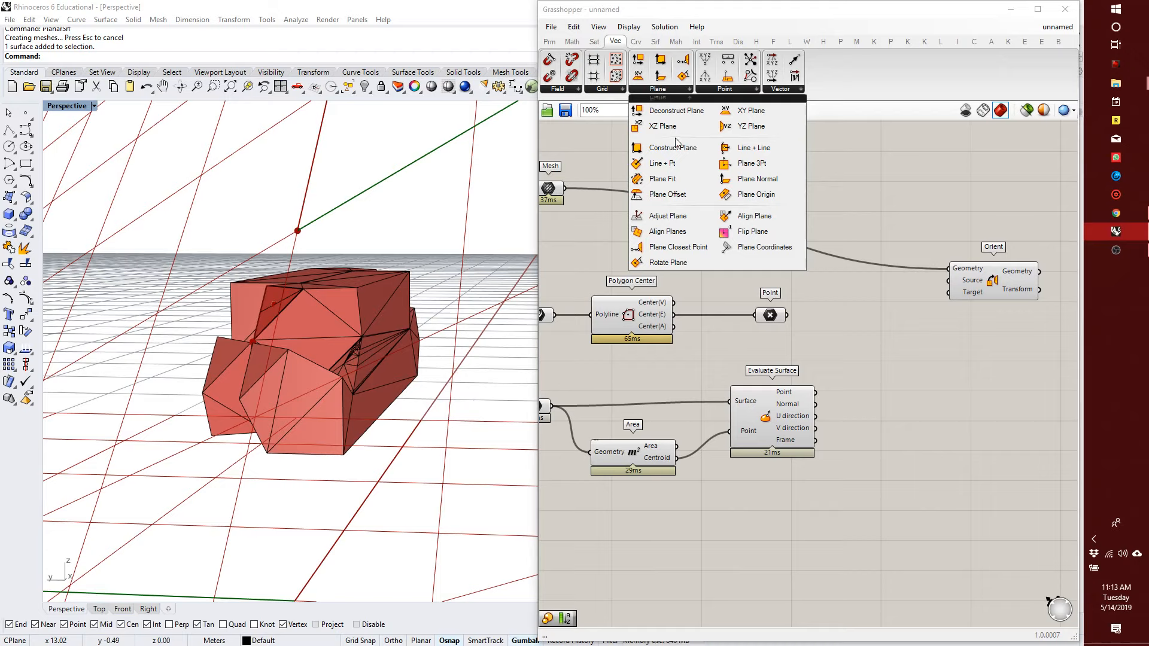
pyautogui.moveTo(814, 192)
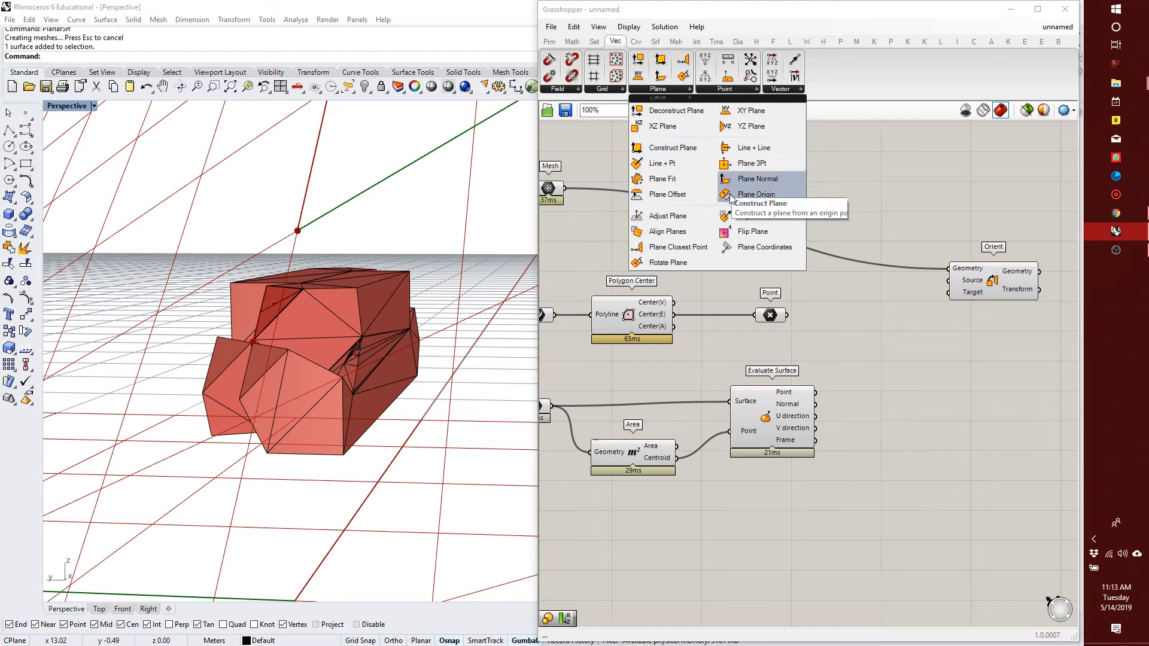
pyautogui.moveTo(755, 194)
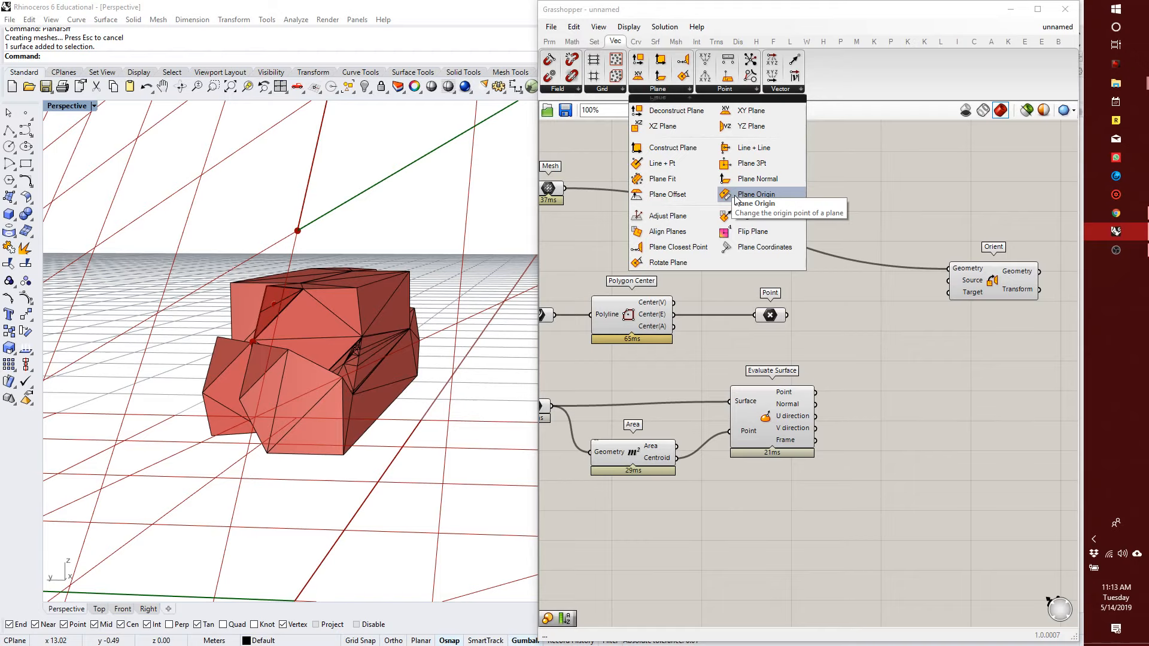
# - Place Plane Origin and wire Evaluate Surface's frame and the Point parameter into it
pyautogui.click(755, 194)
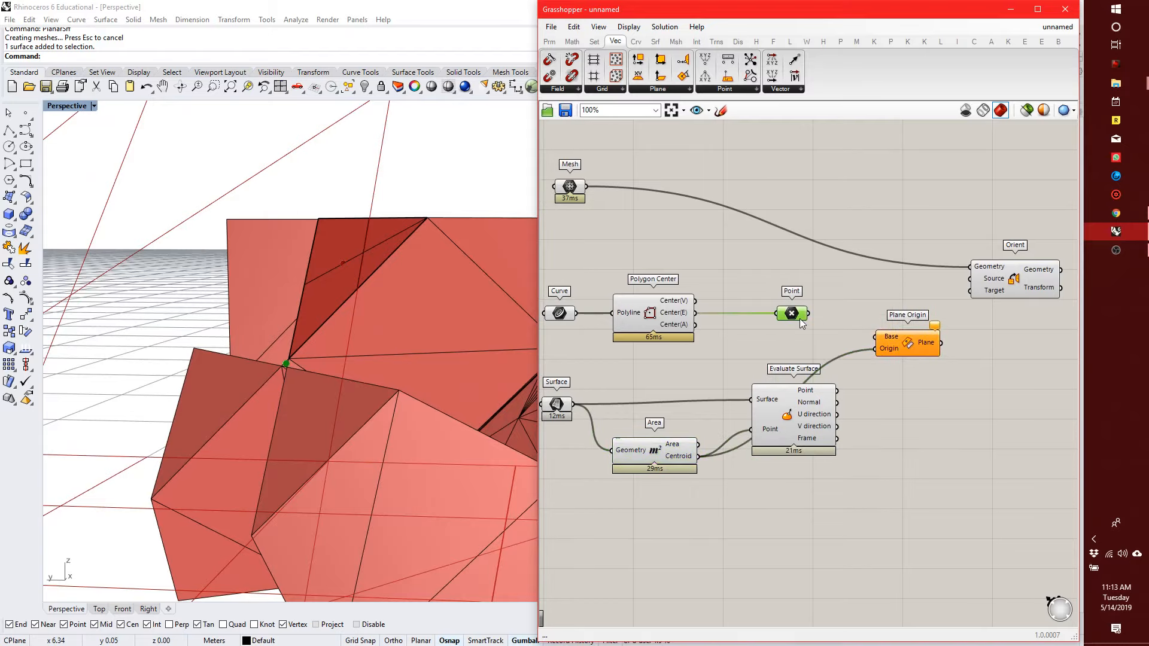
pyautogui.moveTo(802, 314); pyautogui.dragTo(864, 342)
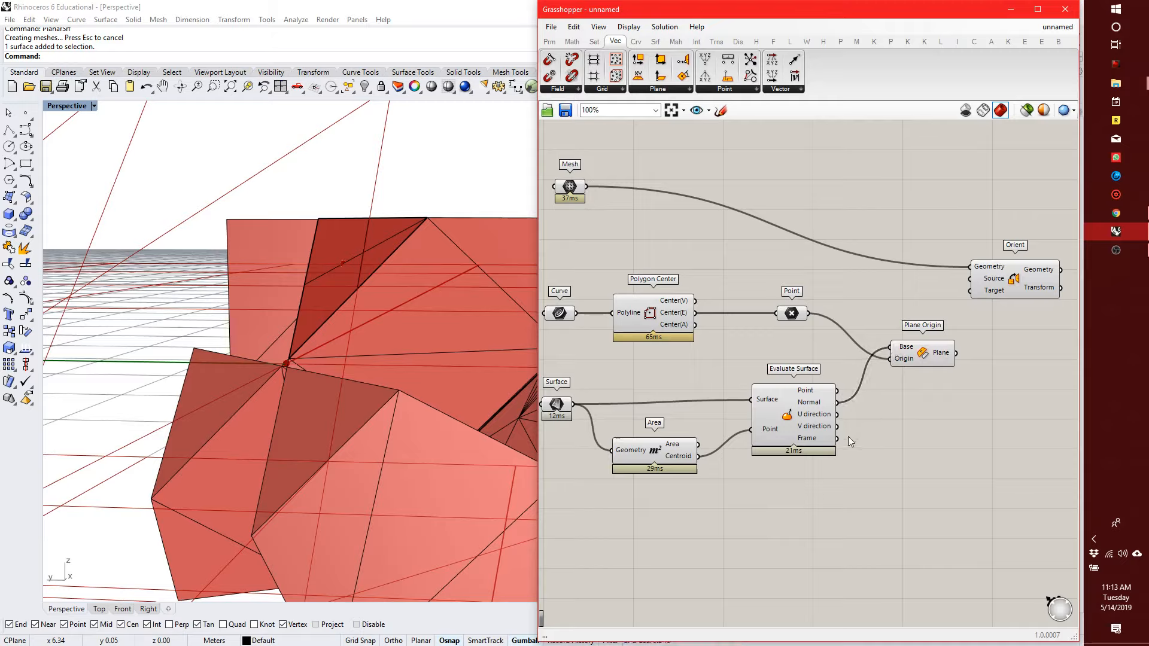
pyautogui.moveTo(829, 446)
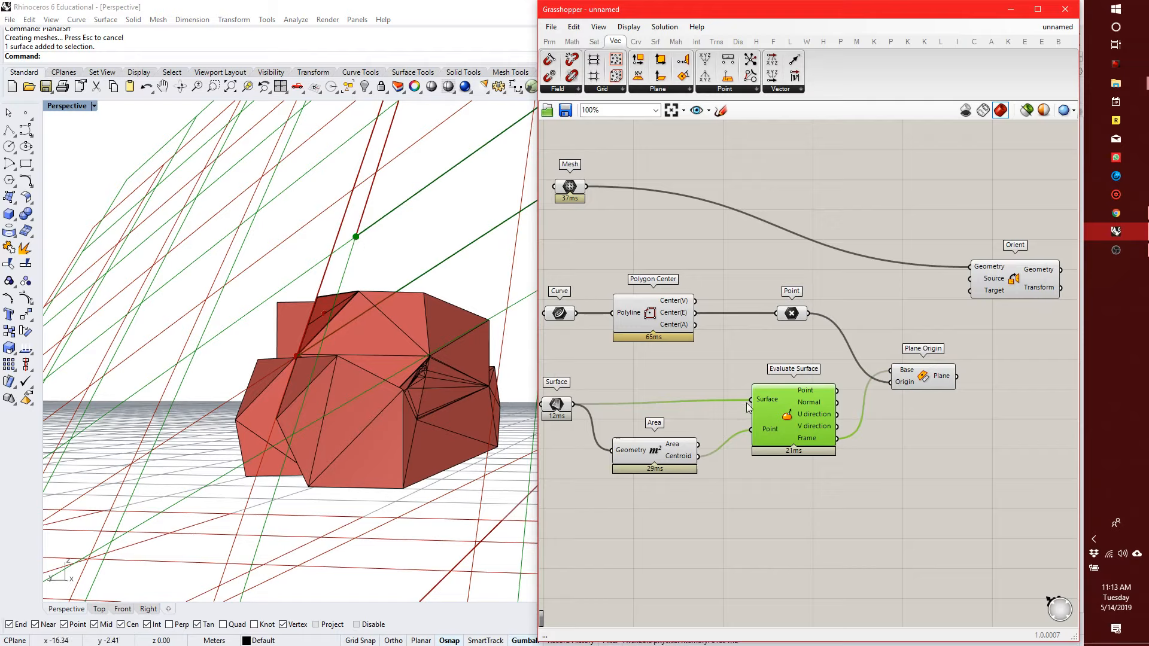
pyautogui.moveTo(795, 414)
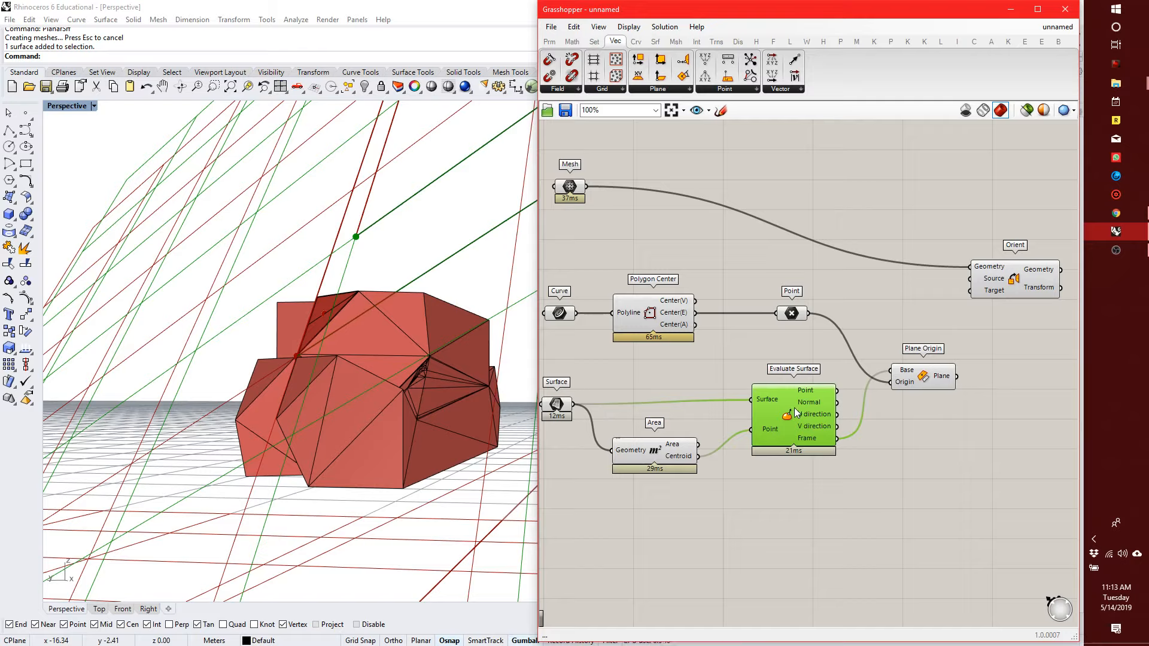
pyautogui.moveTo(359, 239)
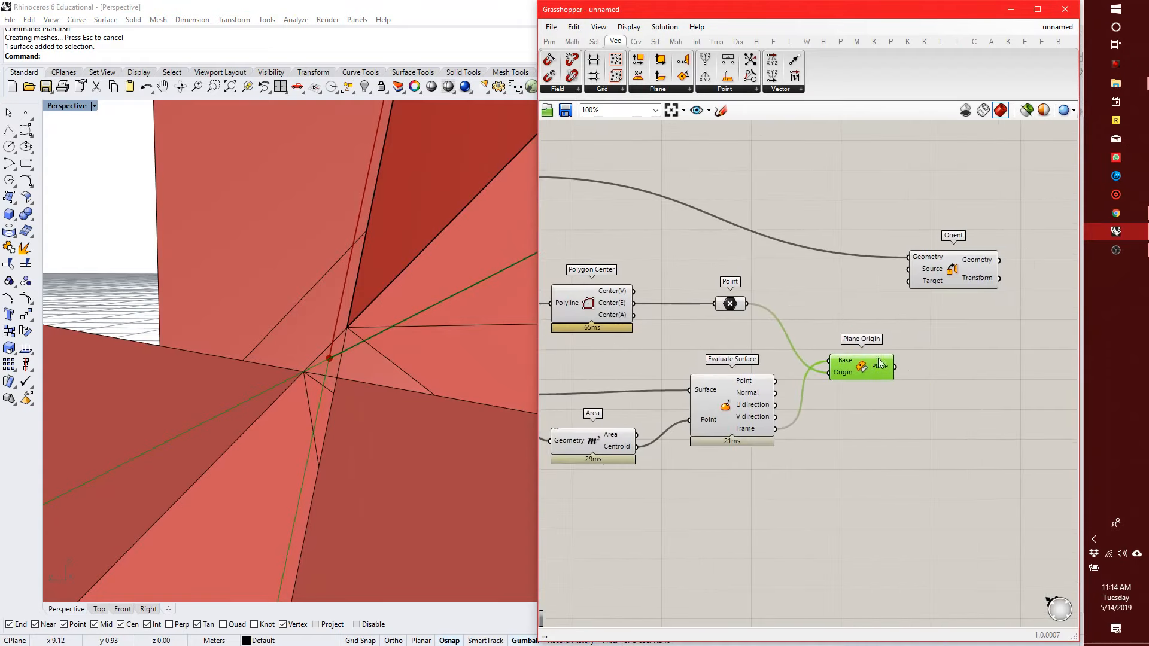
pyautogui.moveTo(880, 359)
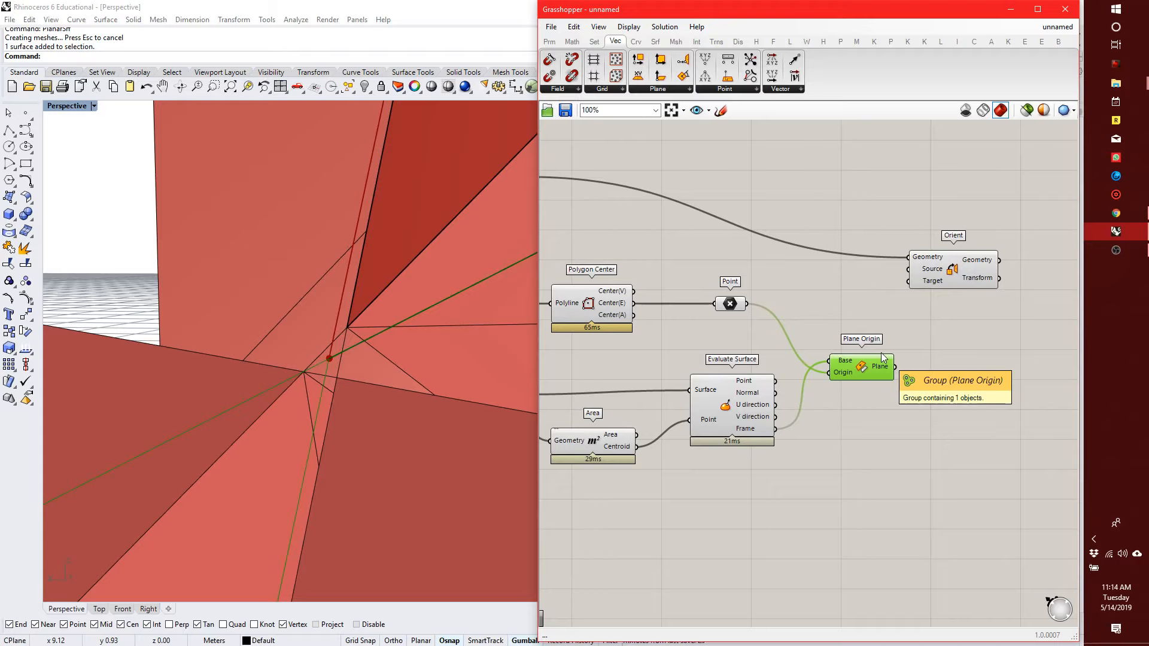
pyautogui.moveTo(673, 438)
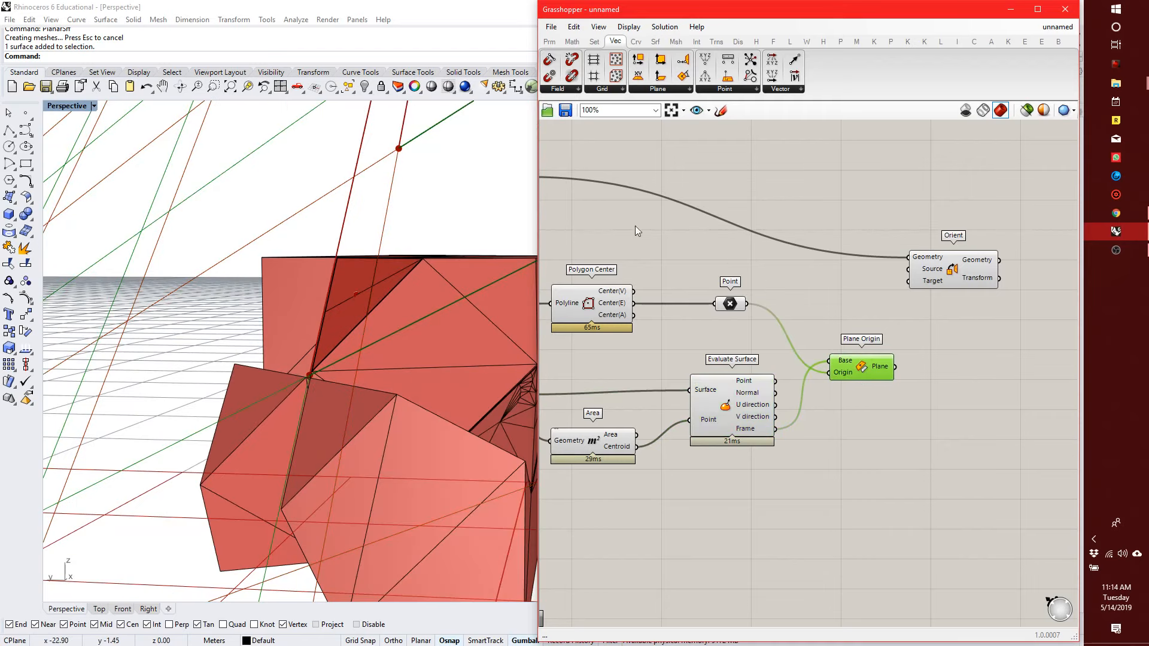
pyautogui.moveTo(300, 380)
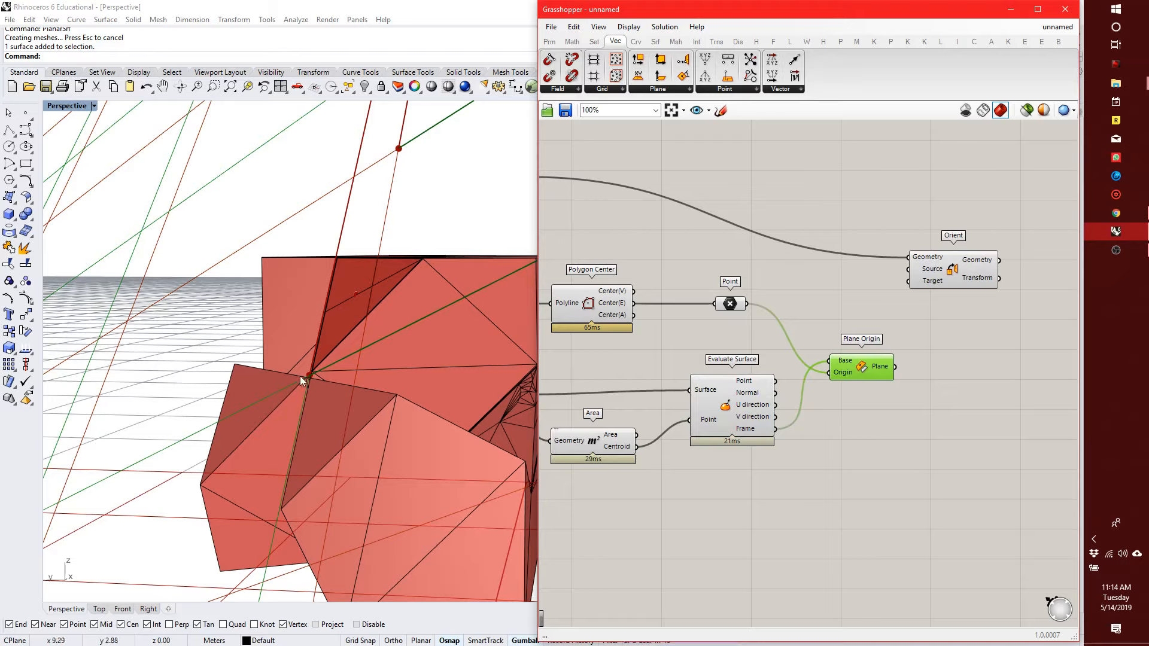
pyautogui.moveTo(318, 371)
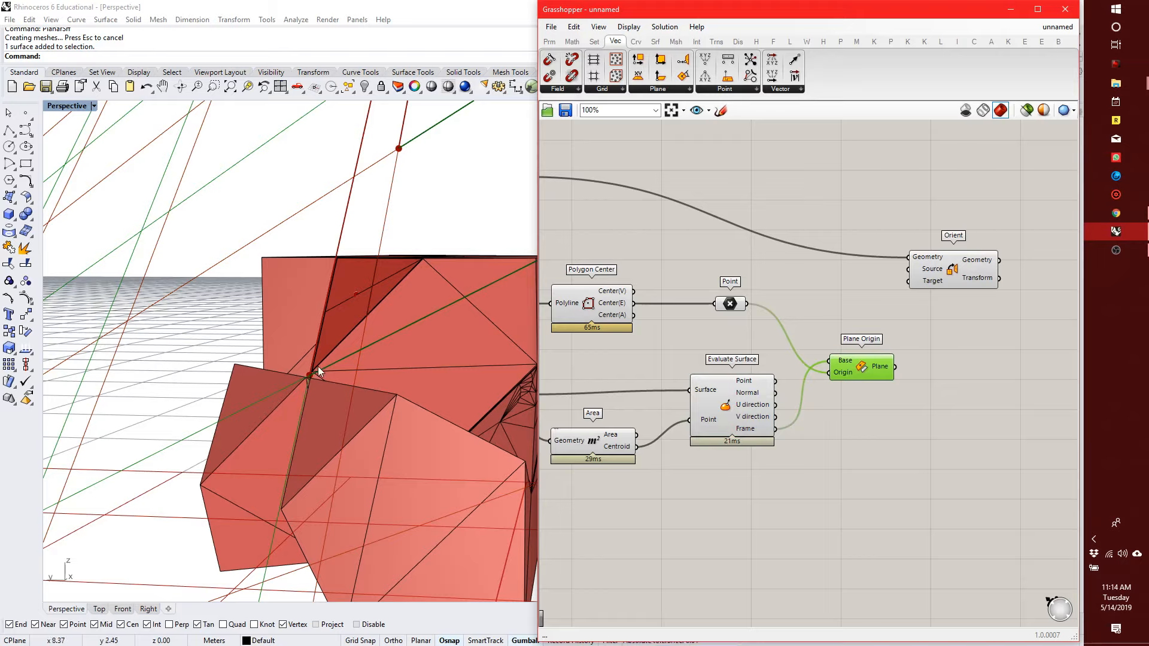
pyautogui.moveTo(269, 386)
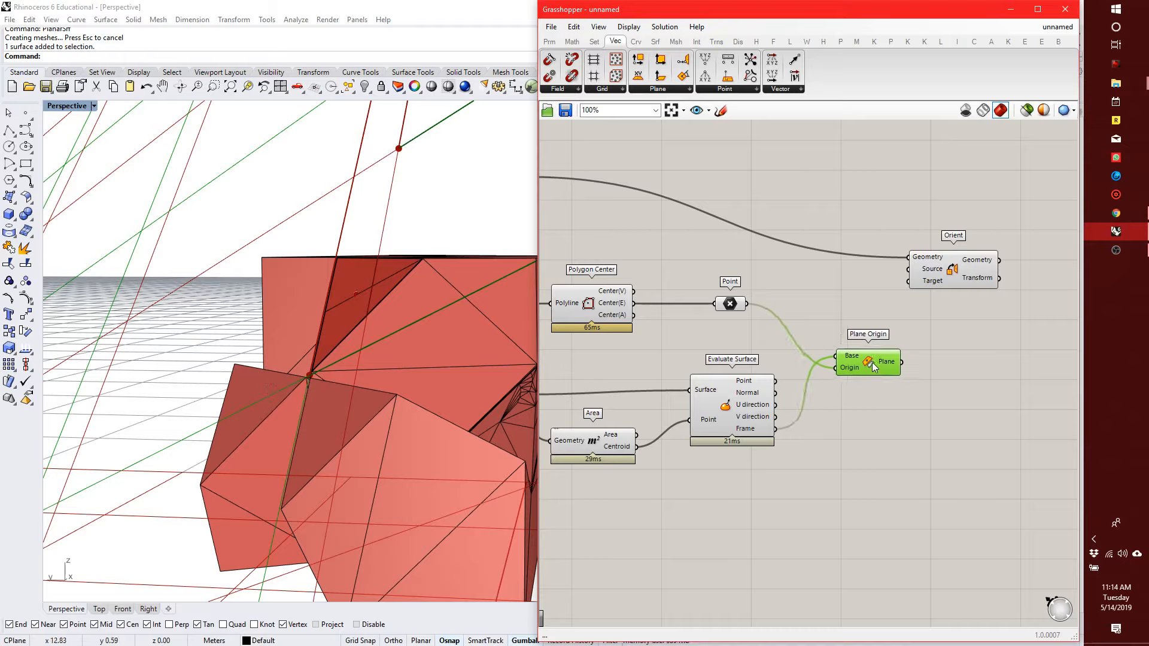
pyautogui.moveTo(883, 355)
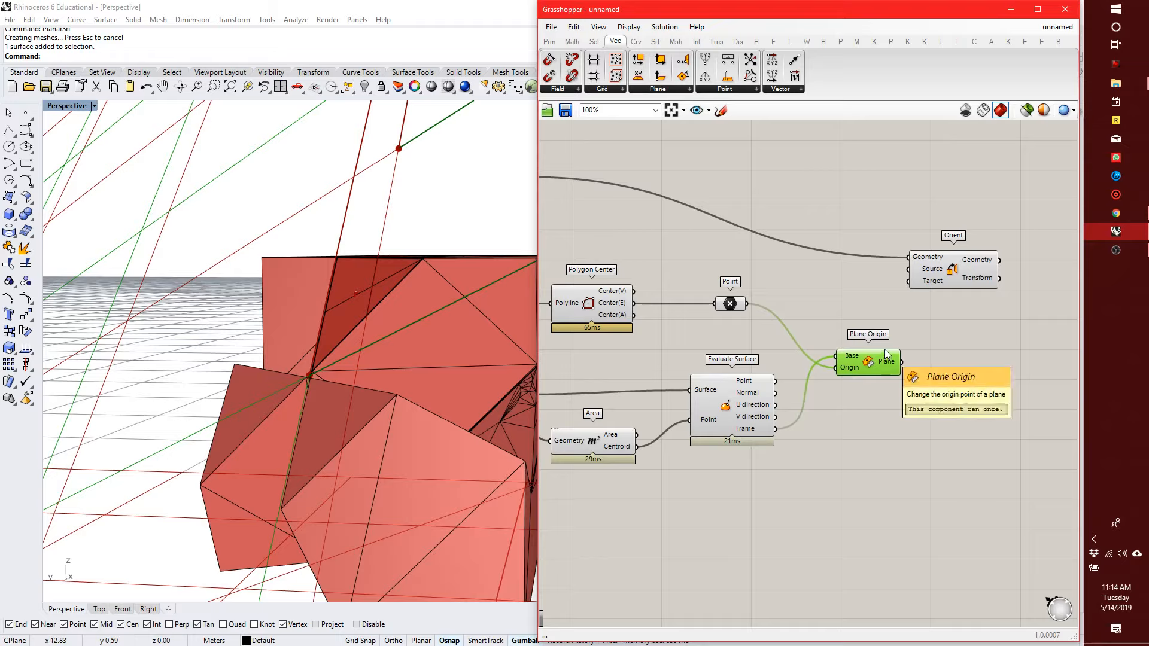
pyautogui.moveTo(833, 372)
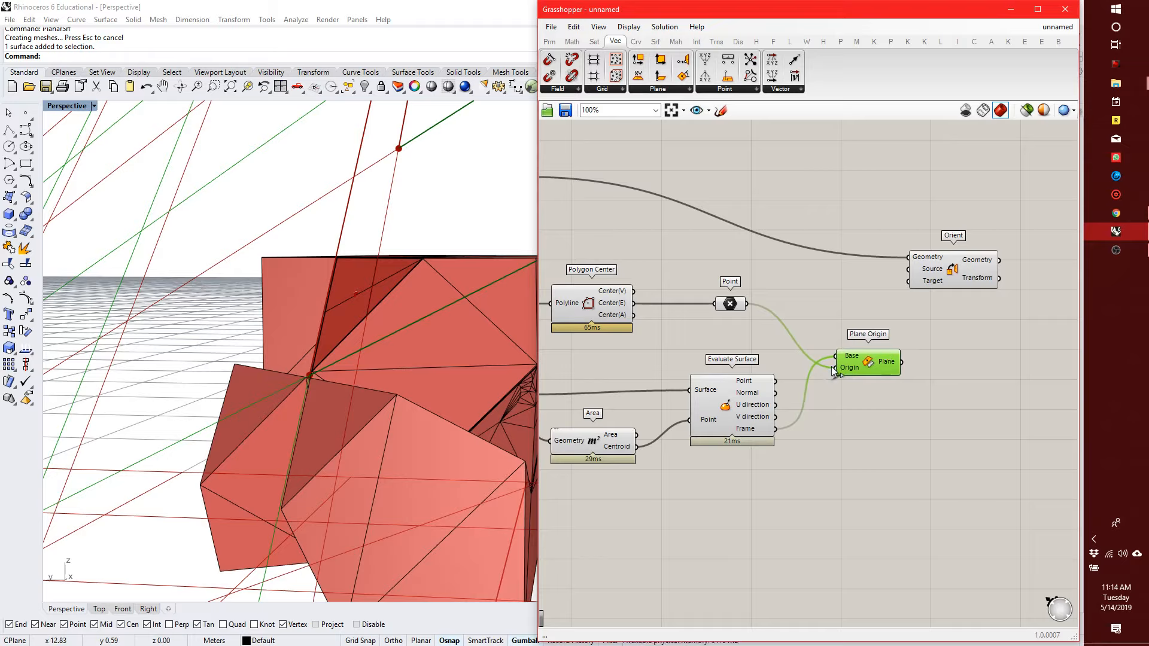
pyautogui.moveTo(851, 366)
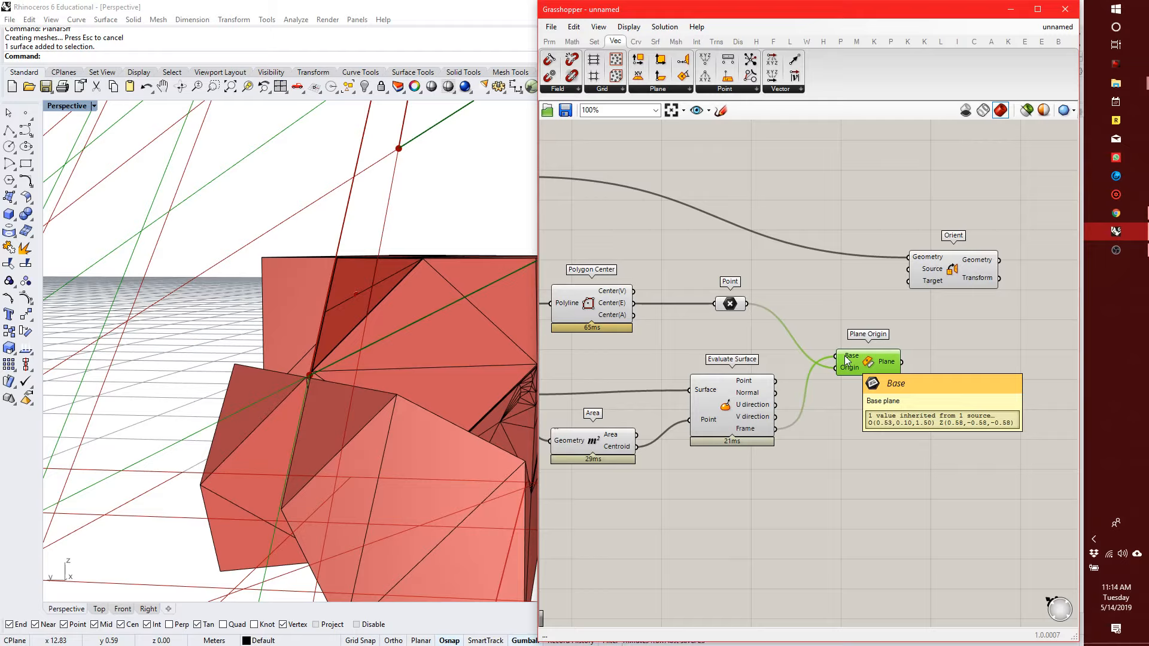
# - Nudge the Plane Origin component slightly right beside the Orient component
pyautogui.moveTo(868, 361); pyautogui.dragTo(889, 365)
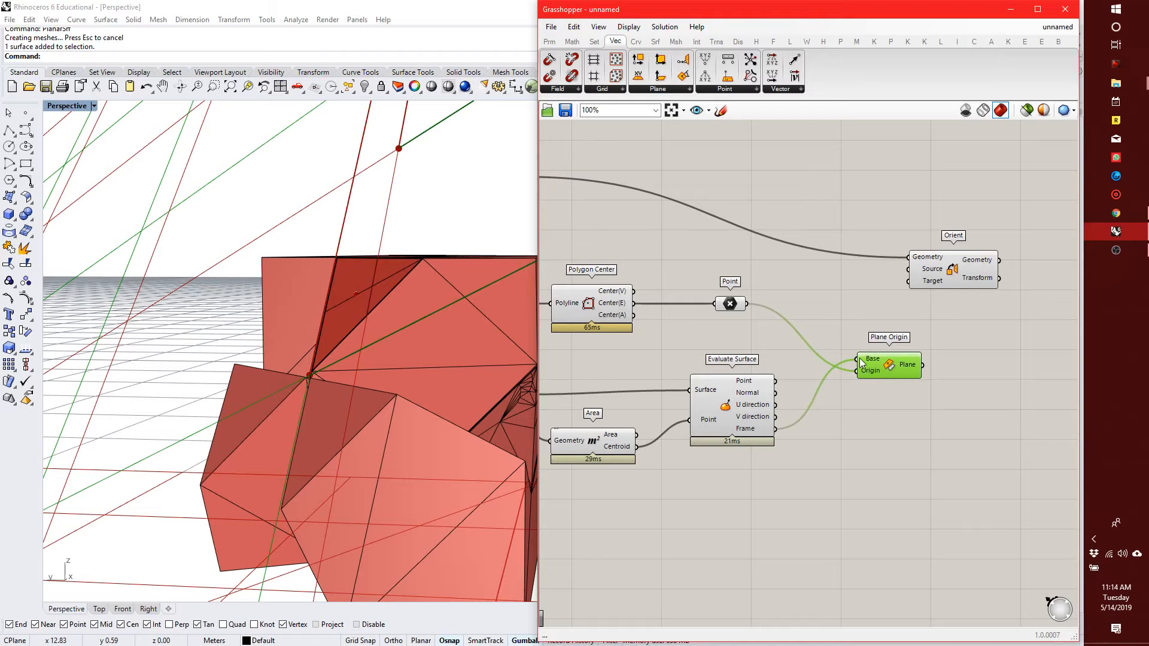
pyautogui.moveTo(940, 352)
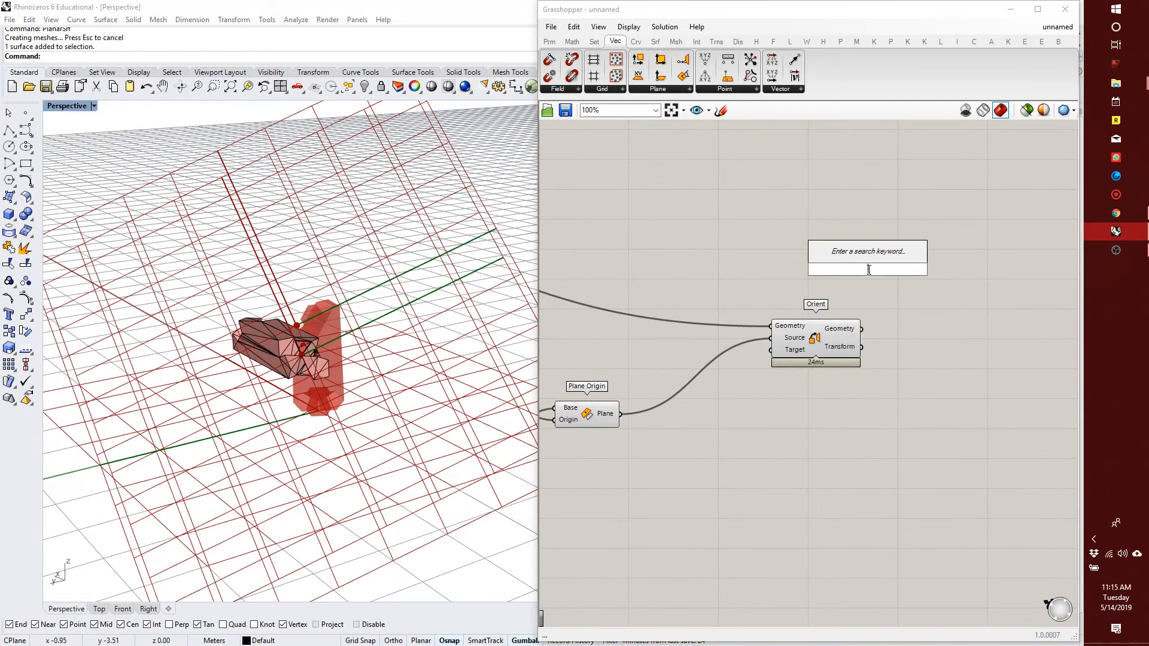
# - Add Populate 3D and feed its Population into Orient's Target, scattering many joint copies
pyautogui.write('populate')
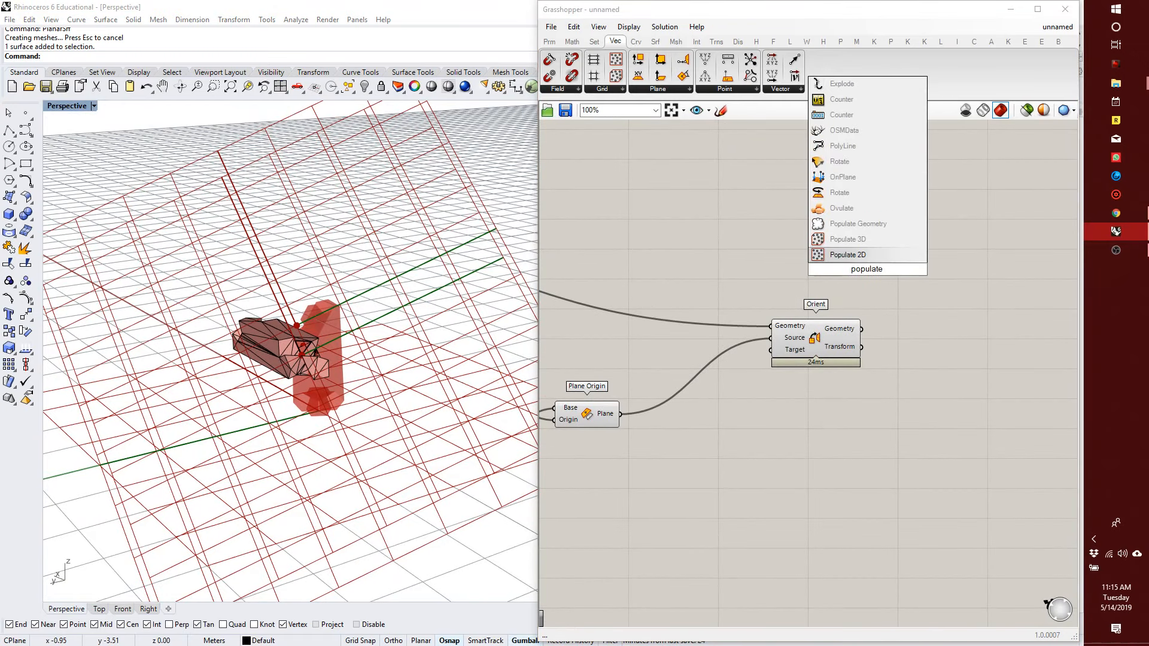
pyautogui.click(847, 239)
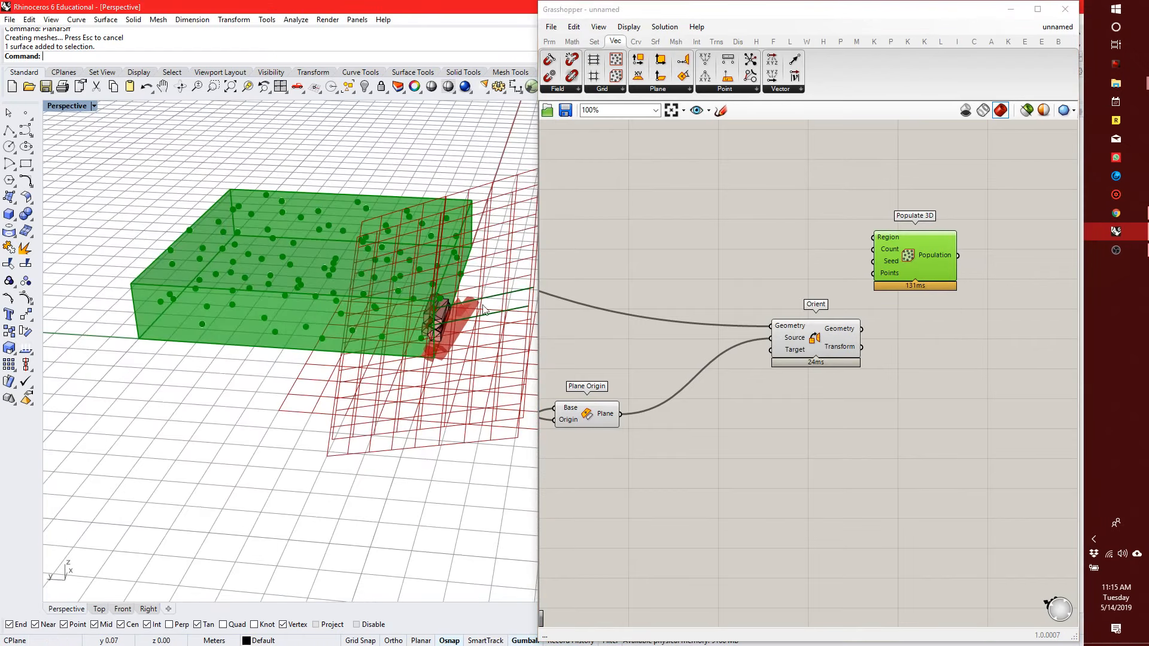
pyautogui.moveTo(914, 255); pyautogui.dragTo(699, 428)
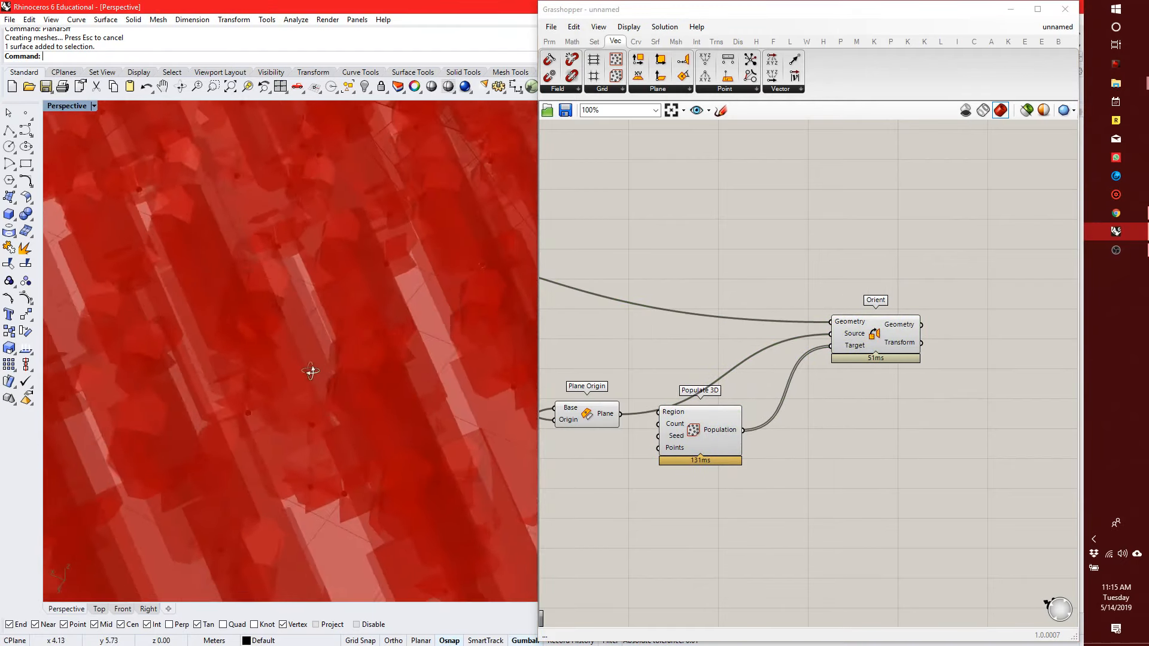
pyautogui.moveTo(311, 370); pyautogui.dragTo(321, 335)
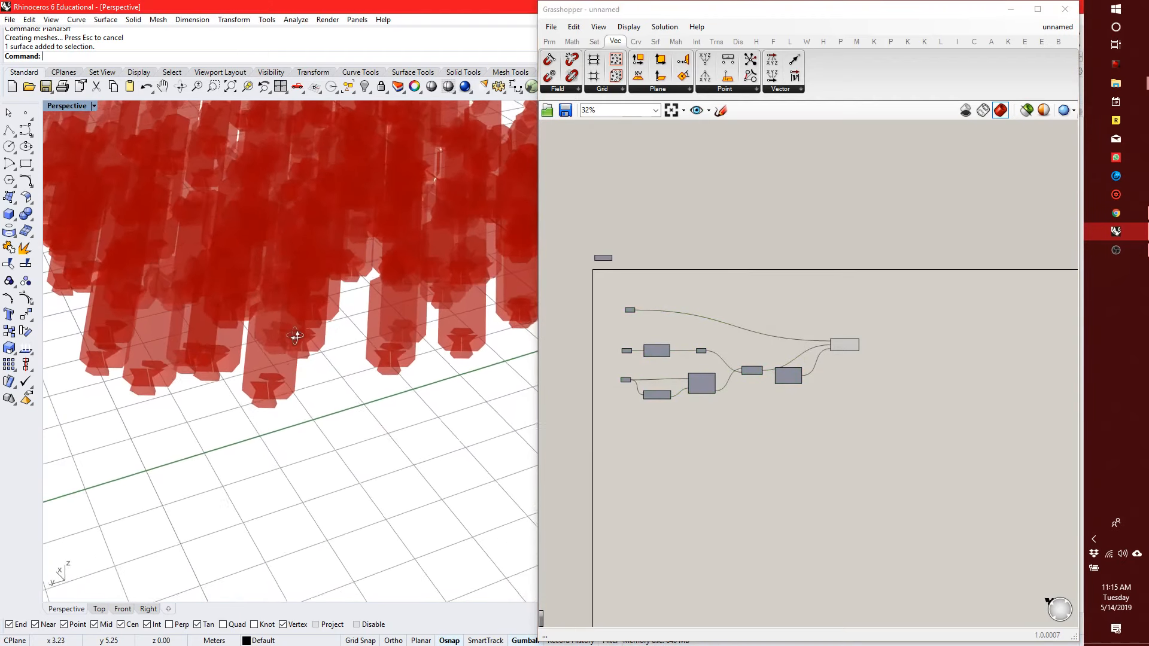
pyautogui.moveTo(293, 338); pyautogui.dragTo(352, 359)
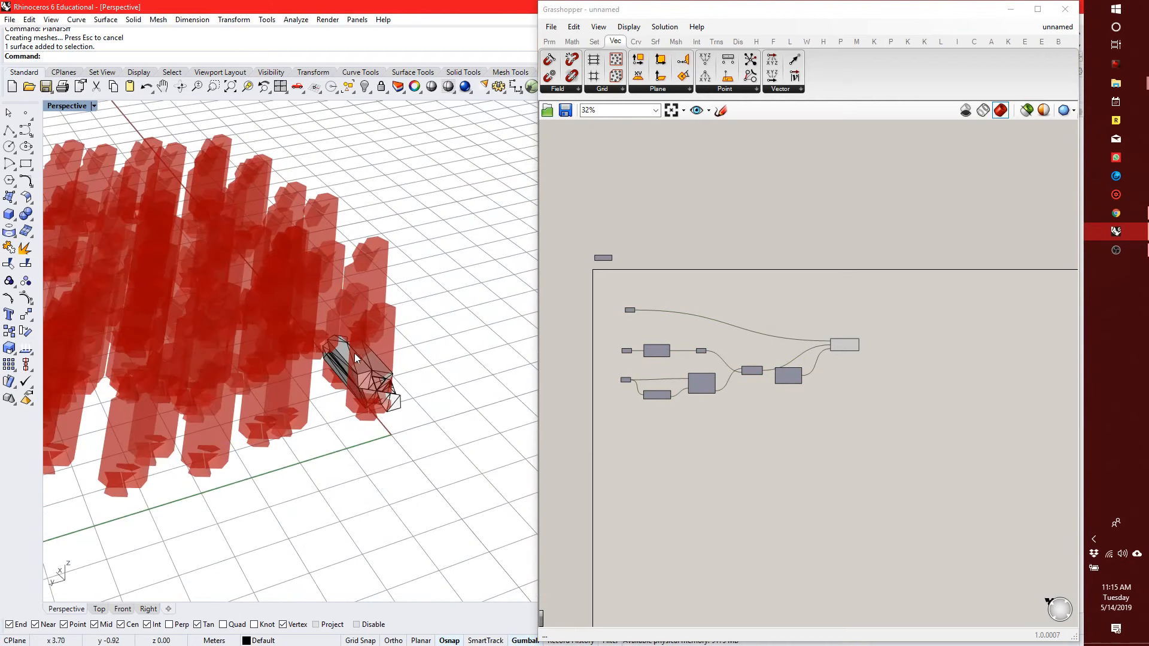